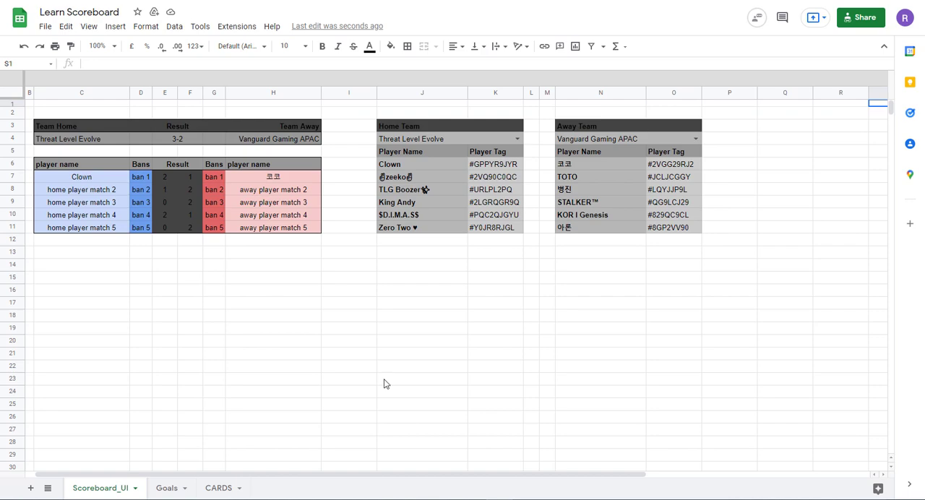
On the Goals sheet, collapse the Scoreboard Goals Part 1 and Part 2 row groups.
left_click(166, 489)
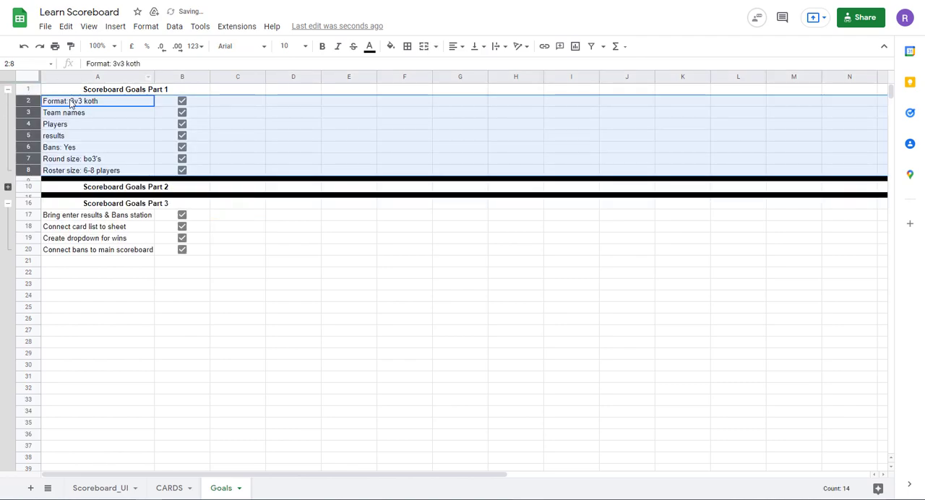
left_click(98, 113)
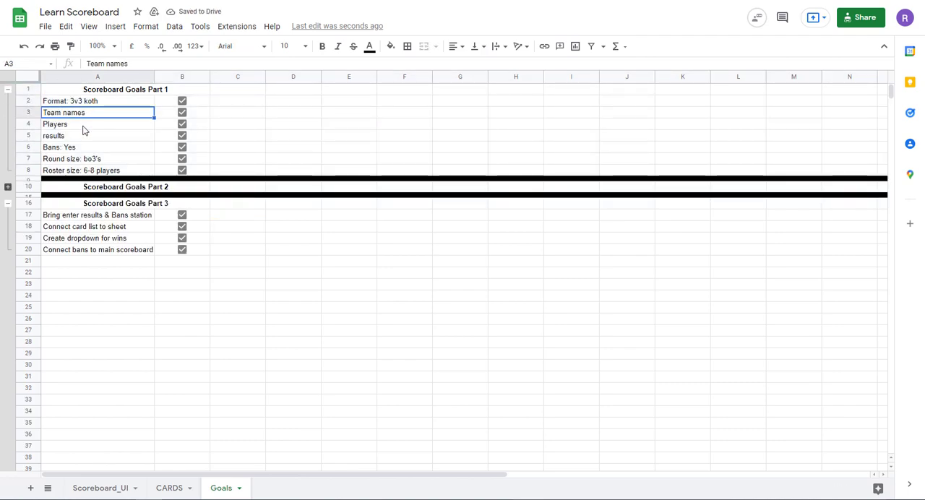
left_click(98, 148)
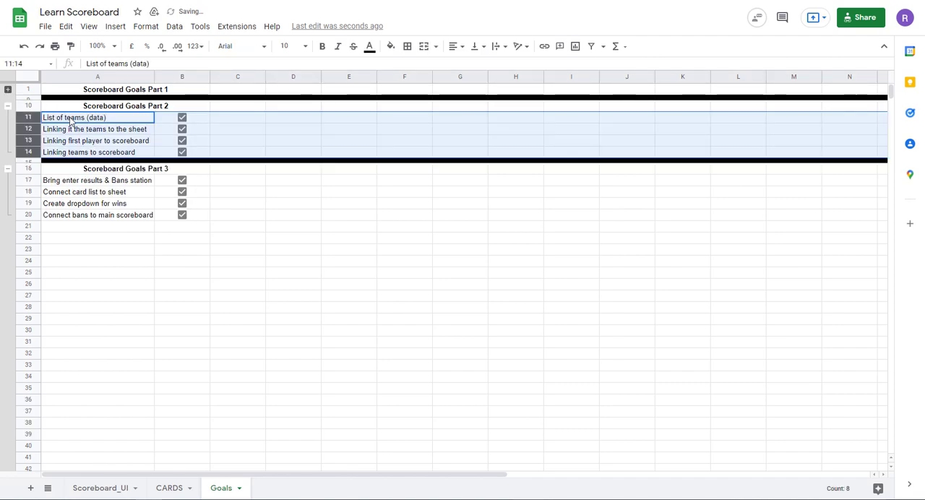
left_click(96, 141)
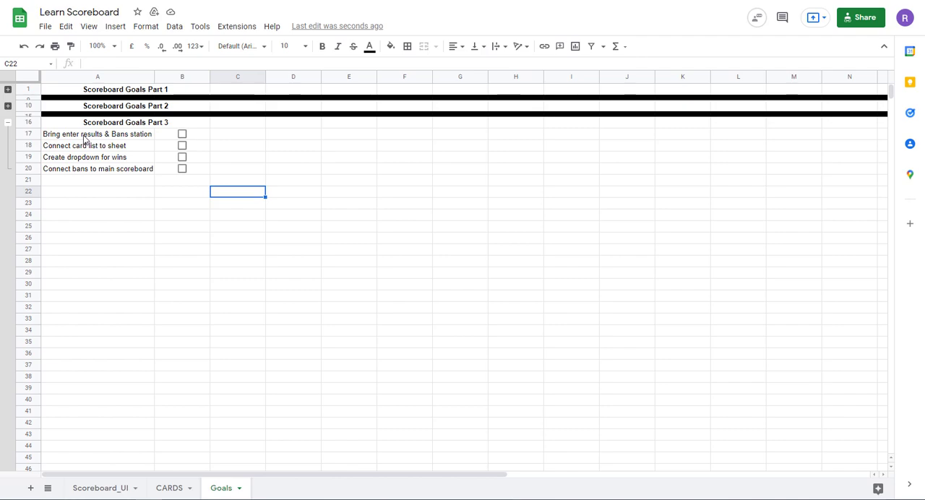
mouse_move(133, 140)
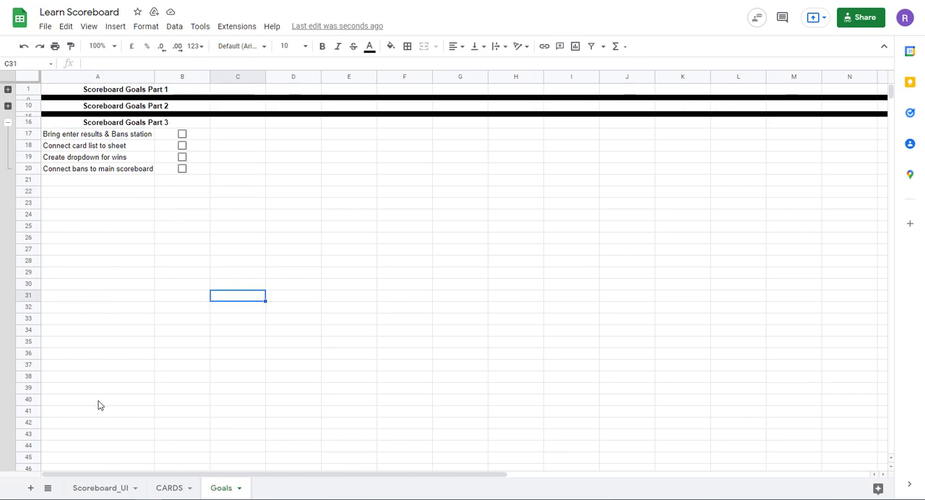
On the CARDS sheet, review the card names, Troop Card entries and the card IDs from Archers down.
left_click(169, 488)
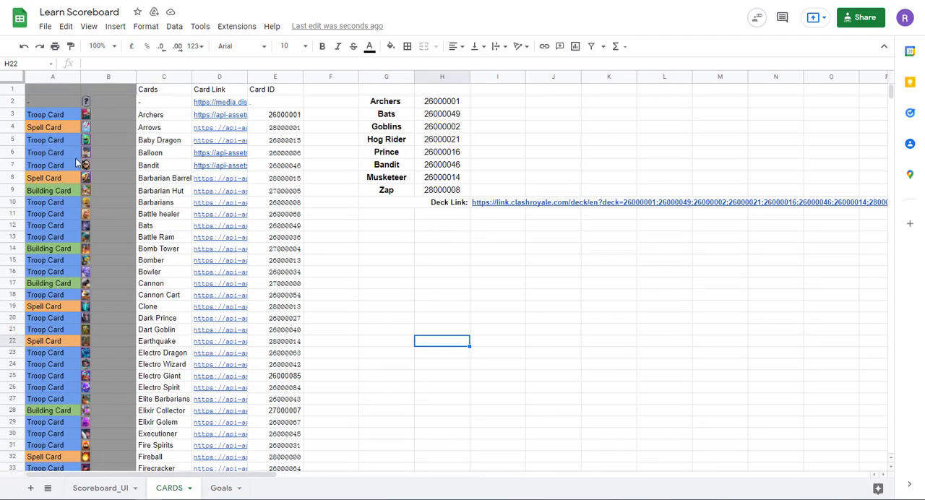
scroll("down", 3)
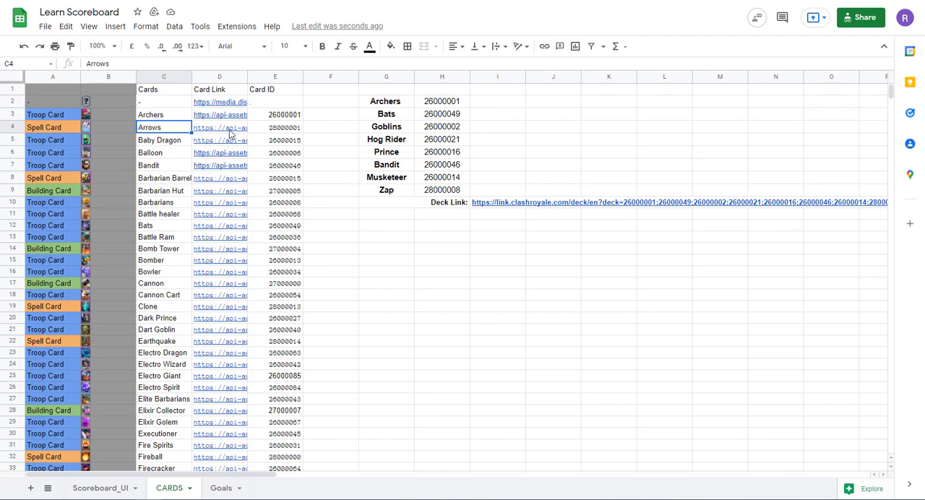
left_click(220, 127)
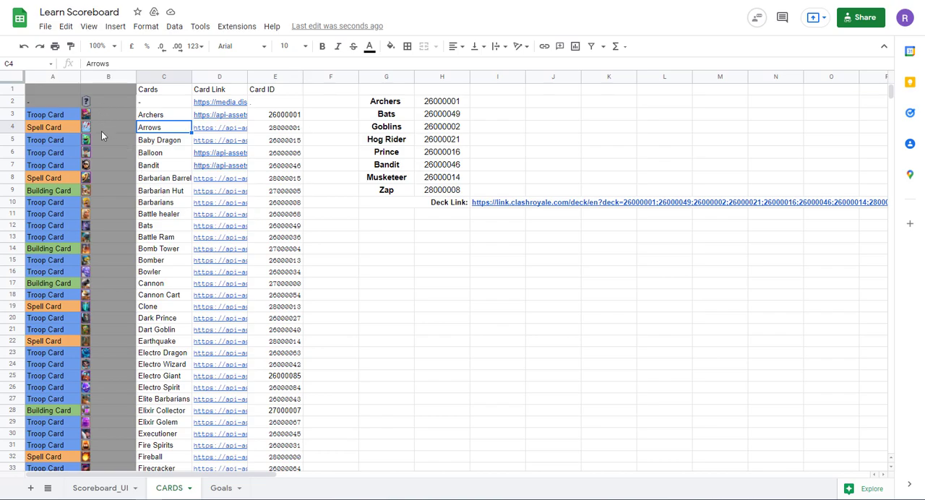
scroll("down", 3)
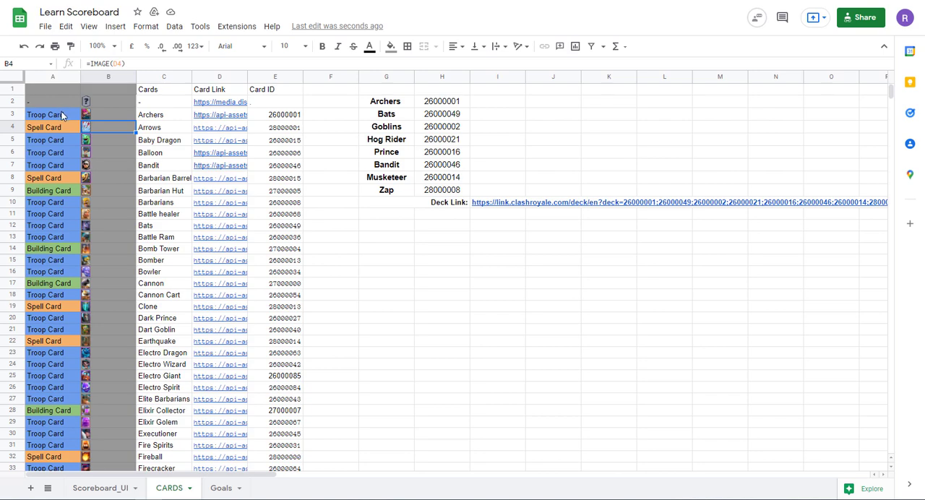
left_click(52, 272)
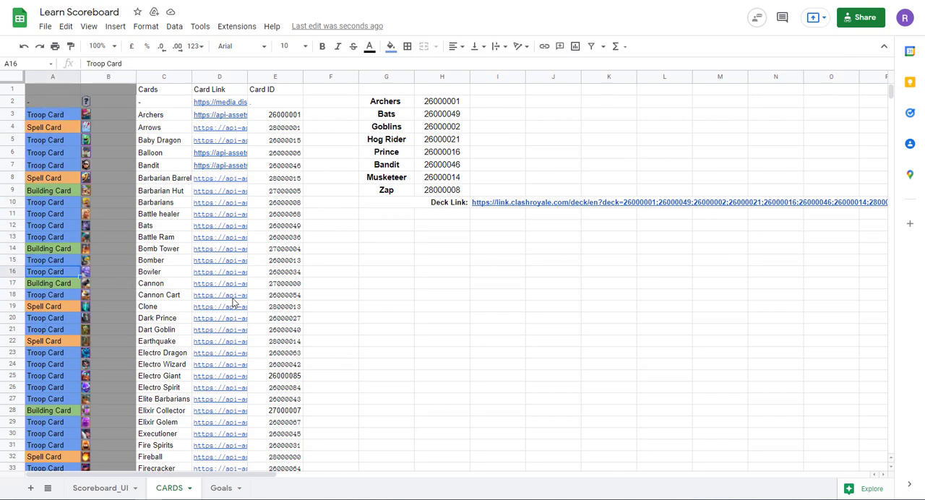
left_click(385, 249)
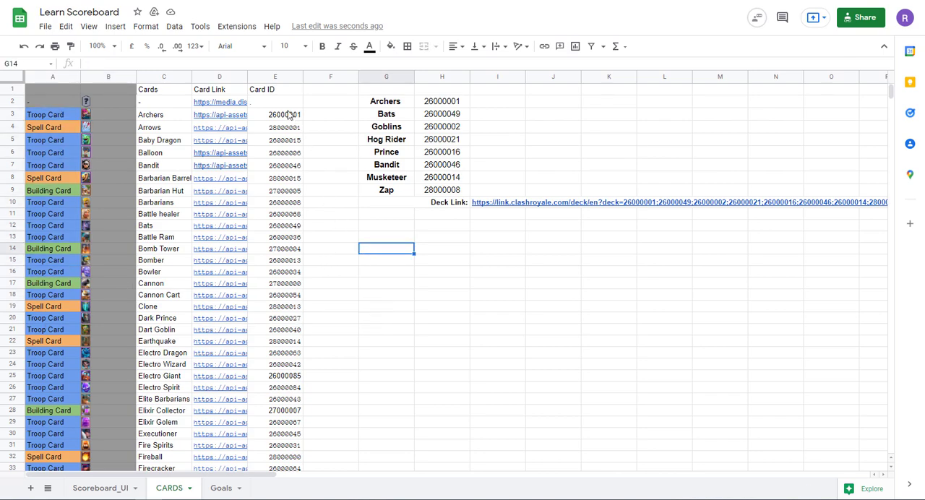
left_click_drag(275, 114, 275, 260)
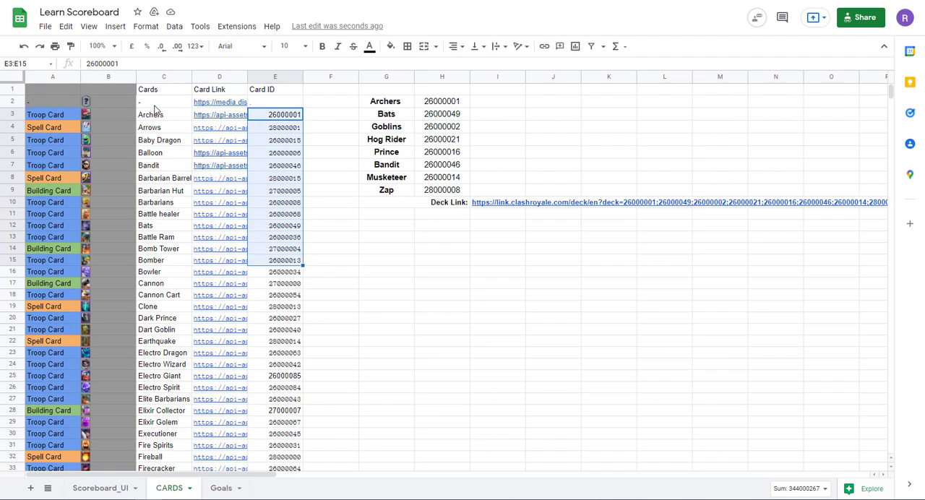
Scroll through the rest of the deck list and its combined deck link.
scroll("down", 3)
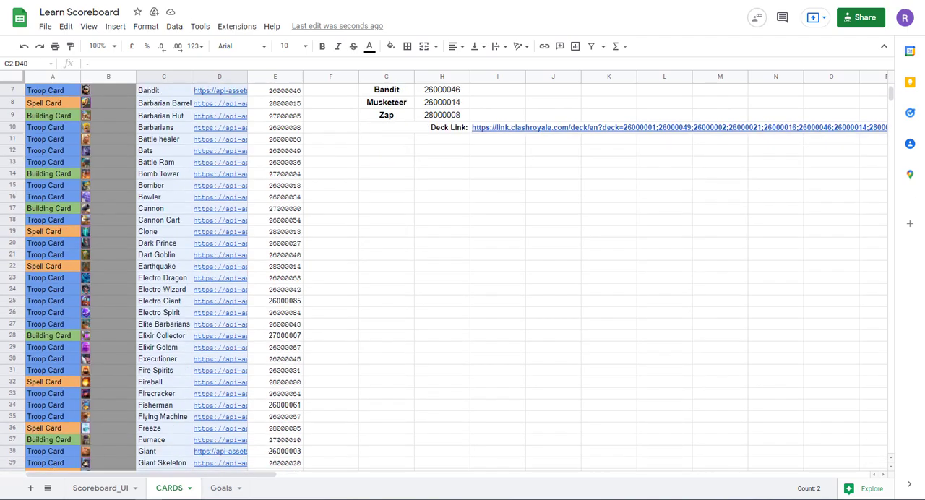
scroll("down", 3)
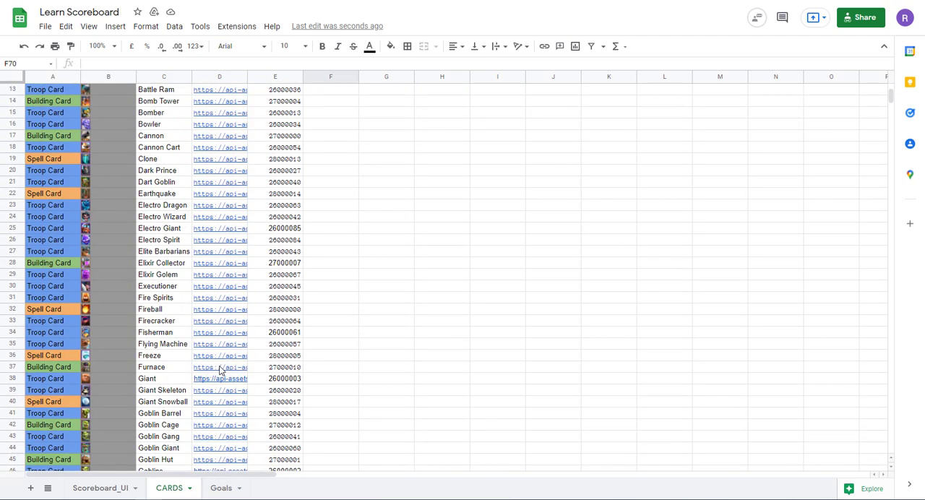
scroll("up", 3)
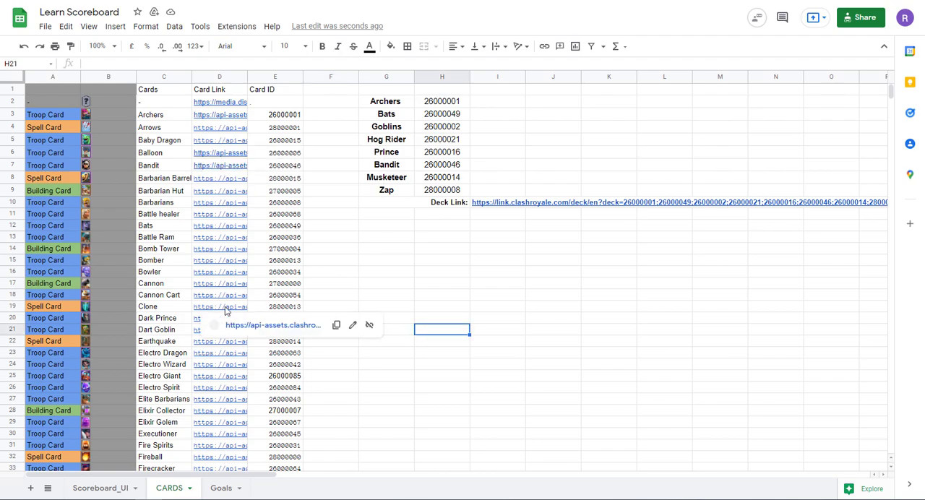
scroll("down", 3)
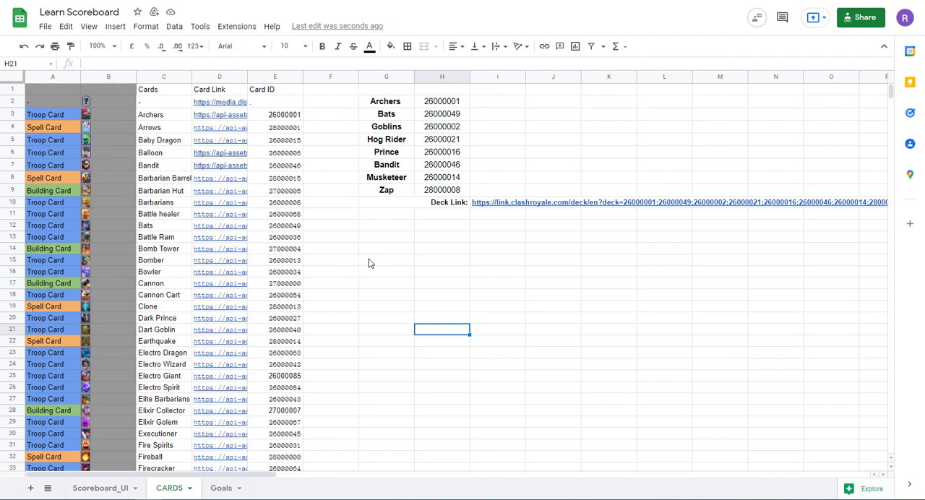
mouse_move(200, 474)
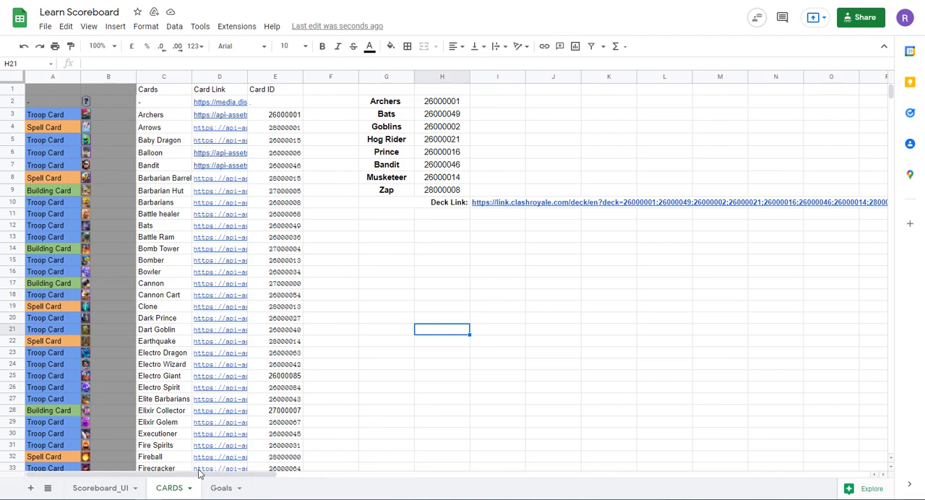
mouse_move(374, 260)
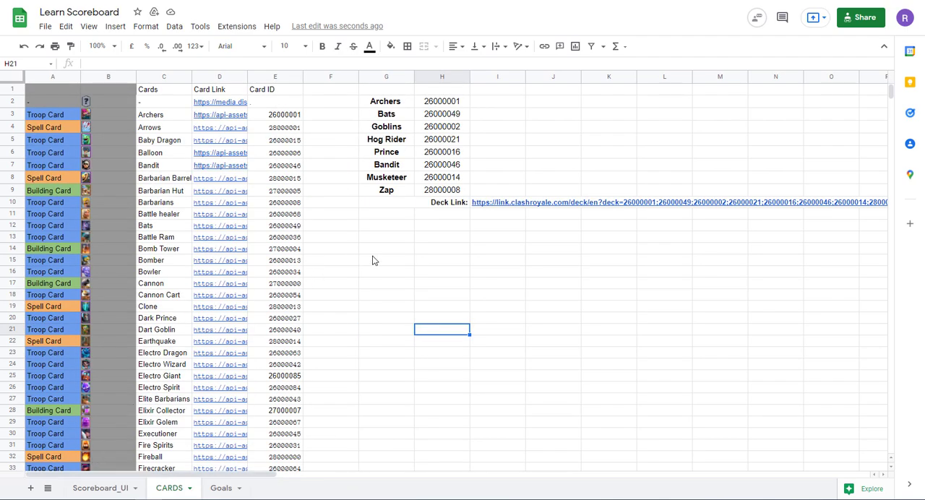
left_click(385, 259)
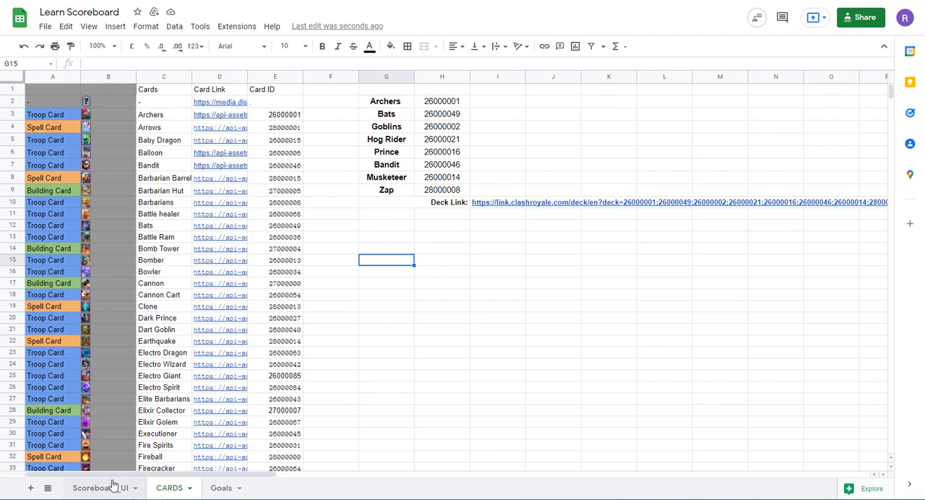
scroll("down", 3)
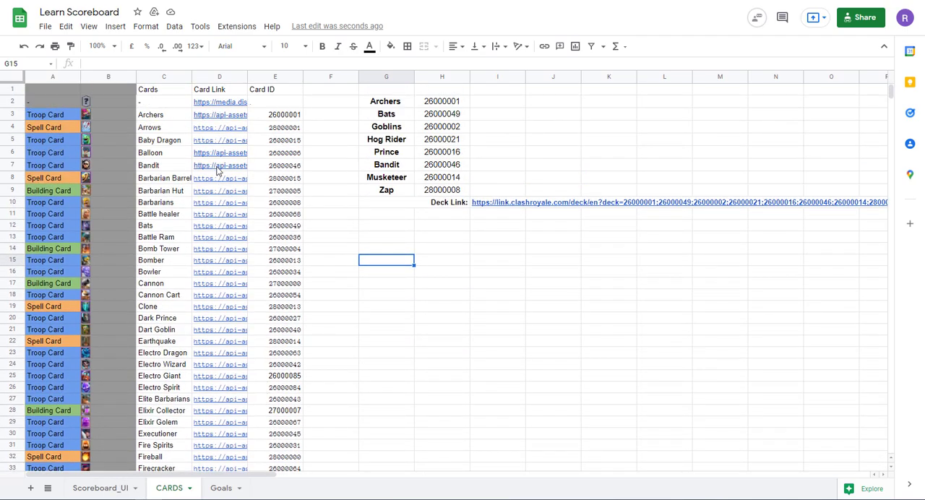
mouse_move(314, 446)
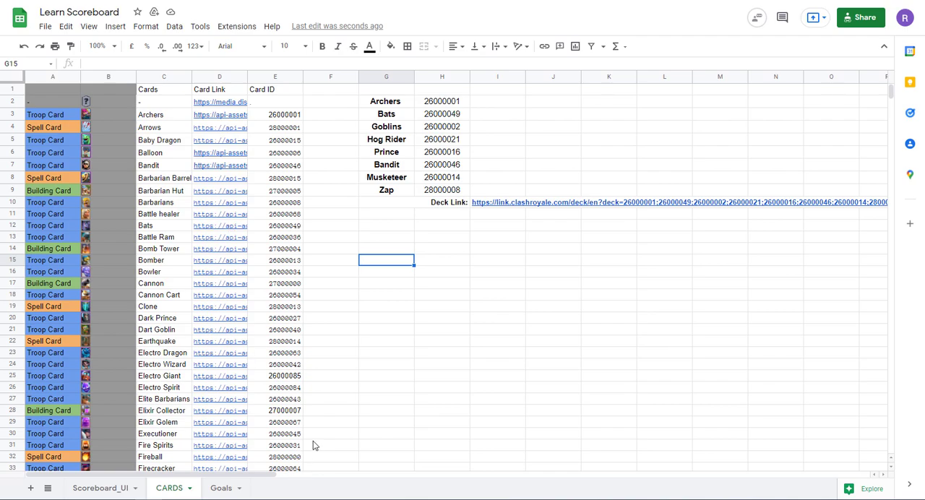
Flip between the Scoreboard_UI, Goals and CARDS sheets, ending on Scoreboard_UI.
left_click(101, 489)
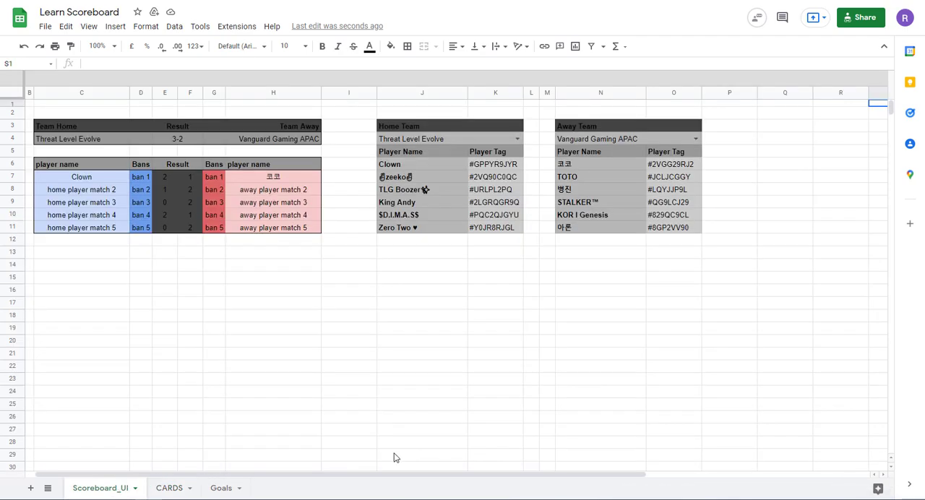
left_click(221, 488)
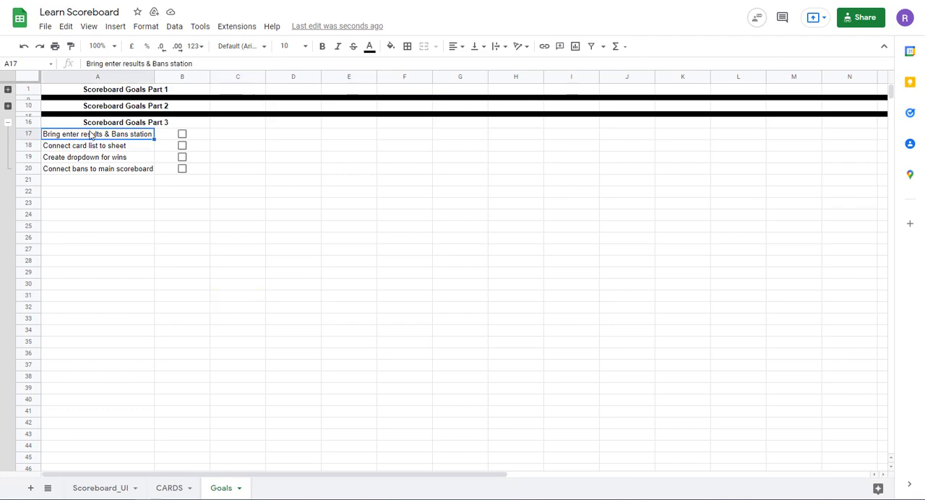
mouse_move(104, 141)
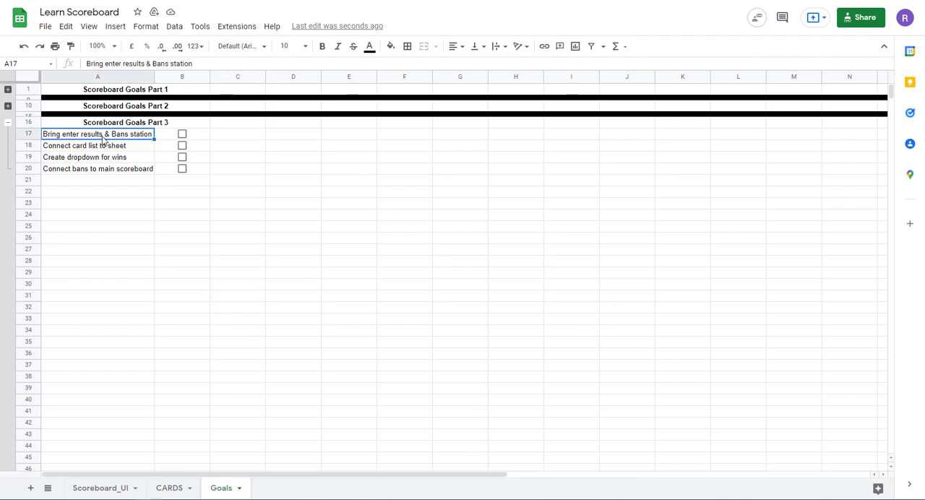
mouse_move(127, 153)
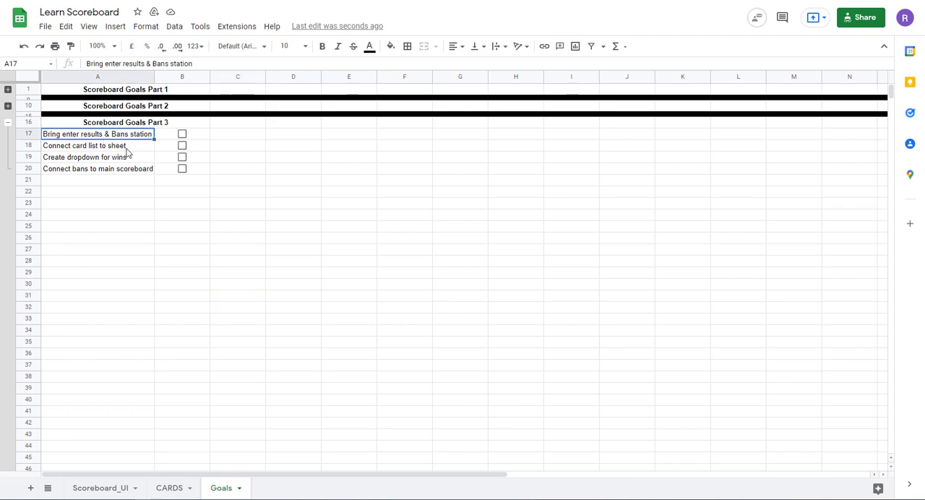
left_click(169, 489)
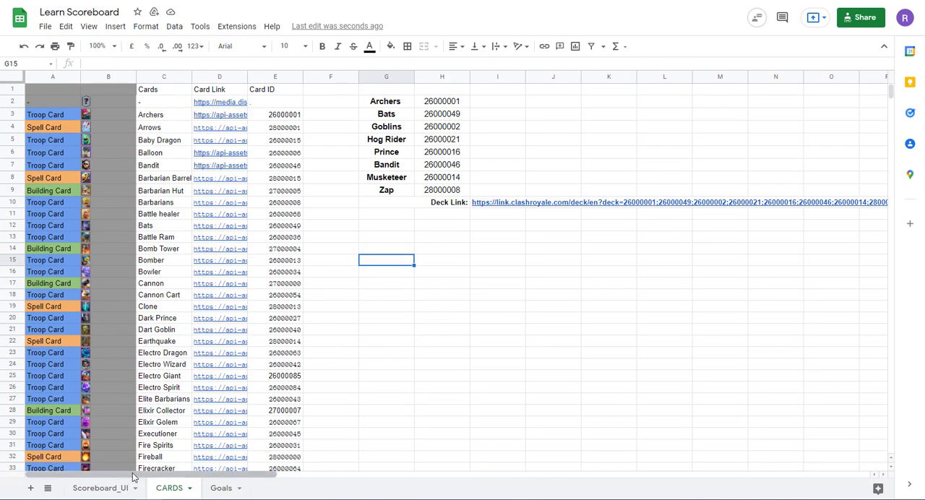
left_click(100, 488)
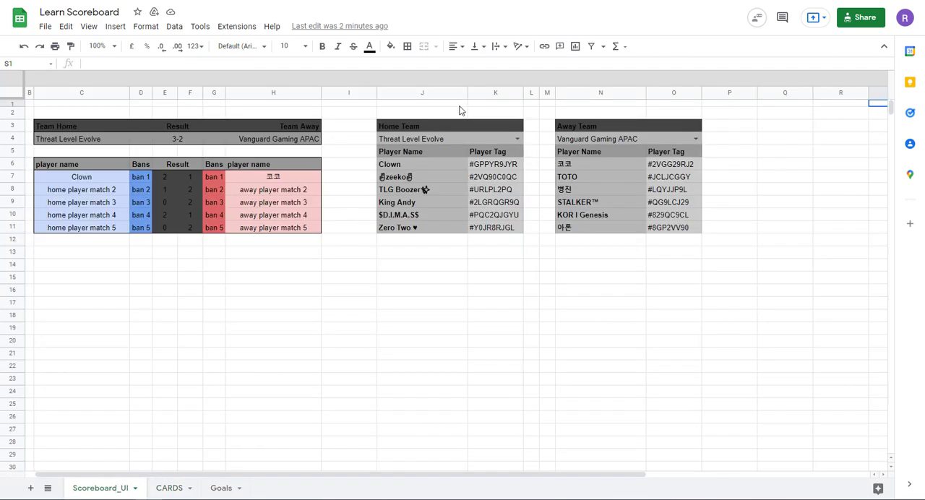
mouse_move(463, 128)
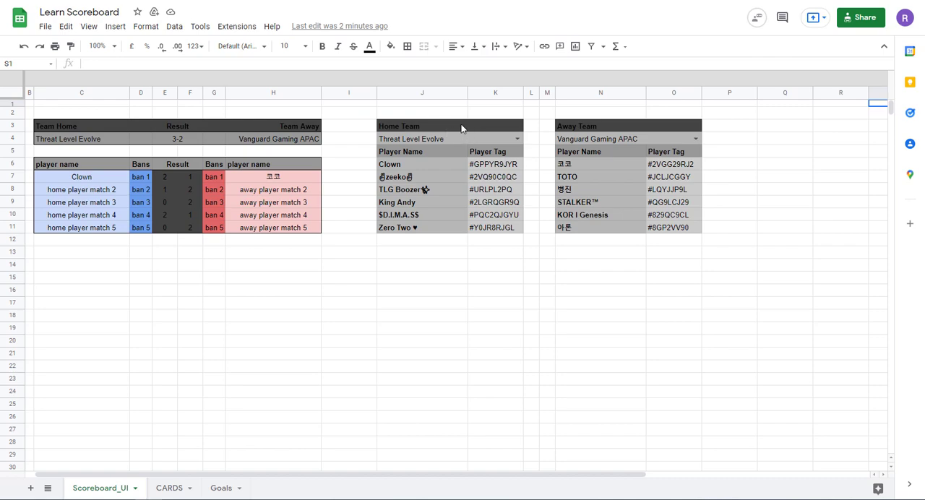
Enter the QUERY formula pulling Home Team player names and tags, and check the Player Name header.
left_click(422, 165)
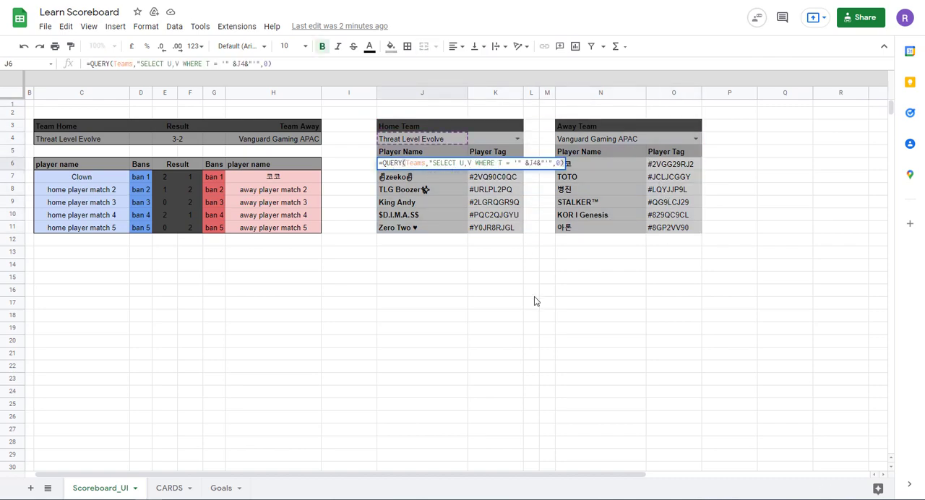
left_click(532, 289)
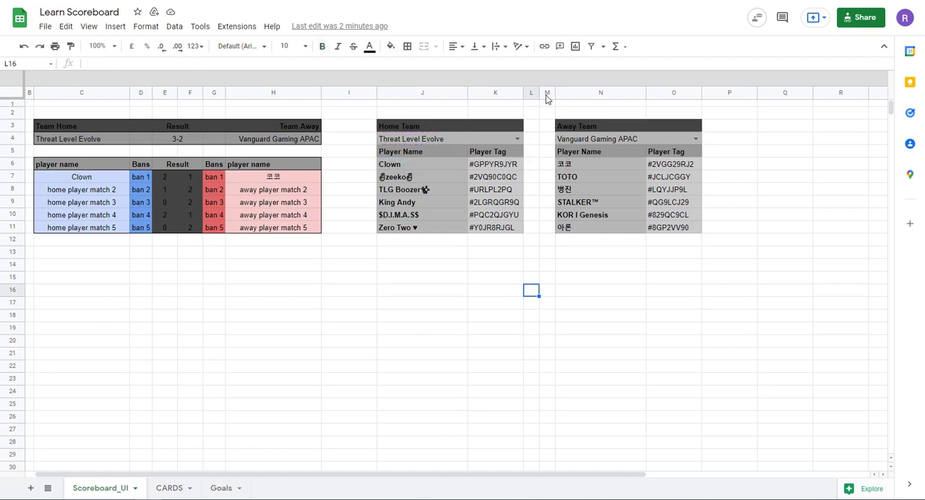
mouse_move(450, 172)
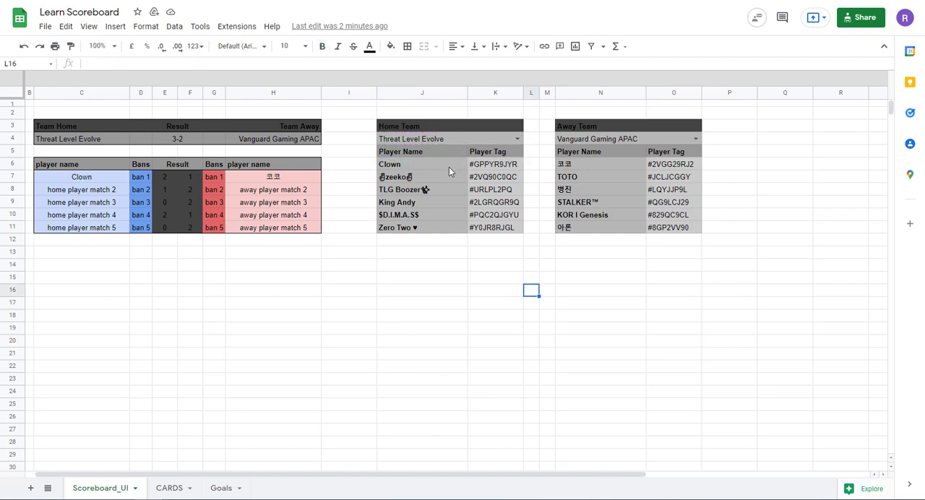
left_click(422, 165)
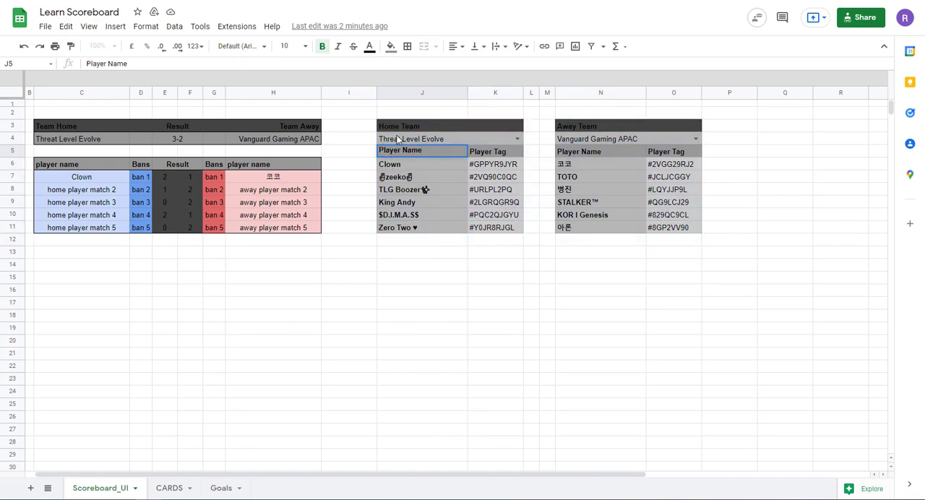
Move the roster tables down to row 15 and clear the placeholder home player names.
left_click_drag(399, 126, 674, 227)
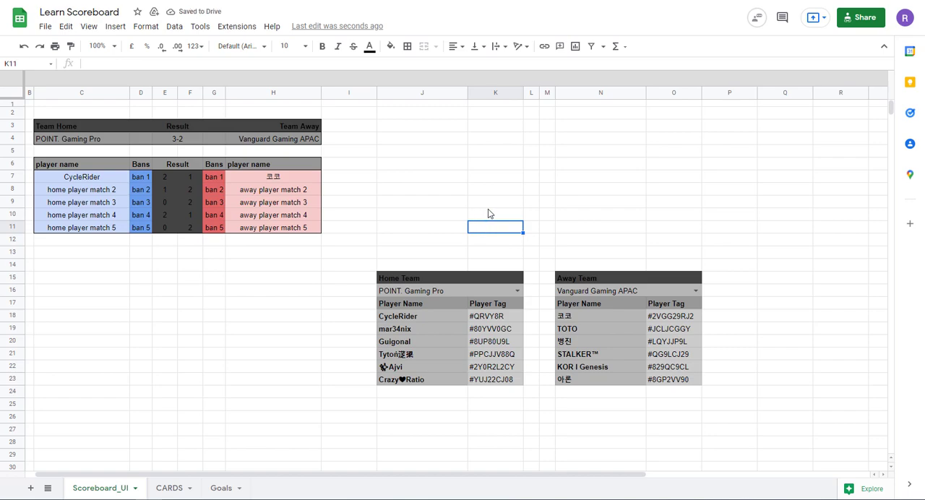
mouse_move(492, 215)
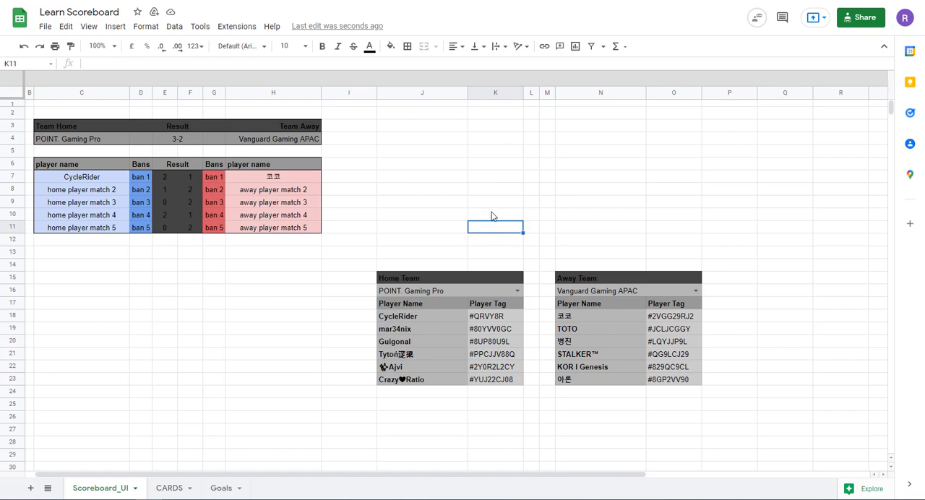
left_click_drag(273, 189, 273, 228)
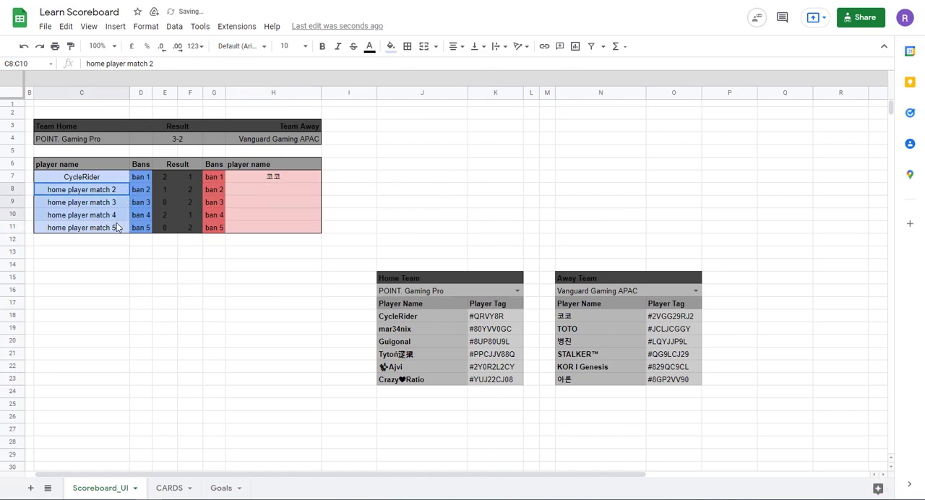
left_click(191, 265)
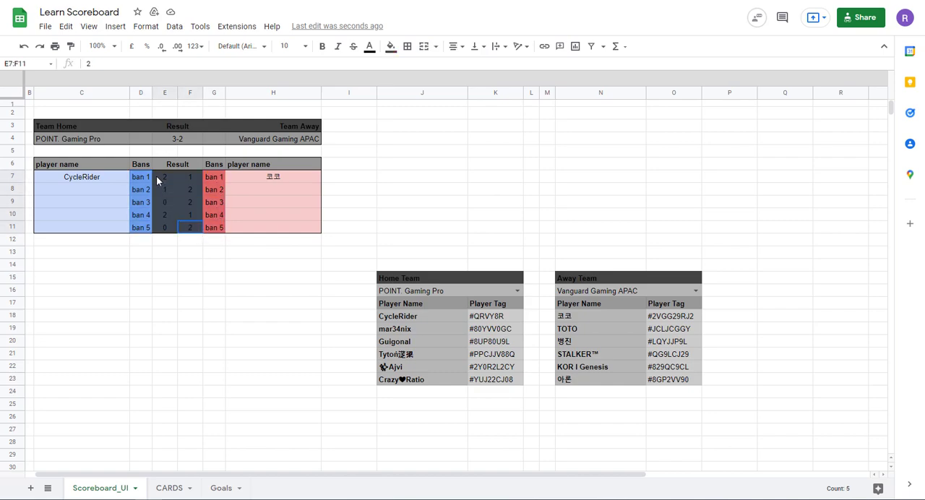
left_click(494, 176)
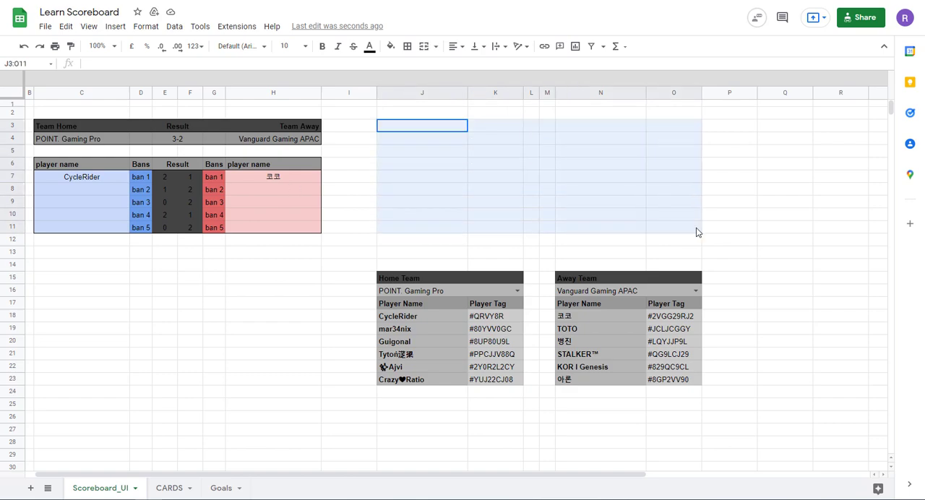
Reference the home team name in J3 and the first home player CycleRider in J4.
left_click_drag(422, 124, 697, 231)
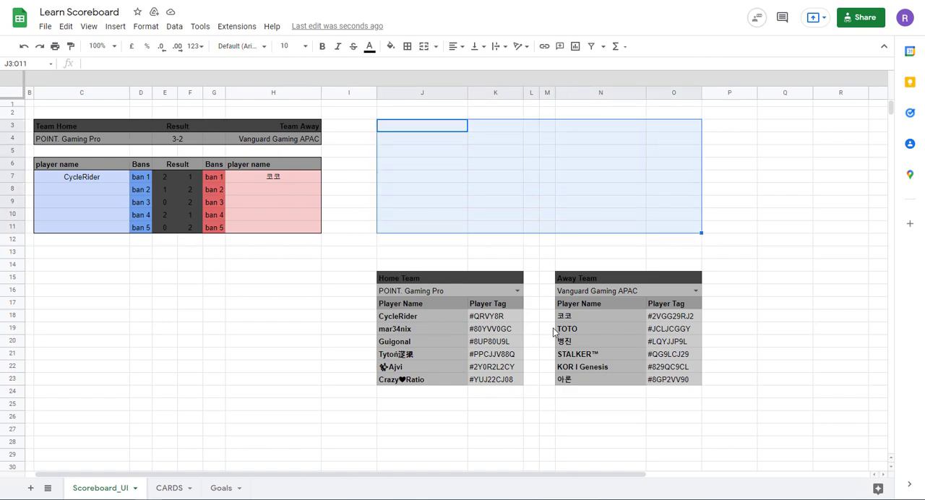
mouse_move(416, 136)
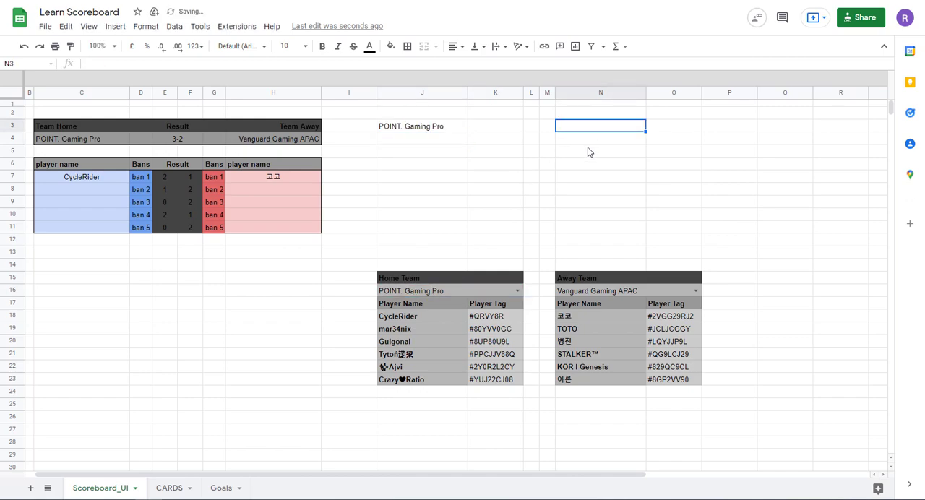
mouse_move(581, 168)
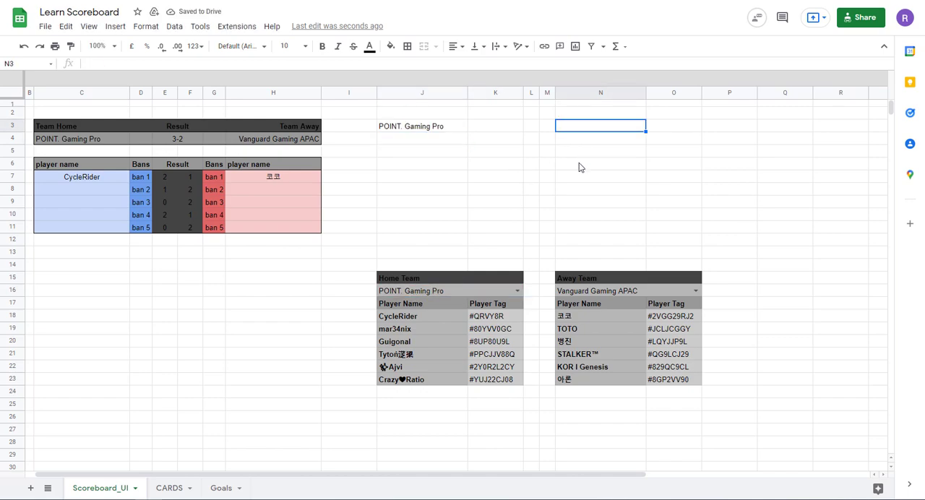
type("=")
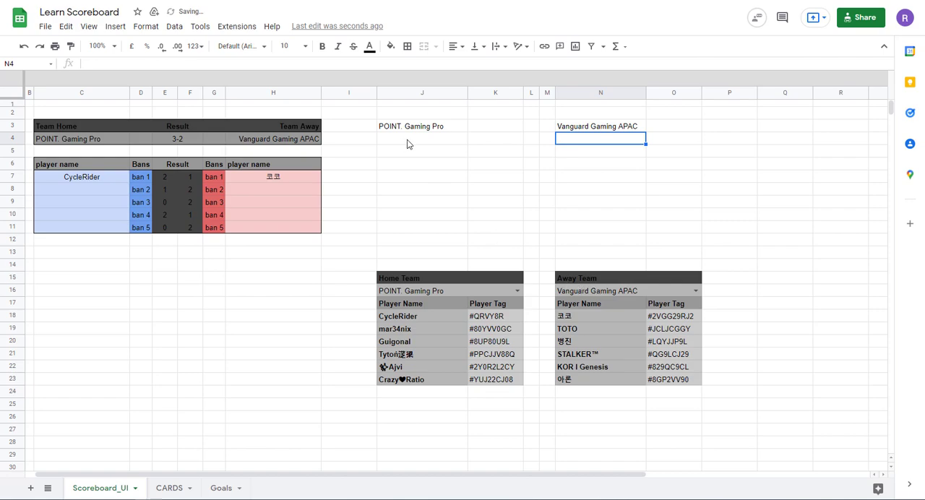
left_click(423, 139)
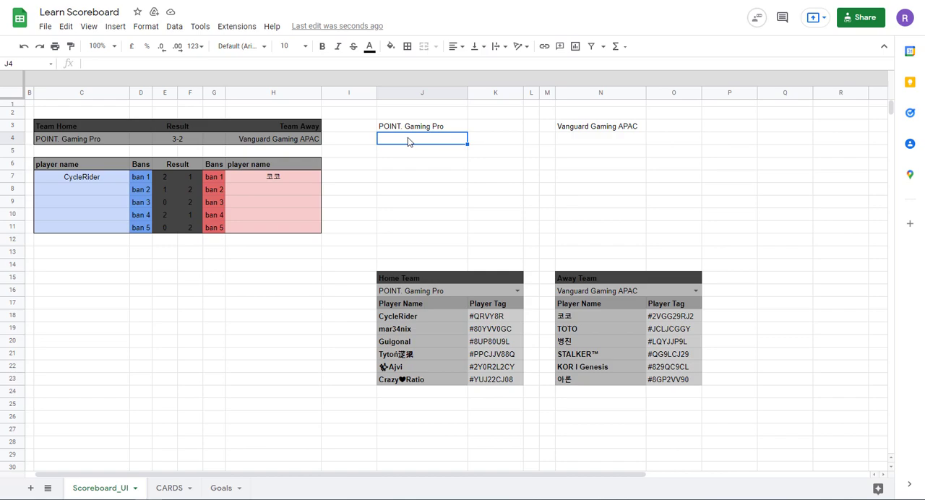
type("=")
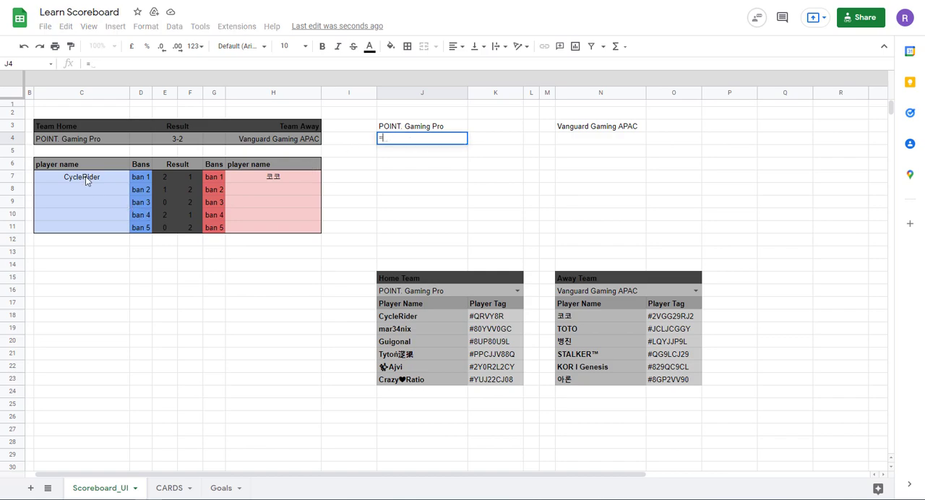
type("CycleRider")
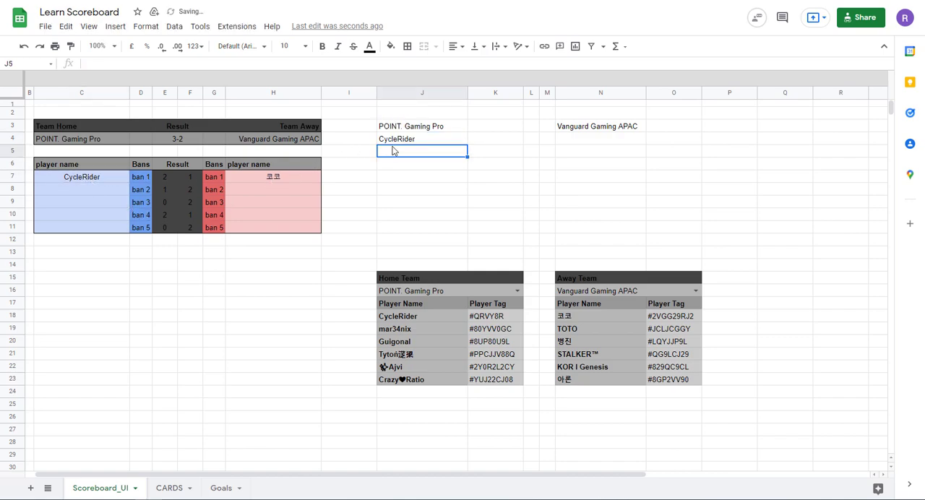
left_click_drag(422, 139, 422, 202)
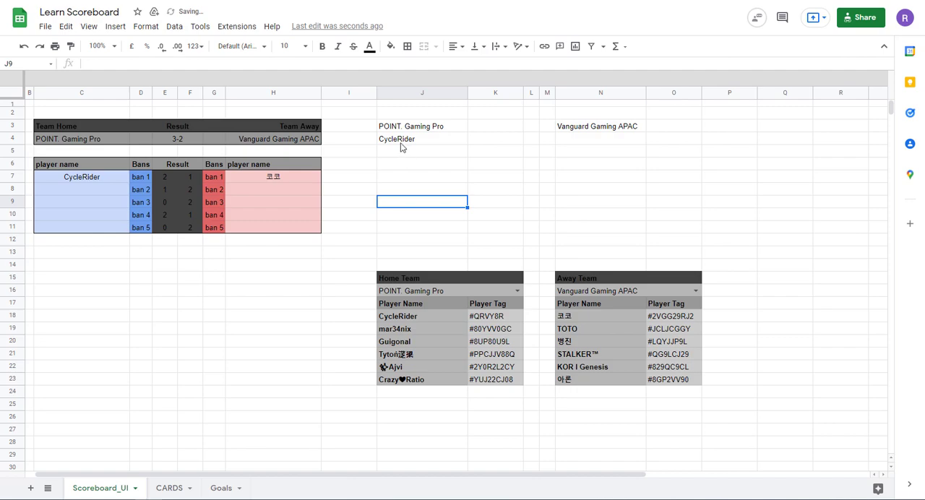
left_click(422, 139)
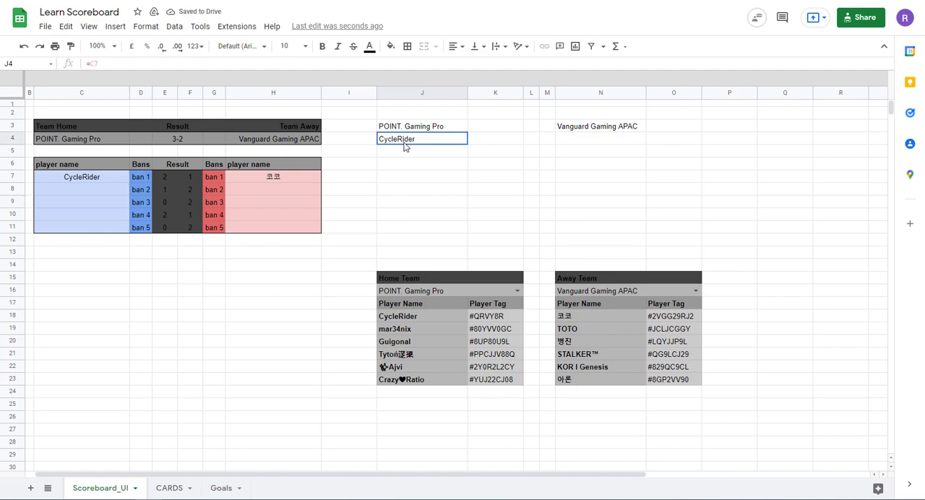
Start a reference for the first away player in N4.
left_click(601, 138)
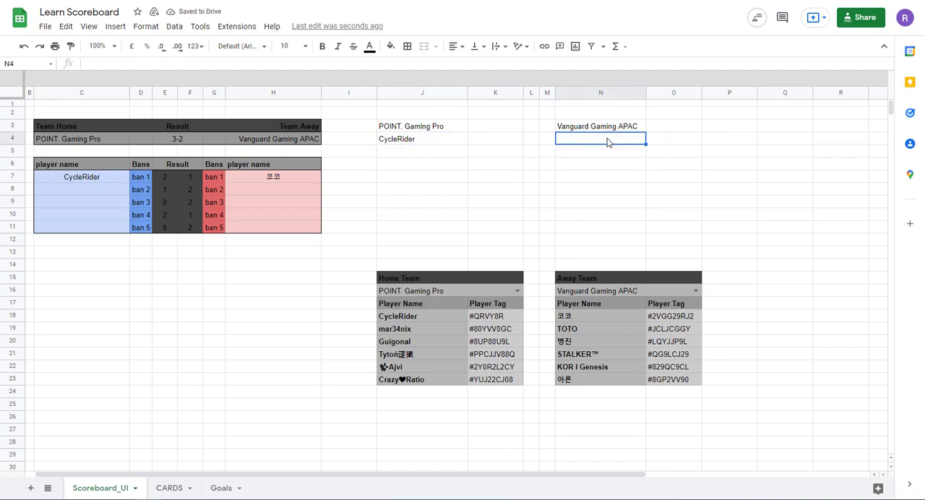
type("=H11")
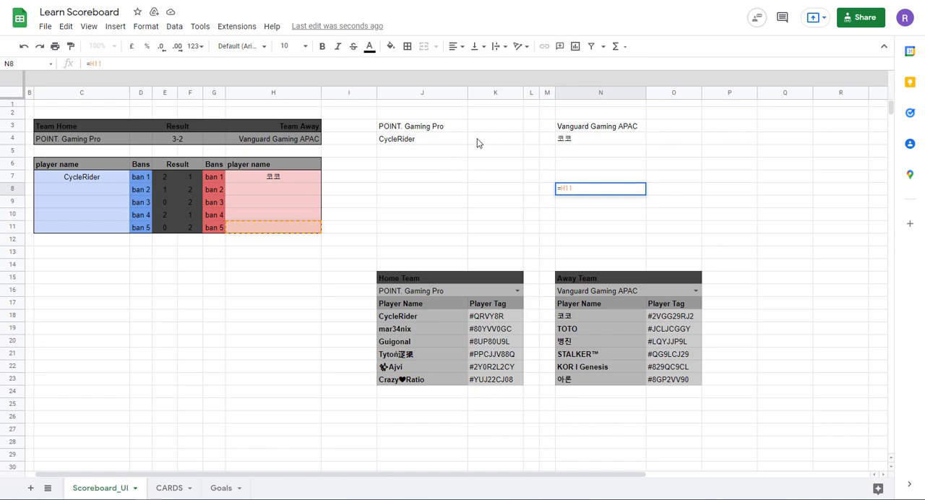
mouse_move(485, 132)
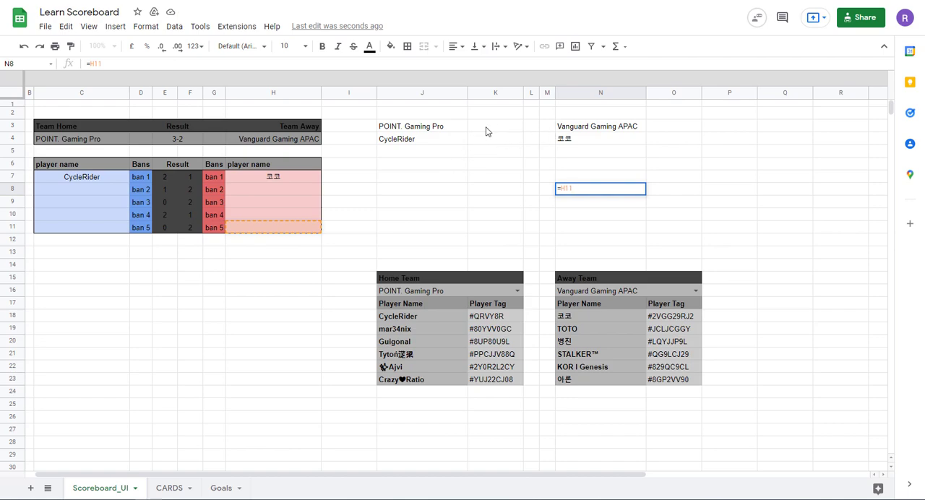
Add Bans and Results headings beside each team name in J3:O4.
type("Bans")
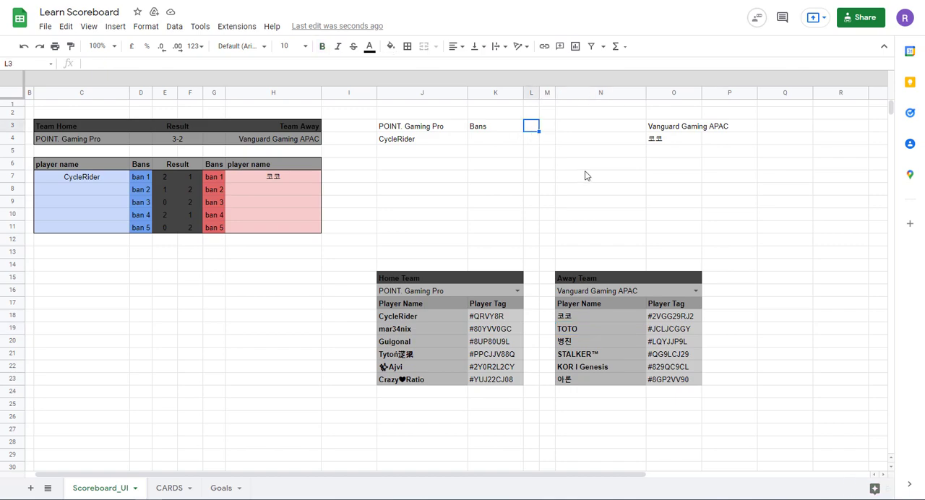
type("Results")
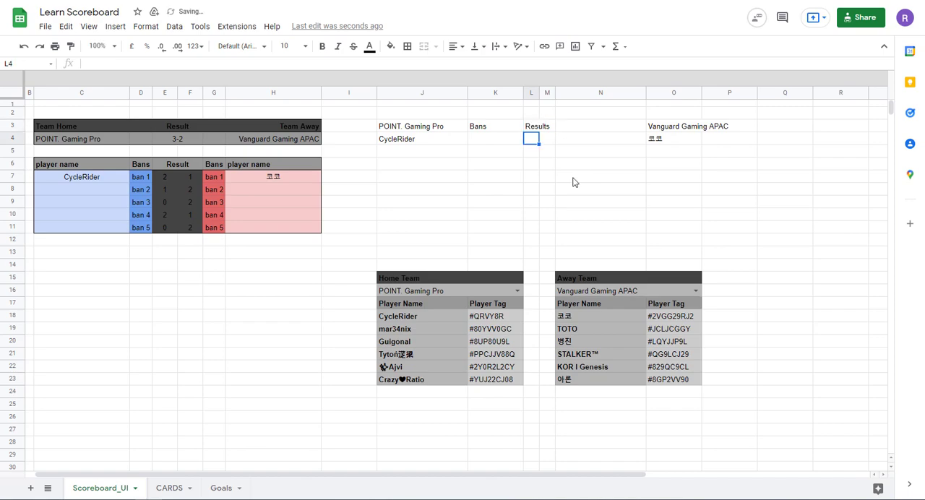
left_click(425, 46)
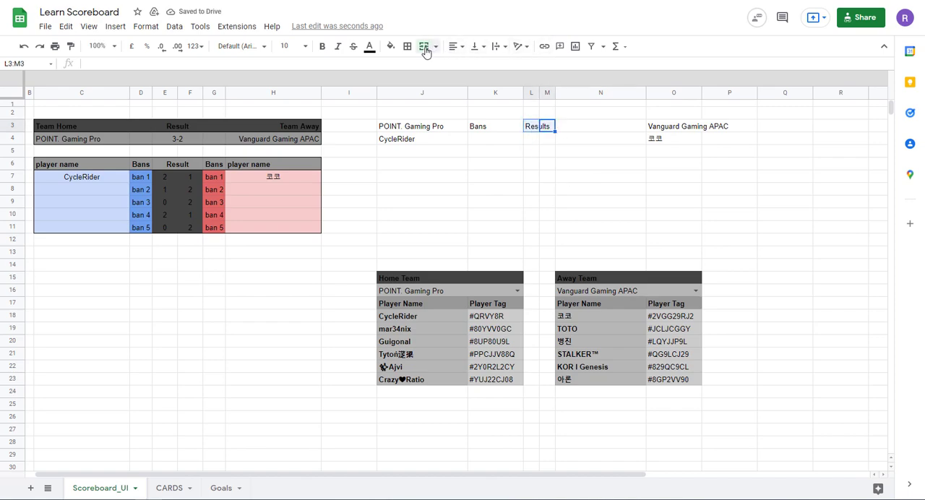
left_click(601, 126)
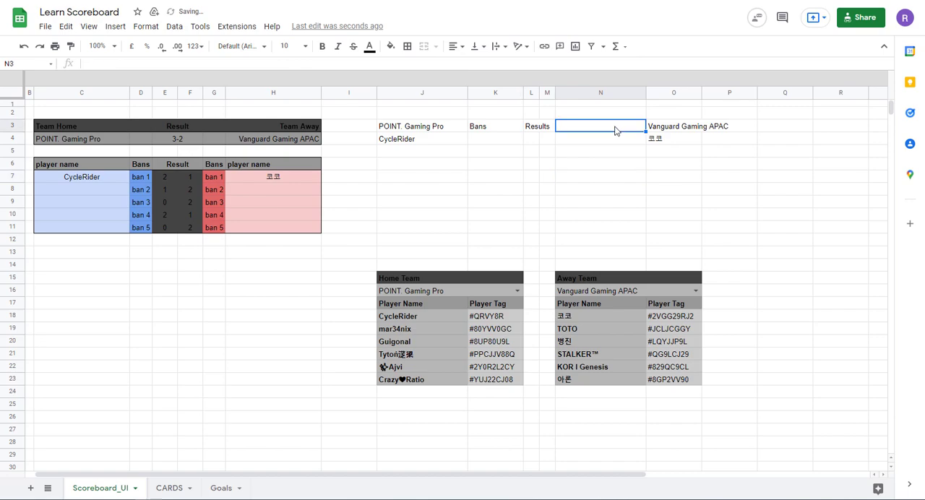
type("bans")
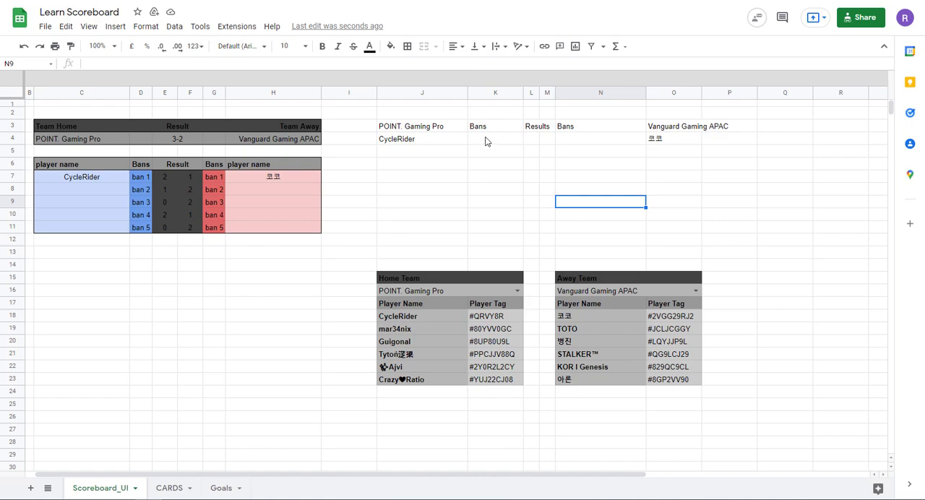
mouse_move(487, 157)
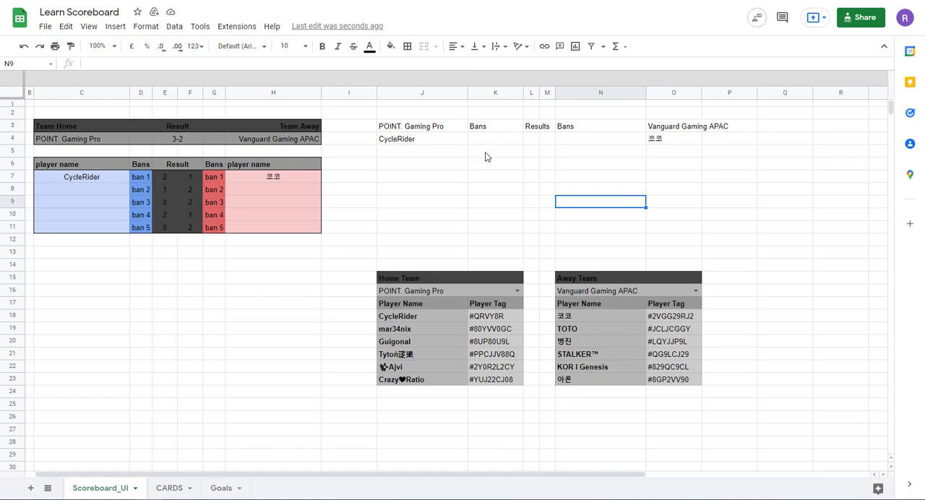
mouse_move(484, 147)
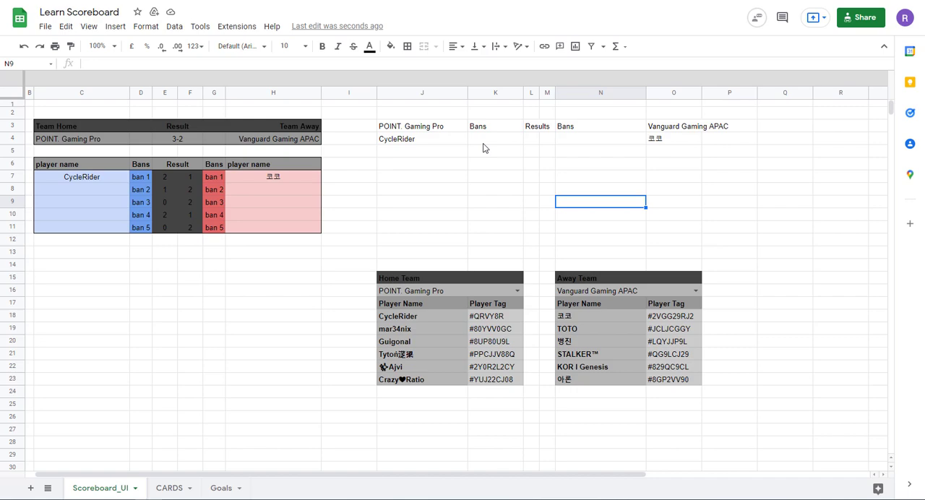
mouse_move(688, 139)
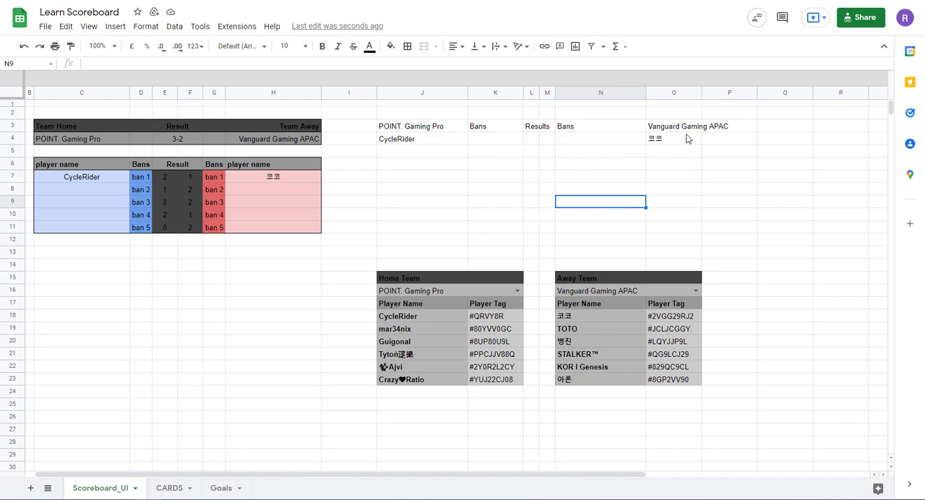
Try =H8 and =H11 player references in column O below 코코.
left_click(674, 203)
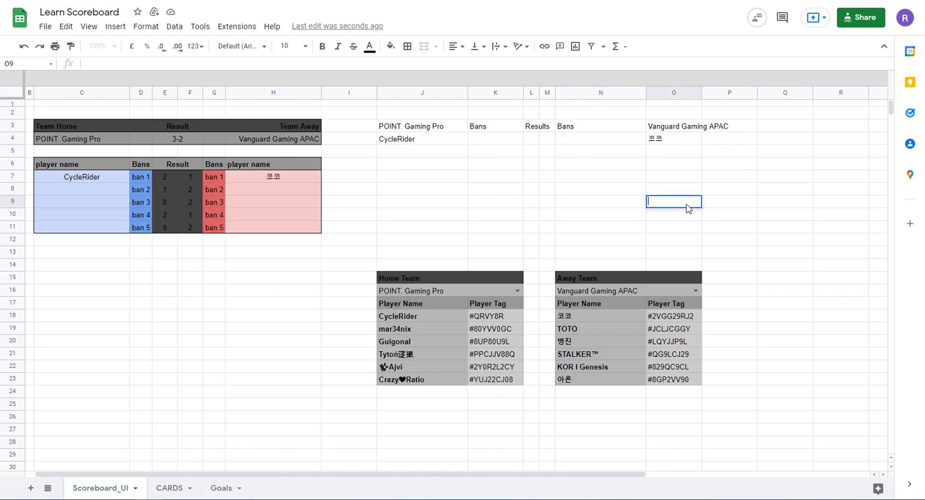
left_click(673, 176)
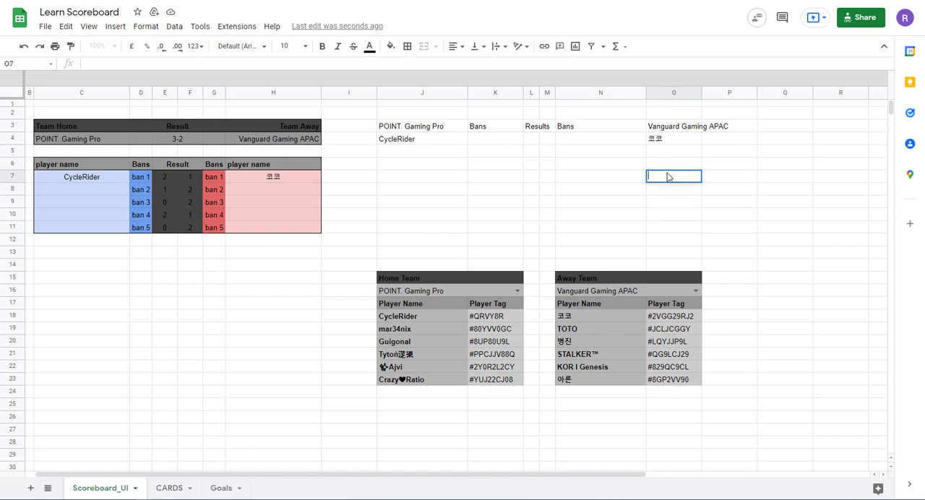
left_click(674, 150)
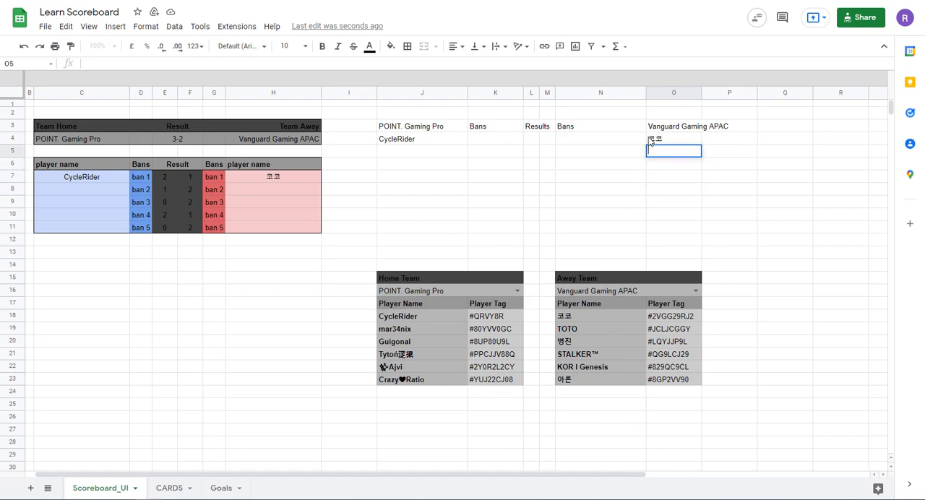
type("=H8")
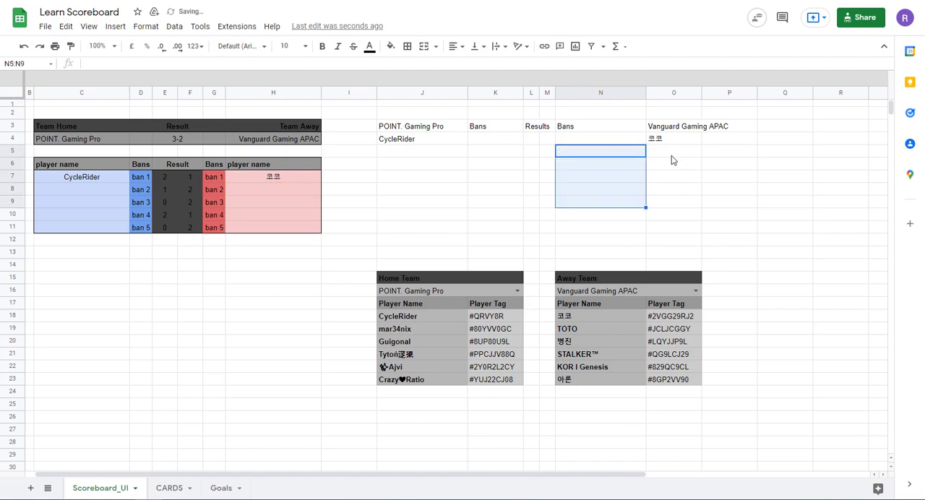
type("=H11")
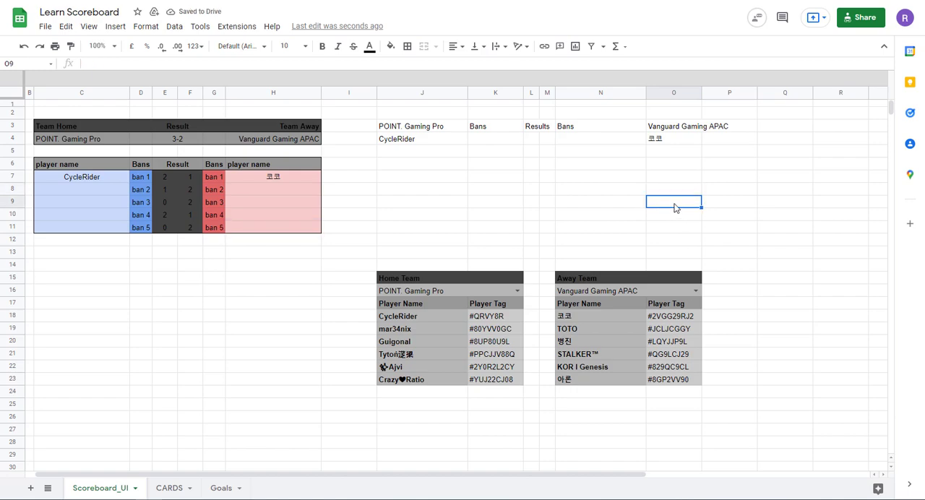
type("=H11")
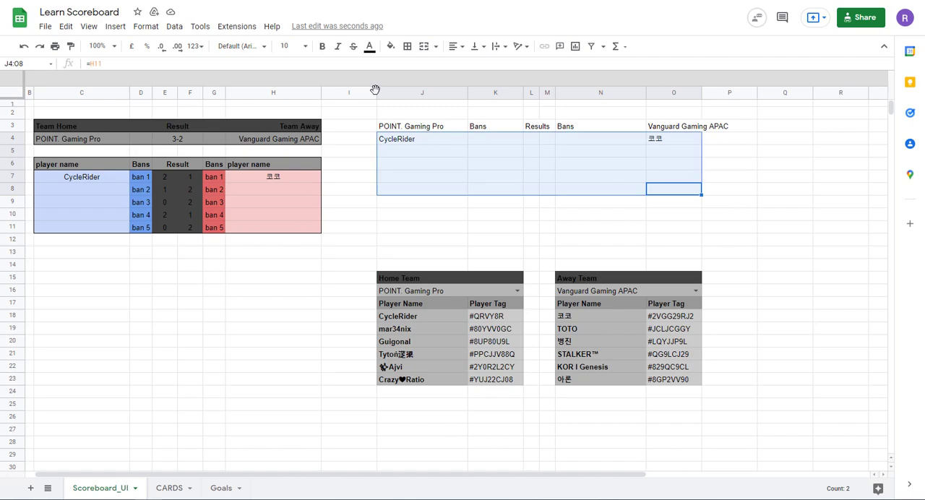
Apply outer borders to the J3:O8 scoreboard block.
left_click(408, 46)
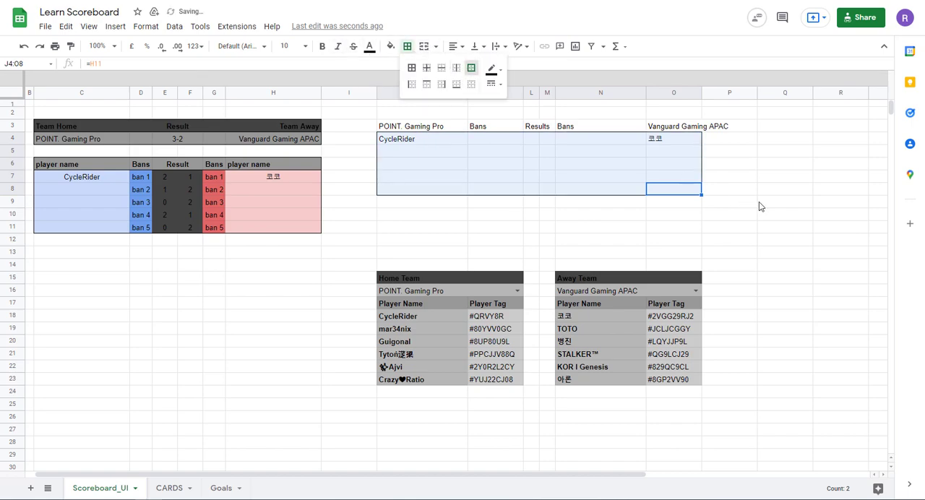
left_click(785, 201)
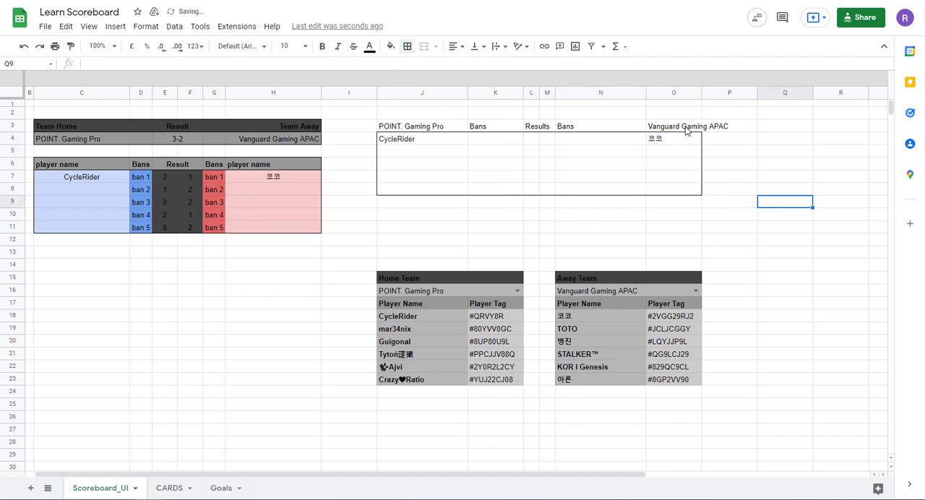
left_click(407, 46)
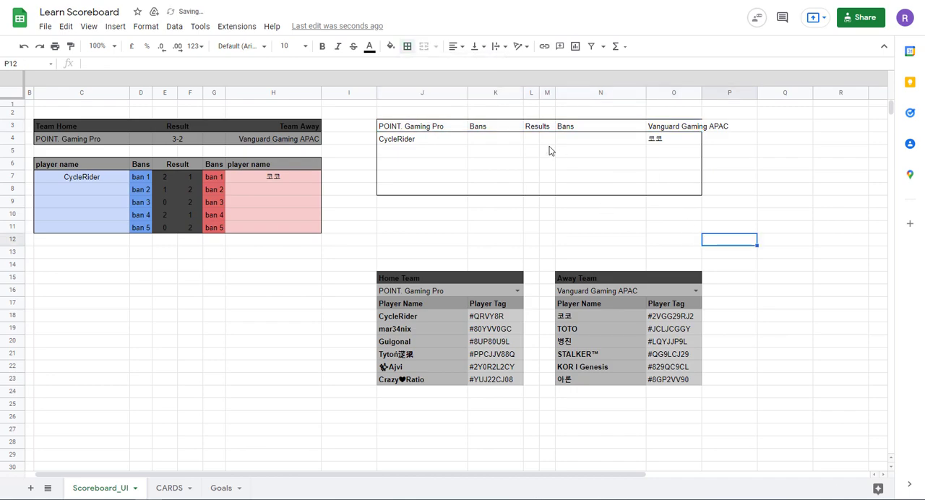
mouse_move(545, 174)
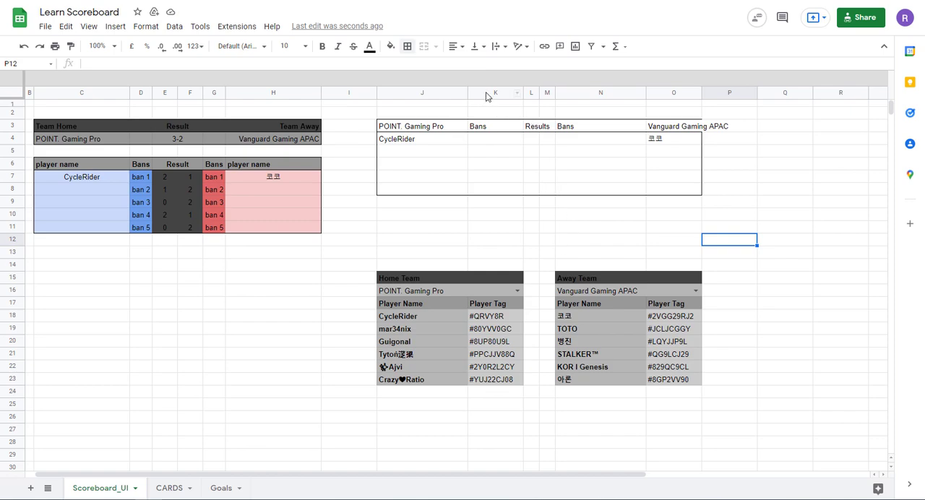
left_click(494, 92)
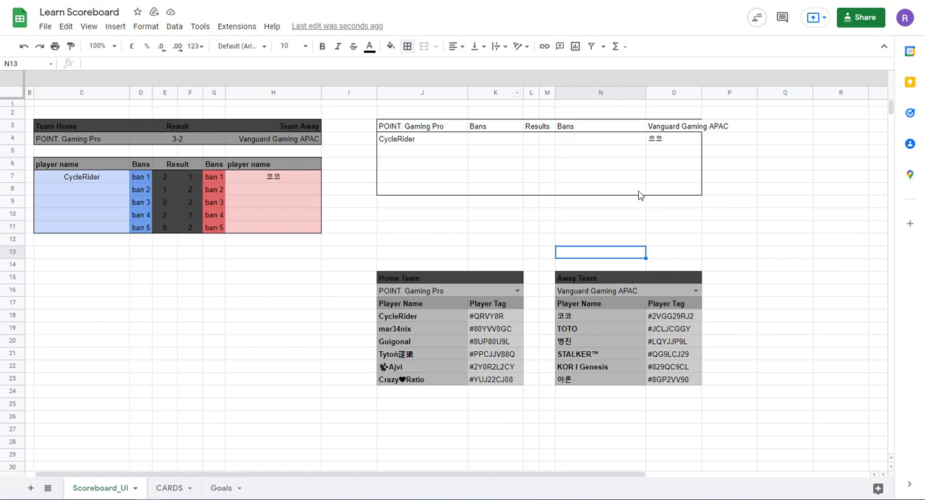
mouse_move(484, 144)
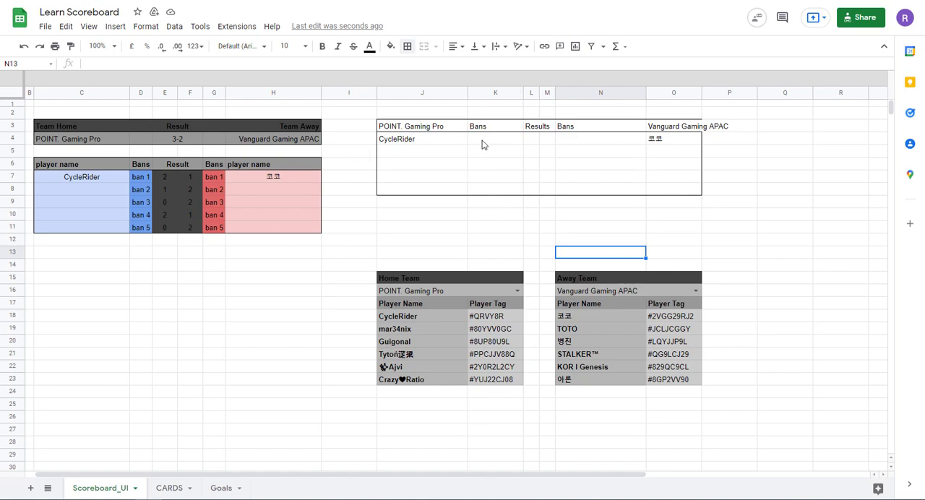
Add a List-from-a-range validation on K4 sourcing card names from CARDS!C2:C.
left_click(494, 139)
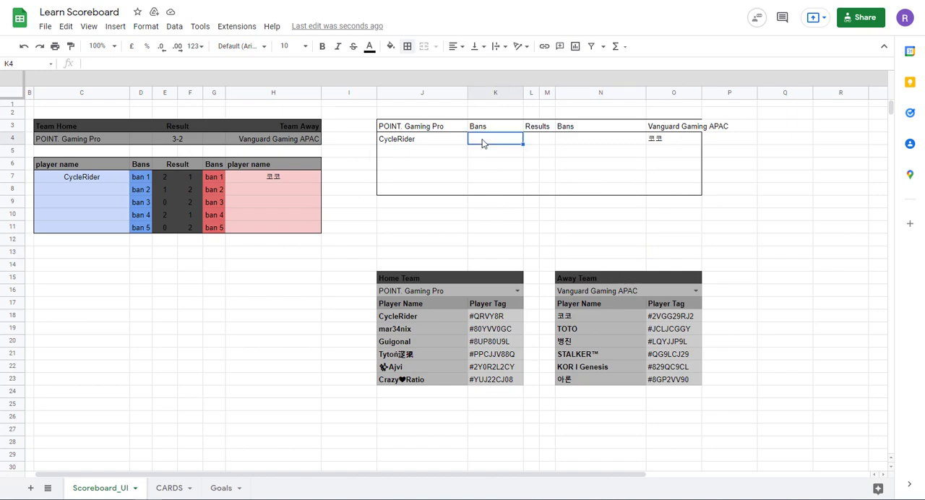
right_click(494, 139)
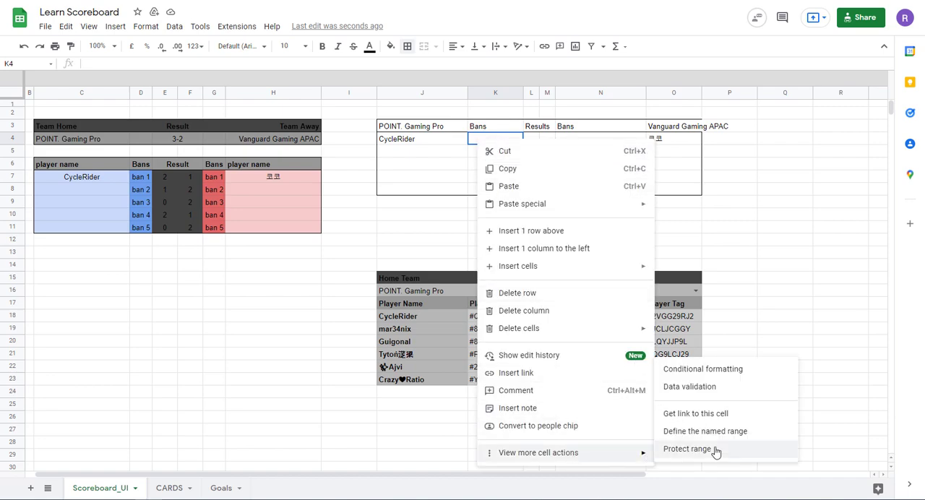
left_click(690, 387)
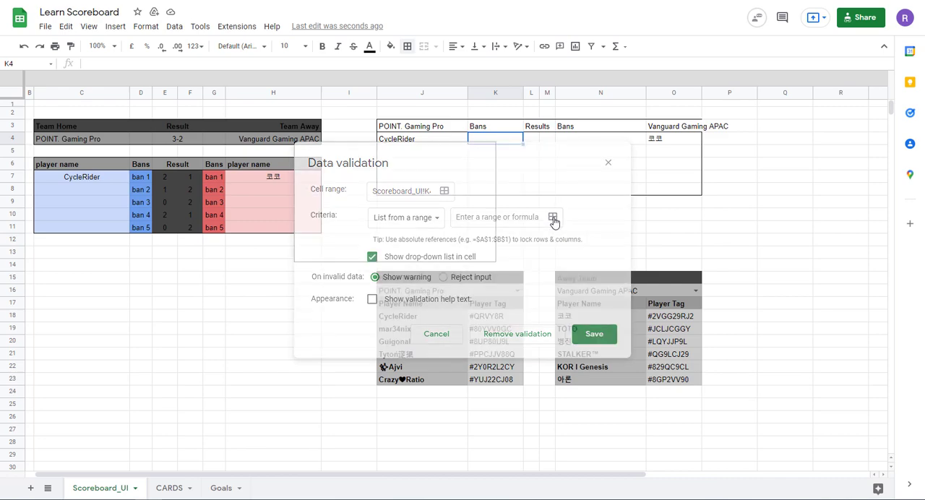
left_click(554, 217)
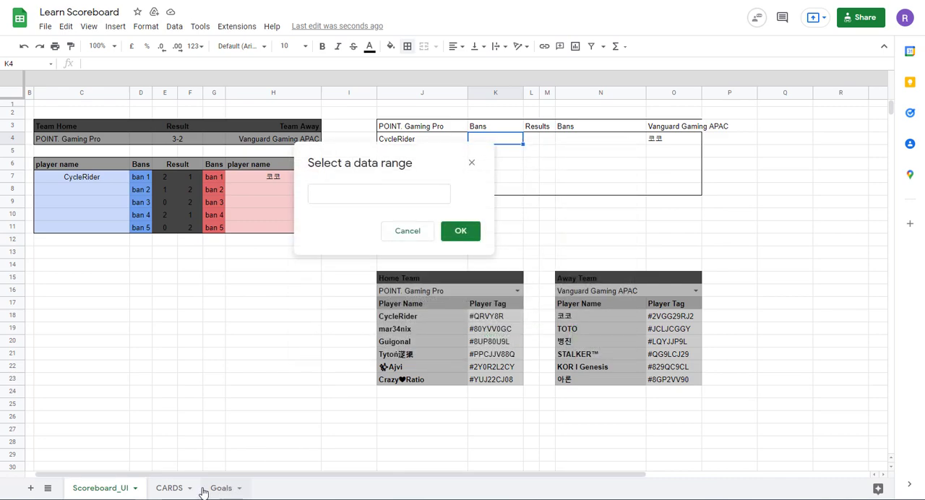
left_click(169, 488)
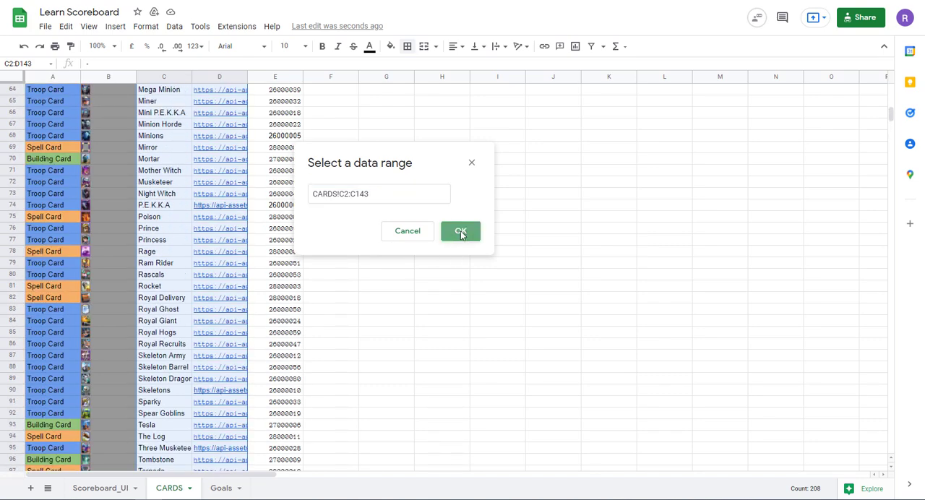
left_click(459, 232)
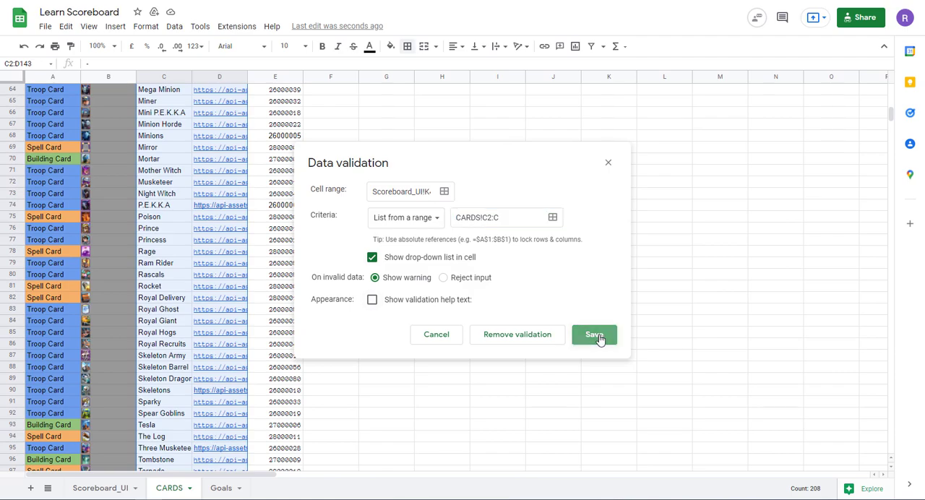
left_click(594, 335)
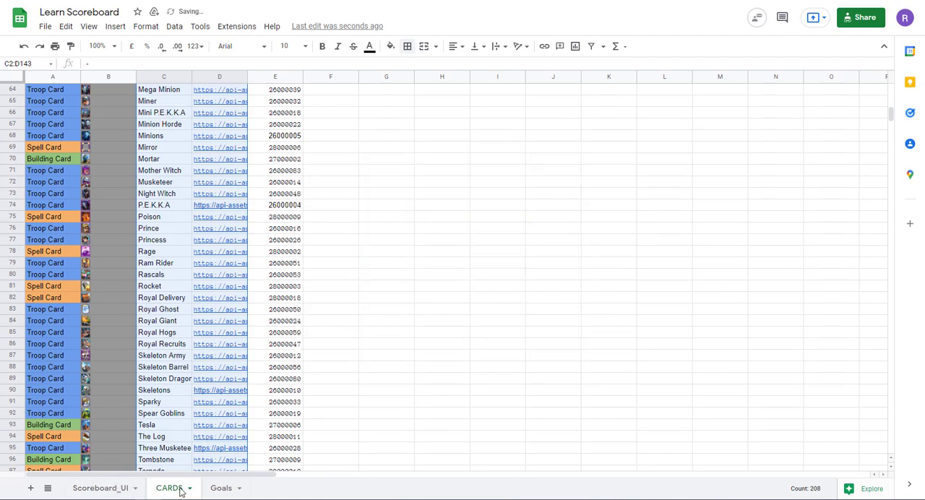
Preview the card-name drop-down in K4 on Scoreboard_UI without choosing.
left_click(101, 489)
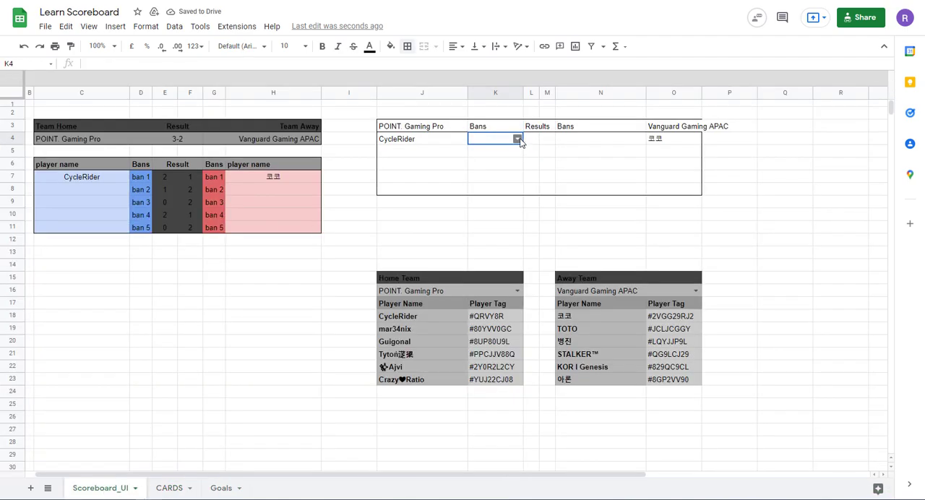
left_click(518, 139)
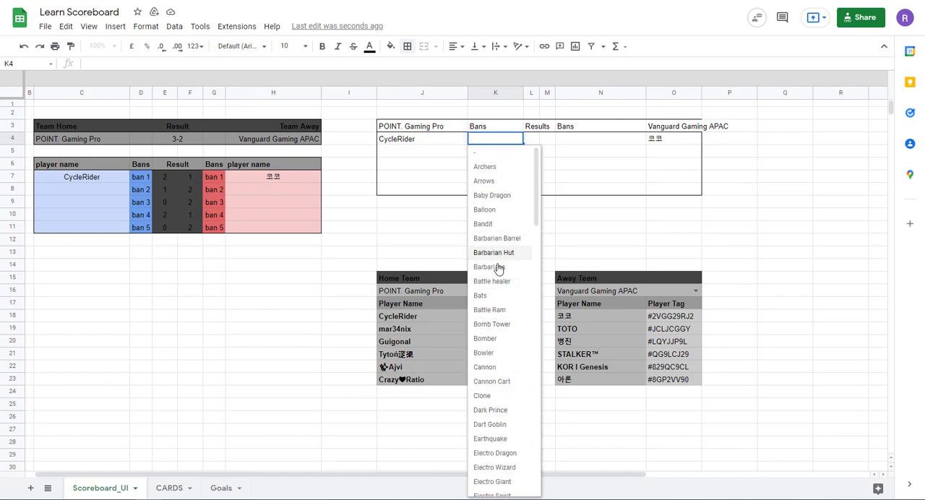
scroll("down", 3)
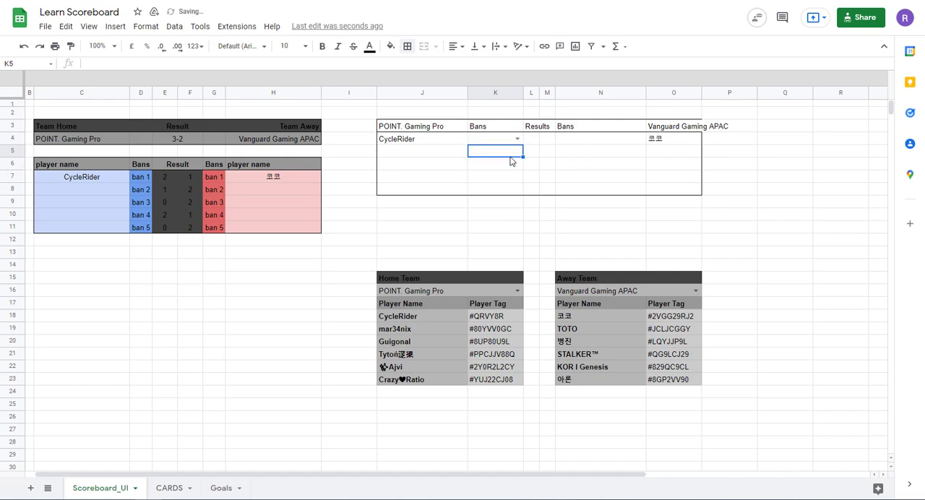
left_click(494, 139)
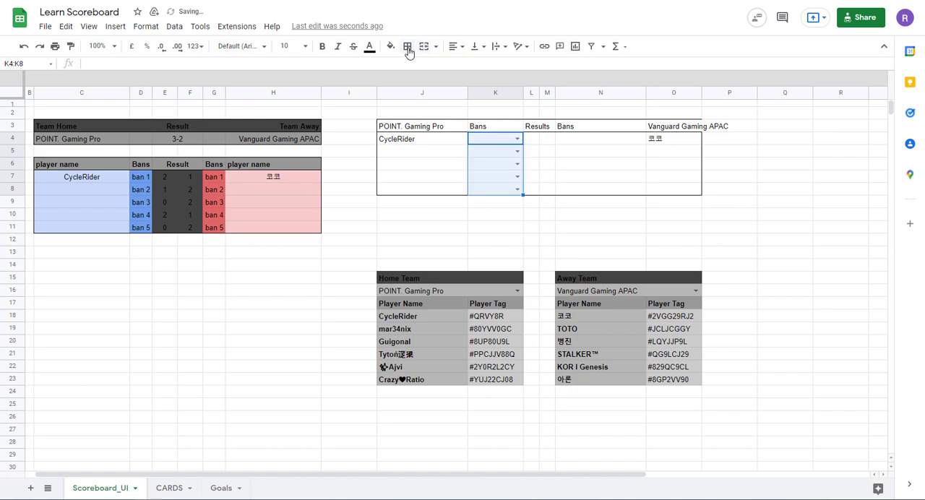
Copy the drop-down down to K8 and into N4:N8, then recheck the card list.
left_click(408, 47)
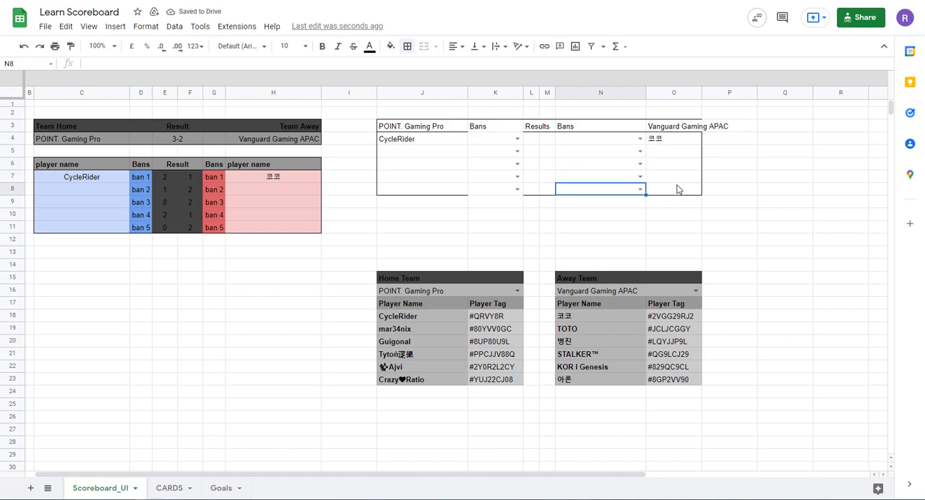
left_click(408, 46)
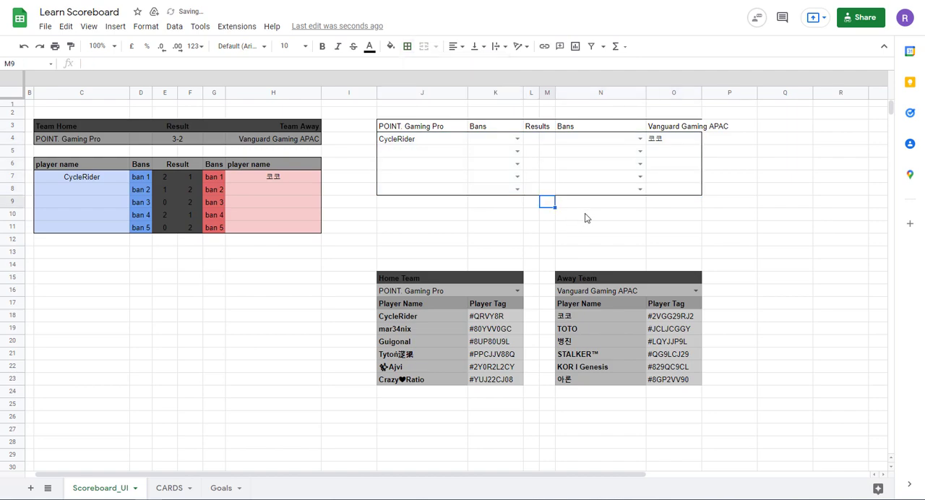
left_click(518, 139)
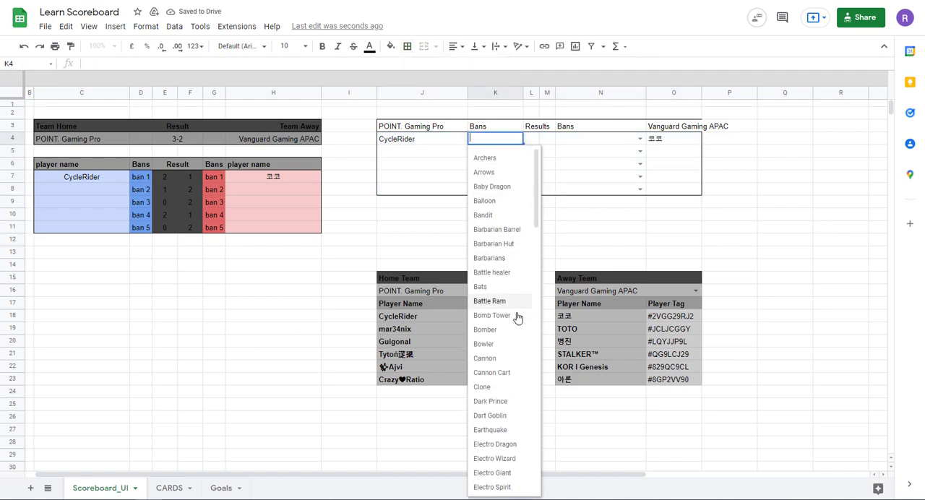
scroll("down", 3)
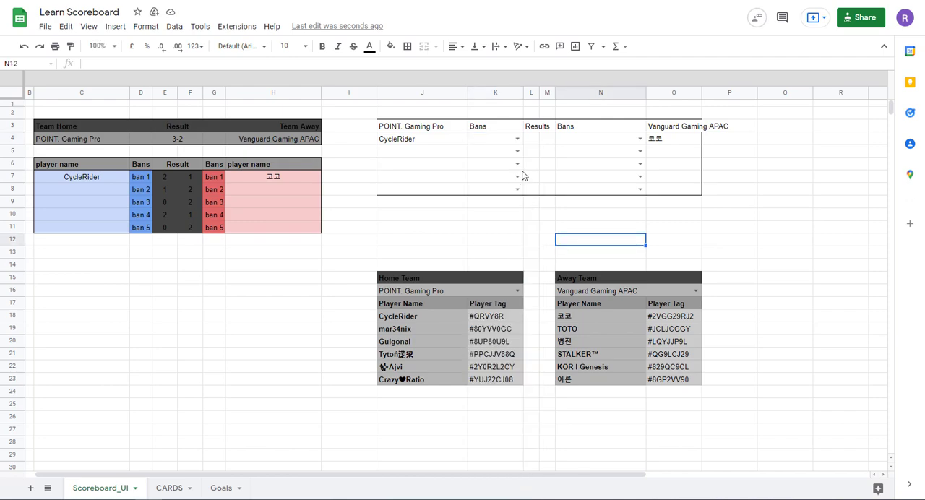
mouse_move(460, 162)
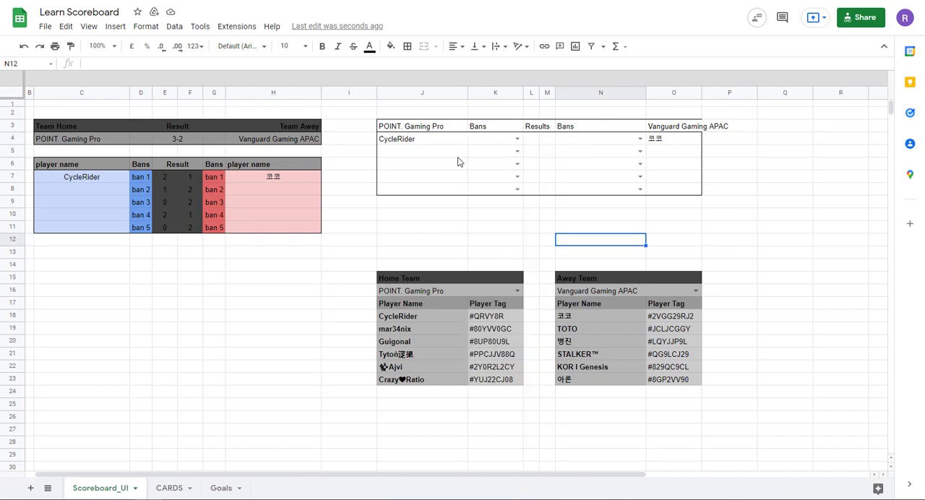
left_click(422, 214)
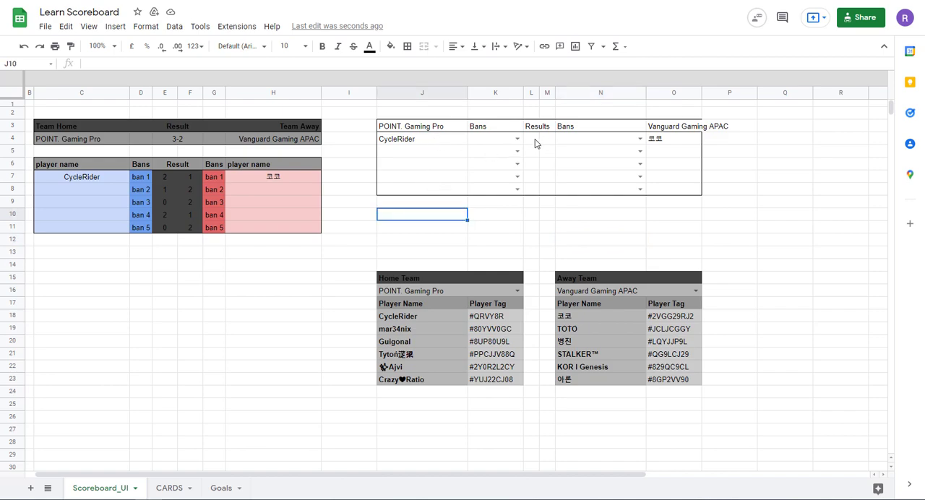
left_click(423, 225)
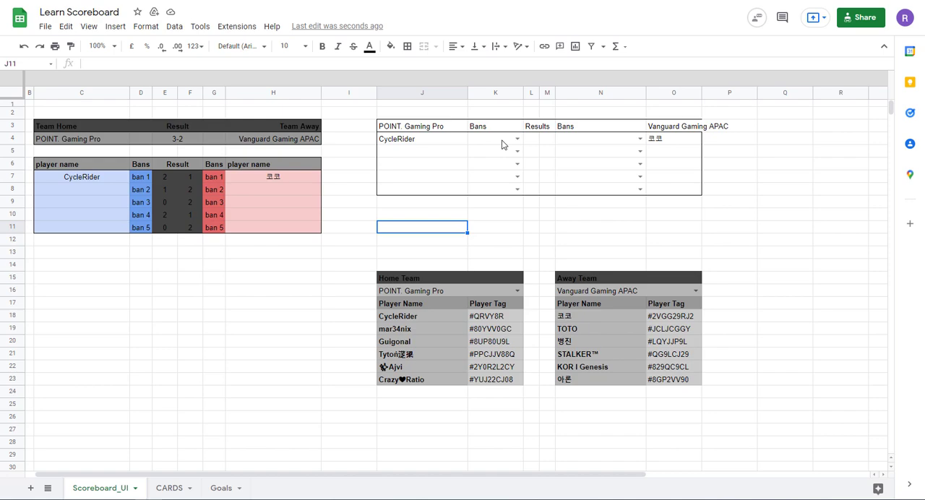
mouse_move(533, 145)
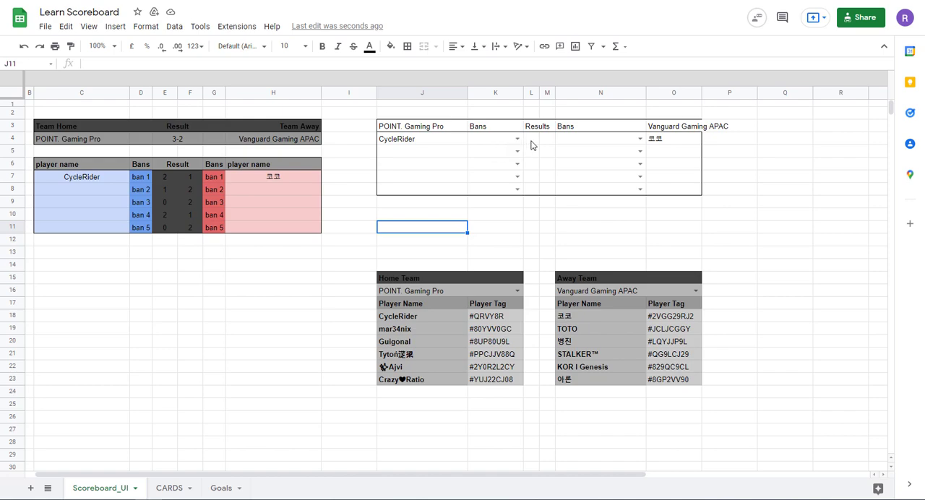
Add a List-of-items validation on L4 with the values 0,1.
right_click(532, 139)
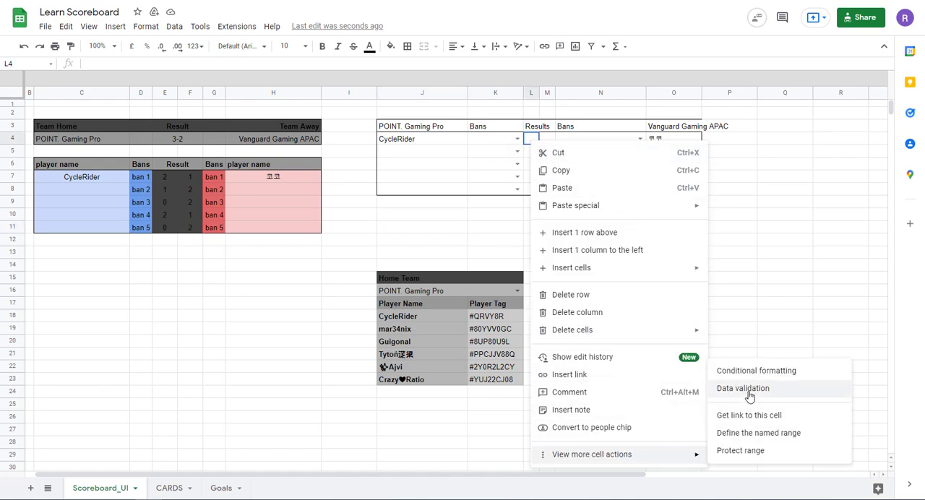
left_click(743, 388)
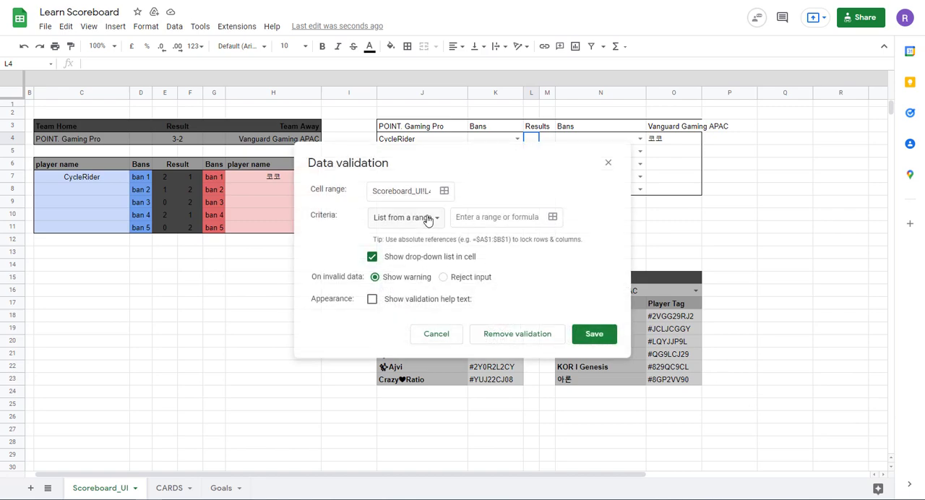
left_click(405, 217)
type("0")
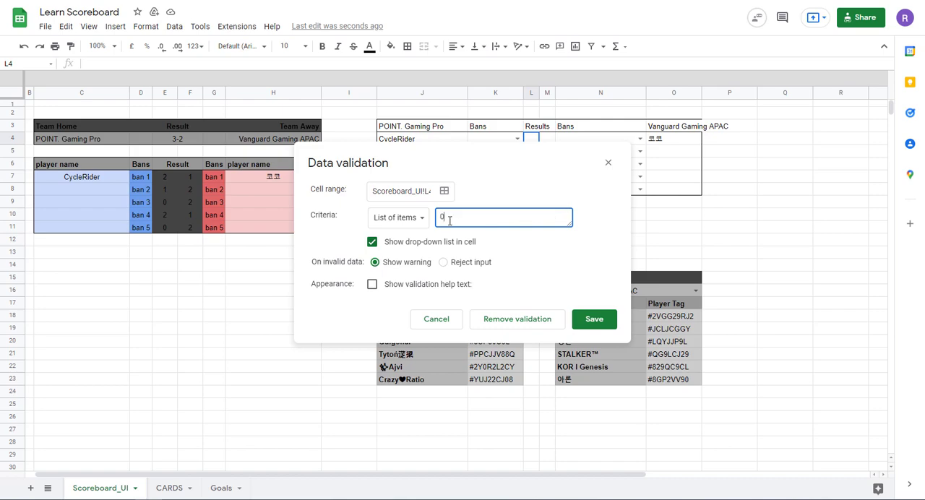
type(",1,")
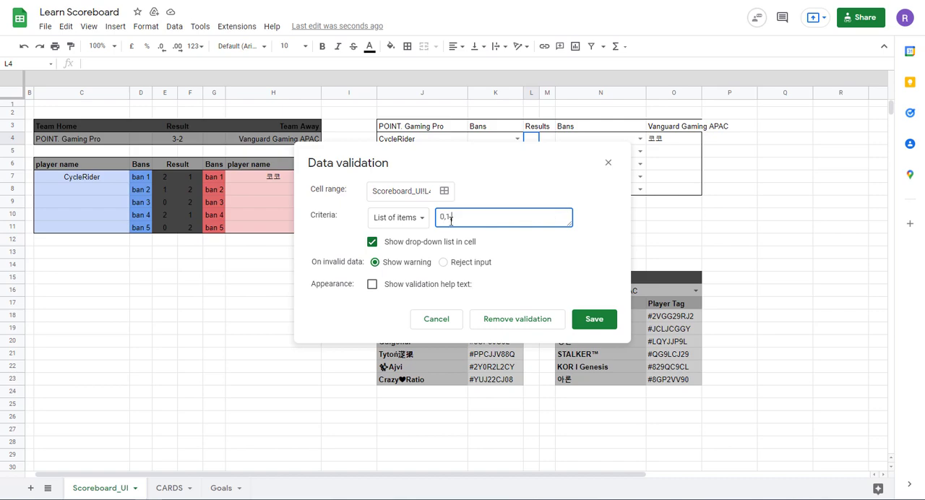
left_click(593, 318)
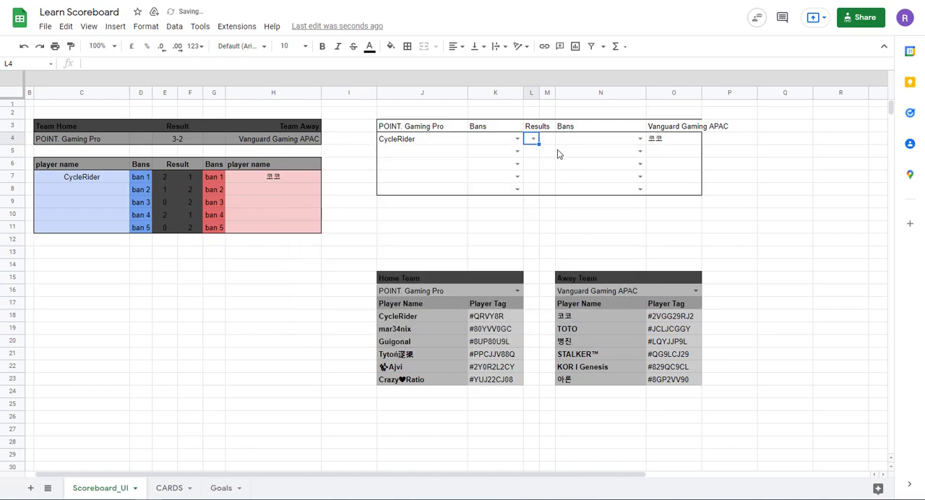
Fill the 0/1 result dropdown across L4:M8 and border those cells.
left_click_drag(532, 139, 532, 188)
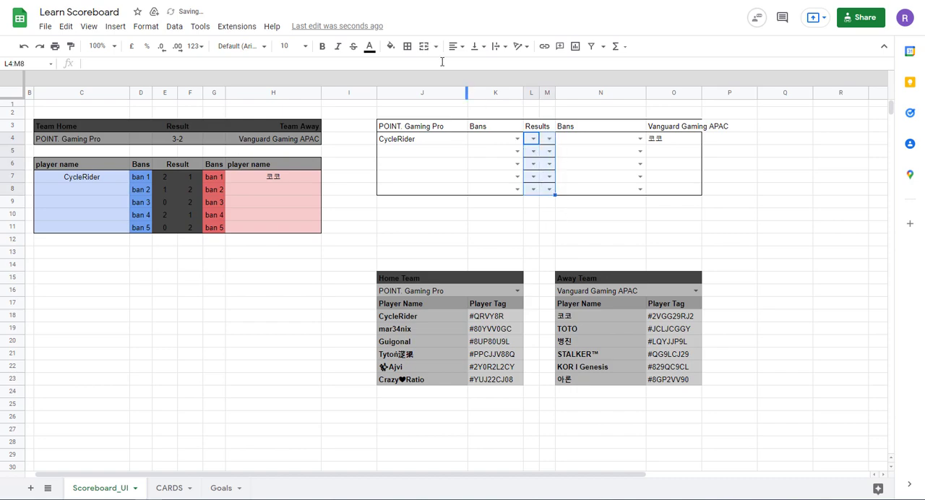
left_click(408, 46)
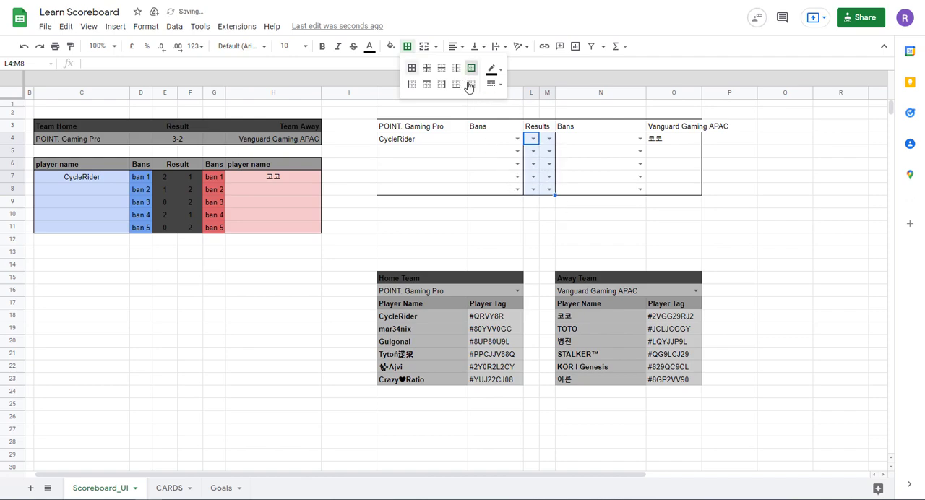
left_click(471, 67)
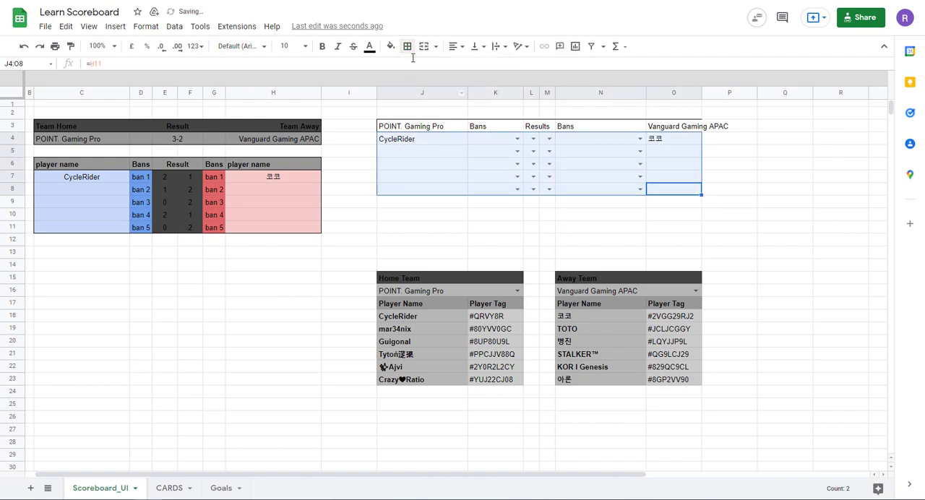
left_click(407, 46)
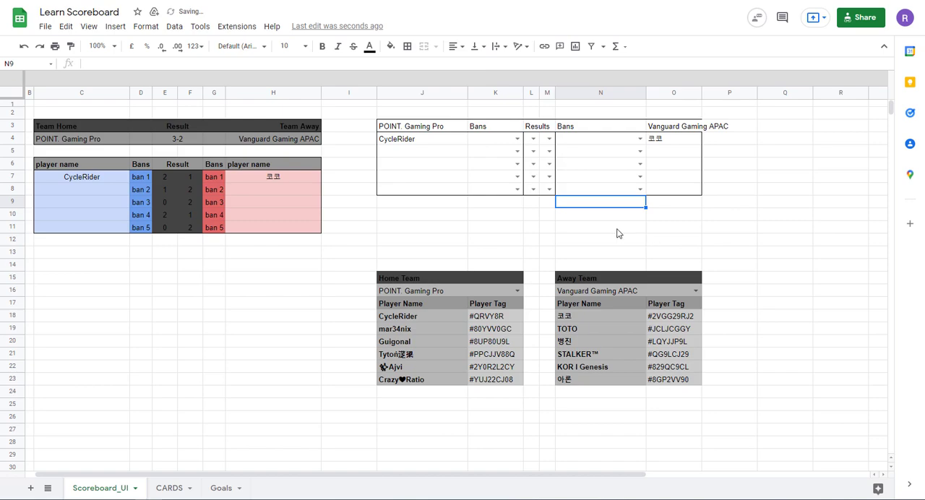
Widen the Results columns L:M of the scoreboard block.
left_click_drag(494, 139, 600, 188)
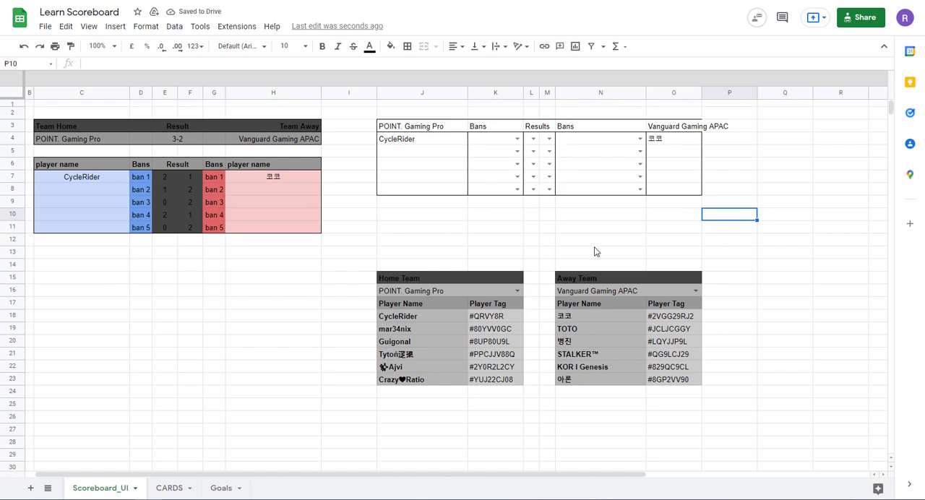
mouse_move(590, 247)
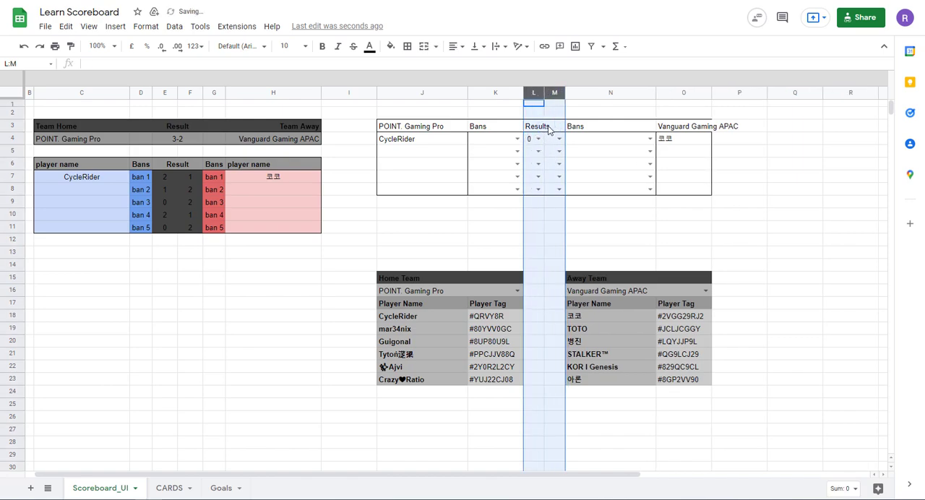
left_click(555, 202)
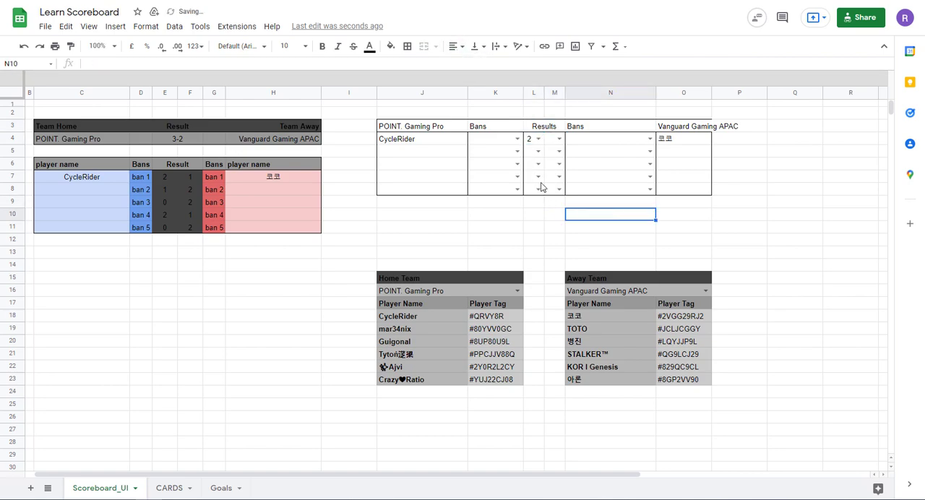
left_click(534, 139)
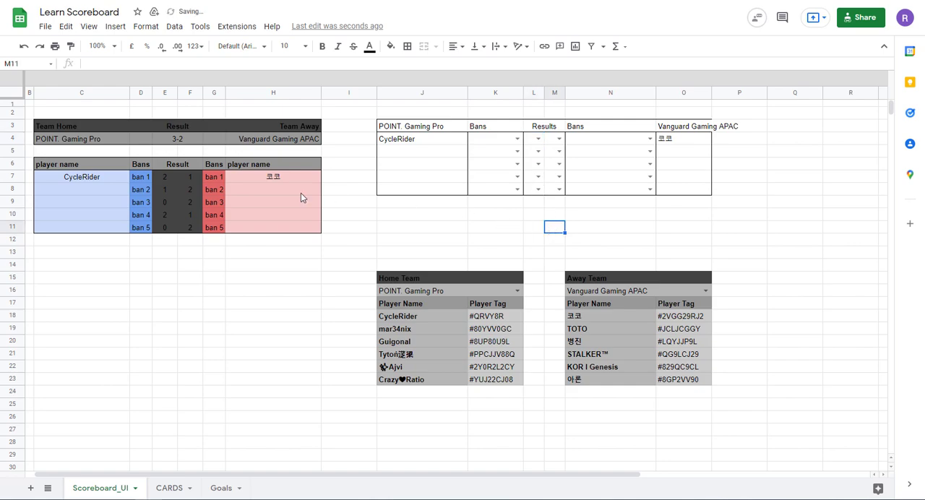
Select the Result cells E7:F11 in the player table.
left_click(140, 176)
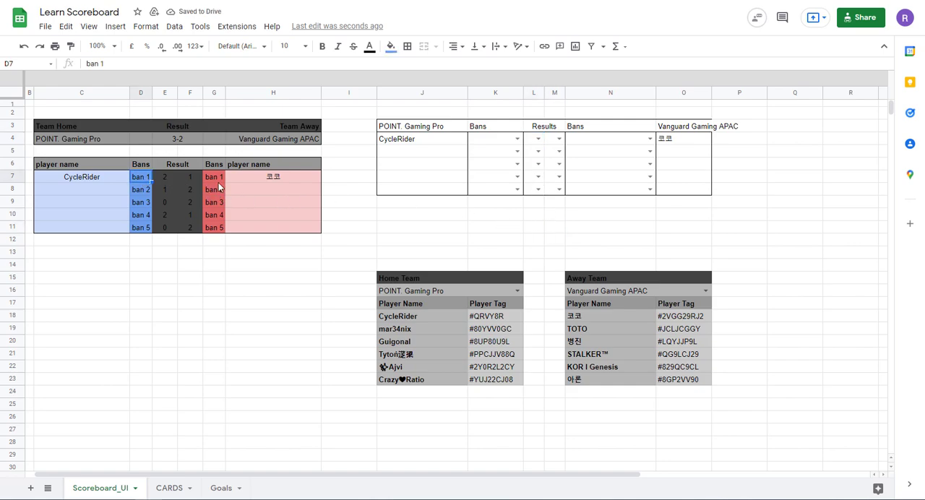
left_click(165, 176)
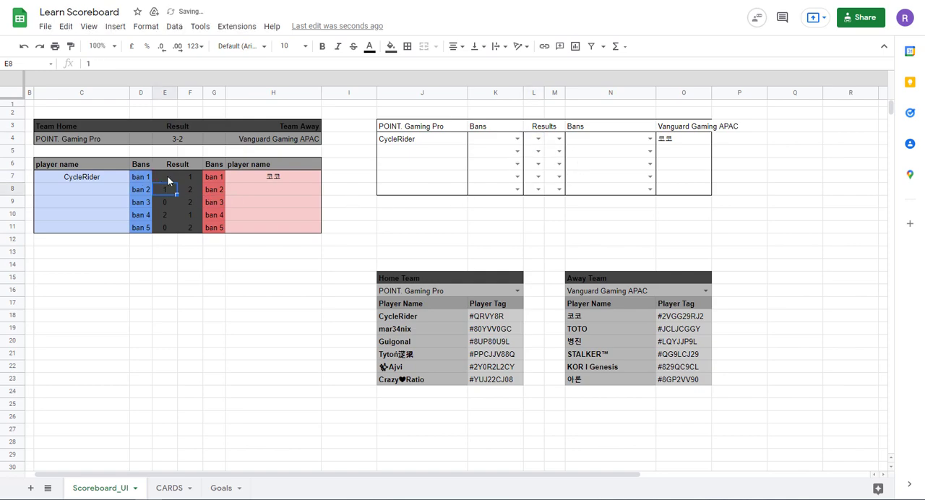
left_click(165, 177)
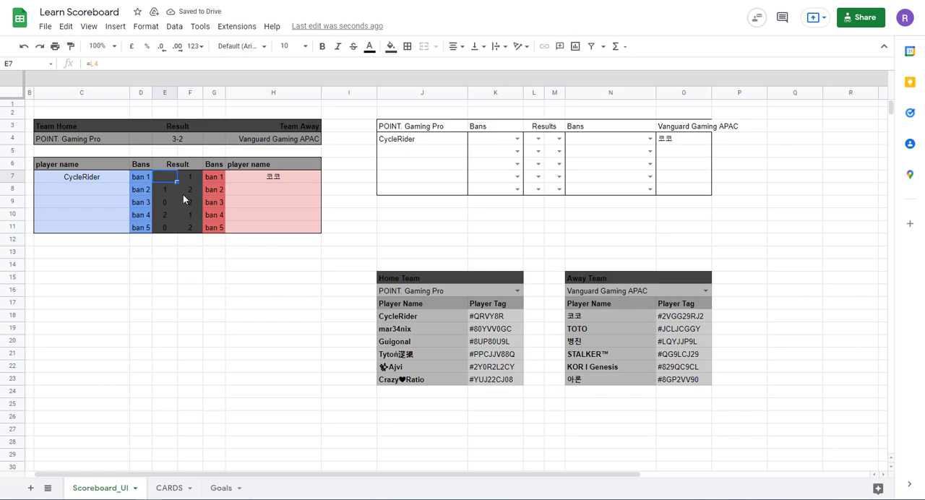
left_click_drag(164, 177, 165, 227)
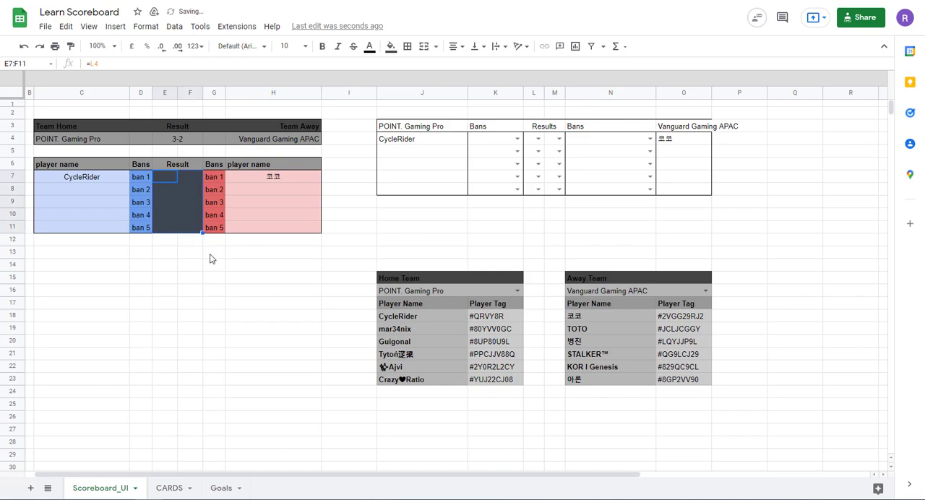
Clear the placeholder numbers from E7:F11, leaving the ban lists intact.
left_click(537, 138)
type("=M8")
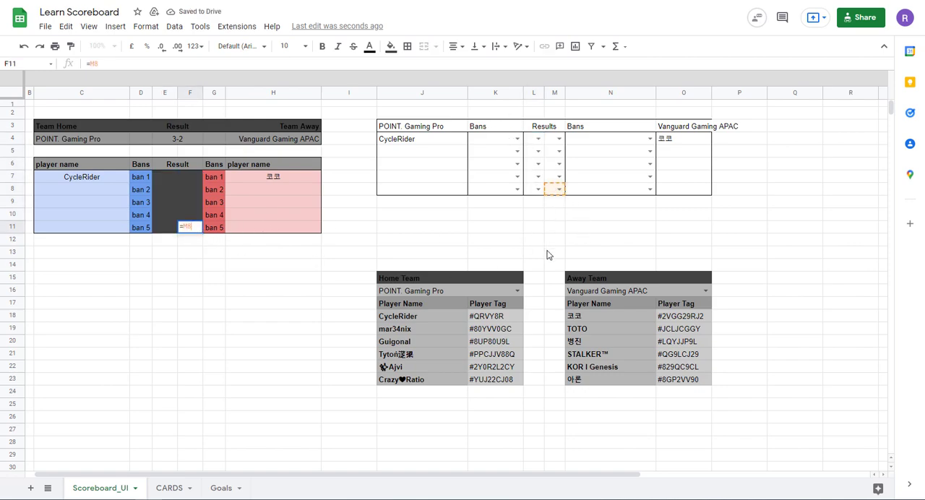
mouse_move(425, 266)
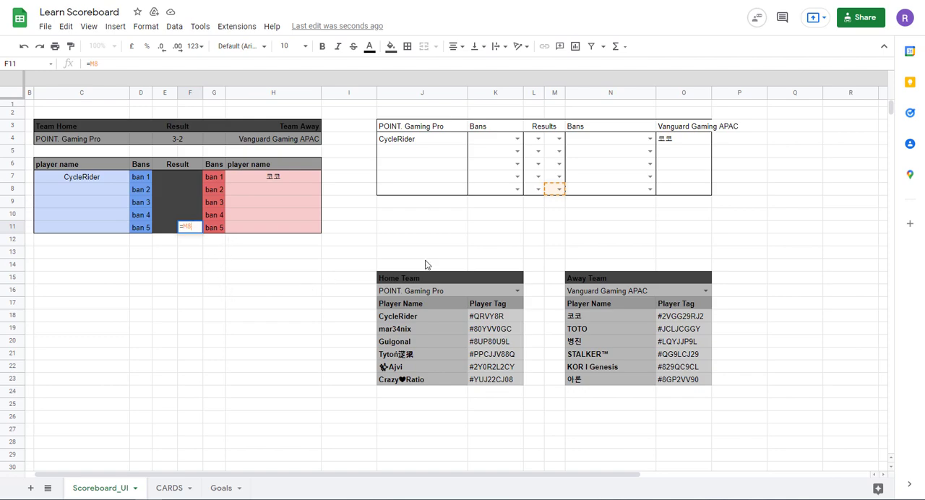
left_click(271, 278)
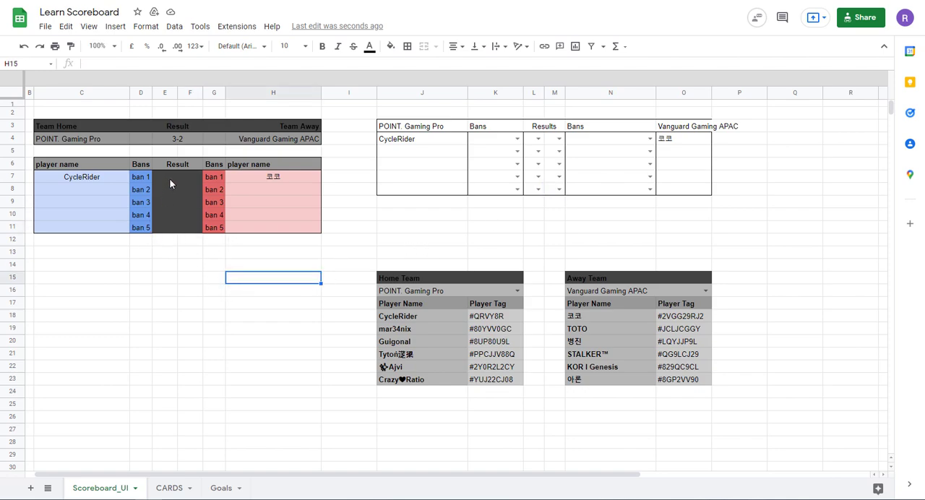
left_click(214, 277)
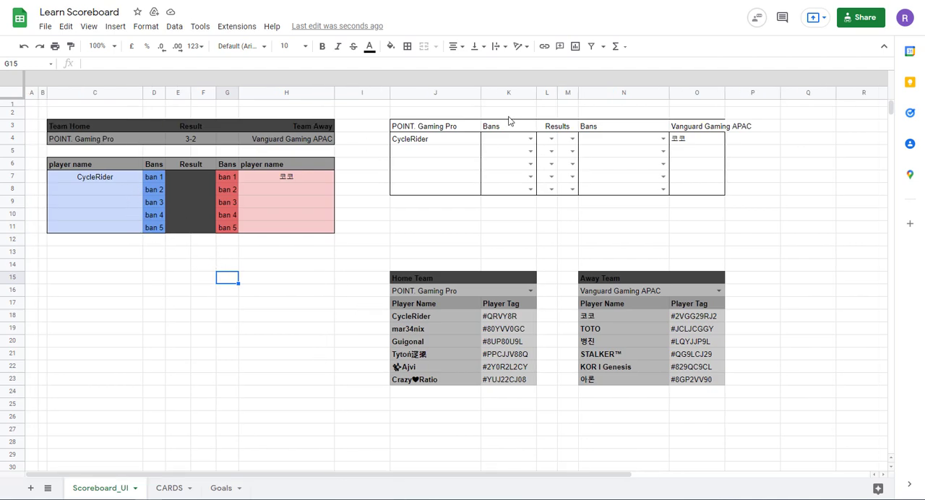
Choose Archers as CycleRider's first ban in K4 and select the home Ban 1 cell D7.
left_click(529, 139)
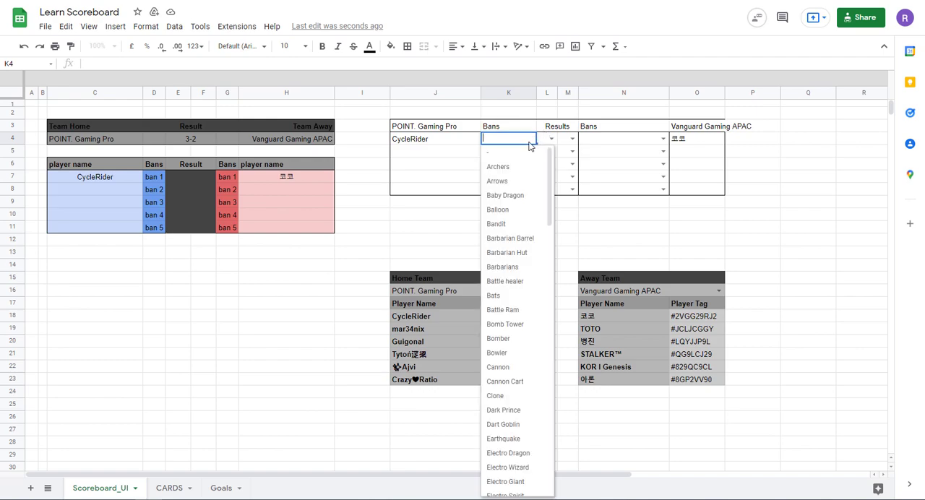
left_click(497, 166)
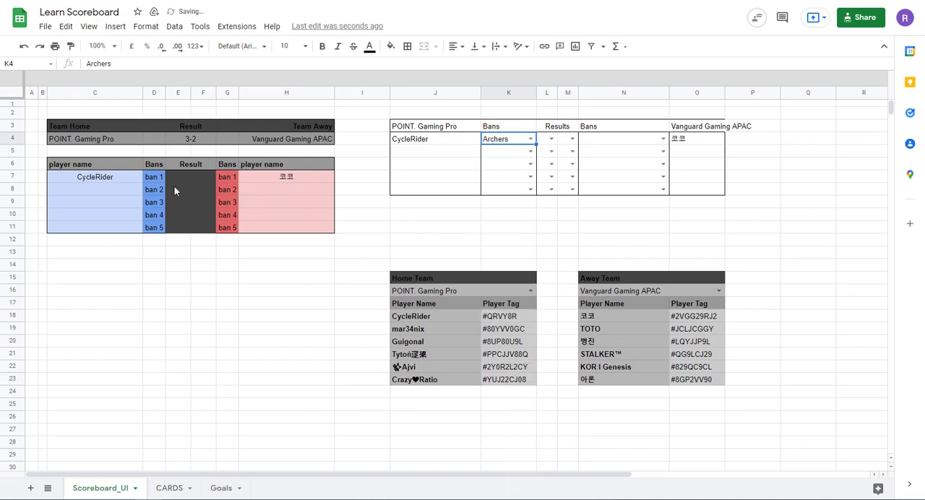
left_click(153, 177)
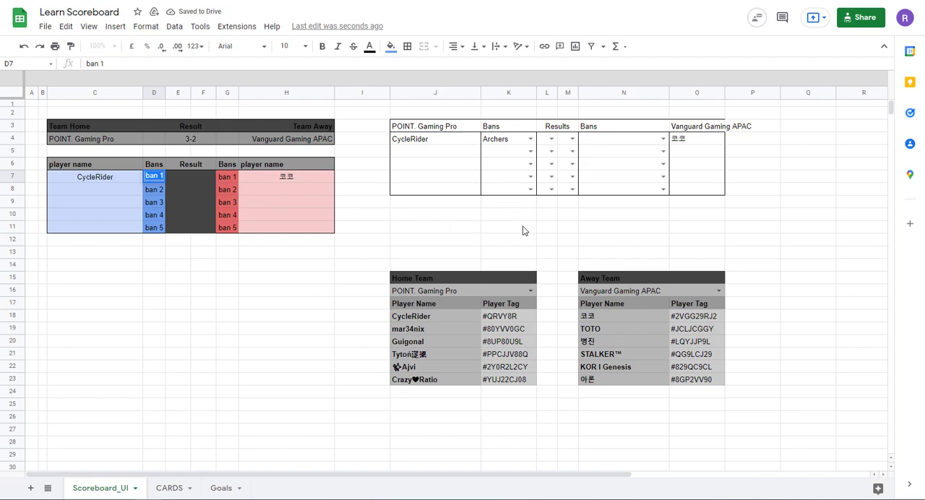
mouse_move(125, 231)
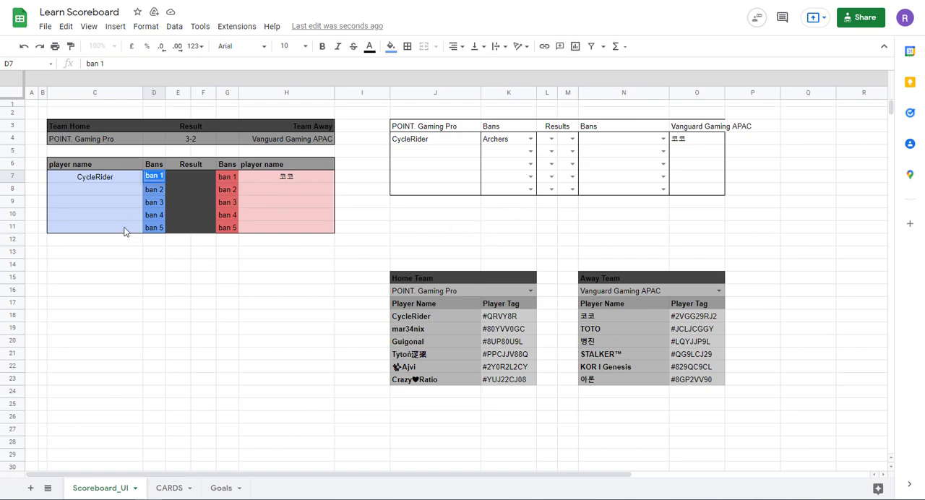
Start =VLOOKUP( in D7 with the Archers ban as absolute lookup value $K$5.
type("=")
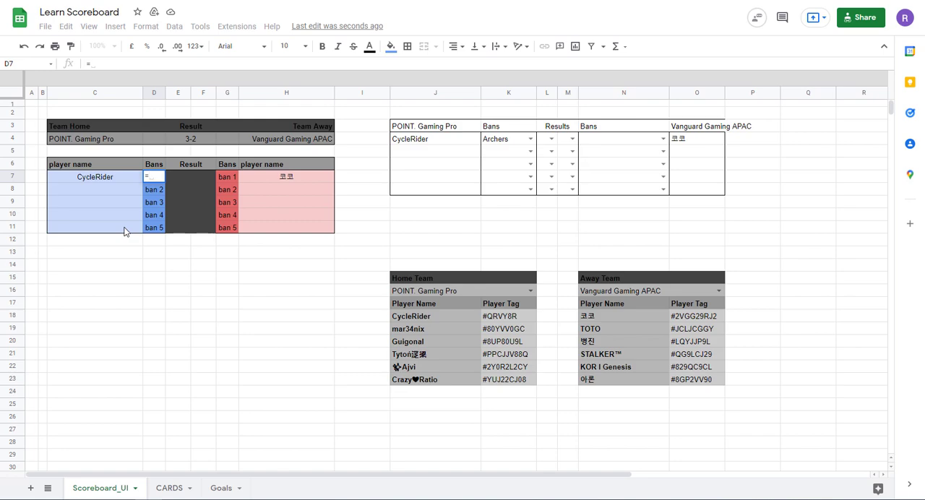
type("=VLOOKUP(")
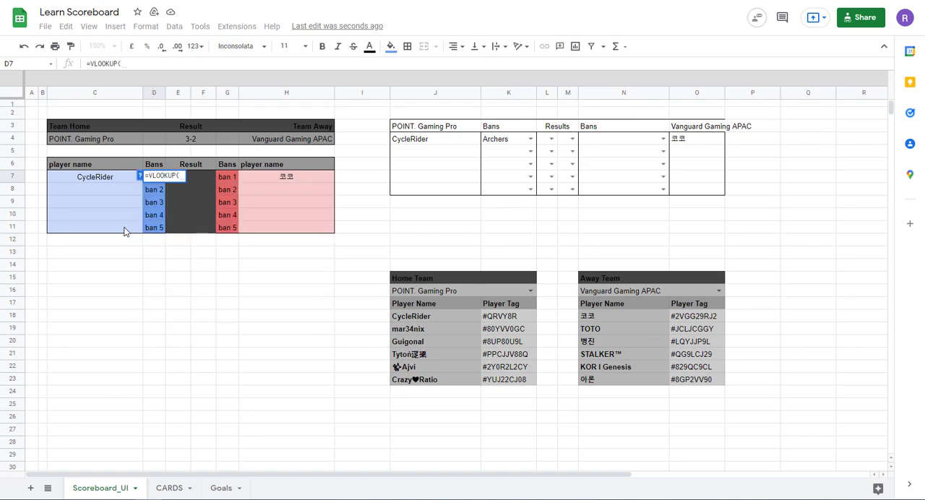
mouse_move(127, 223)
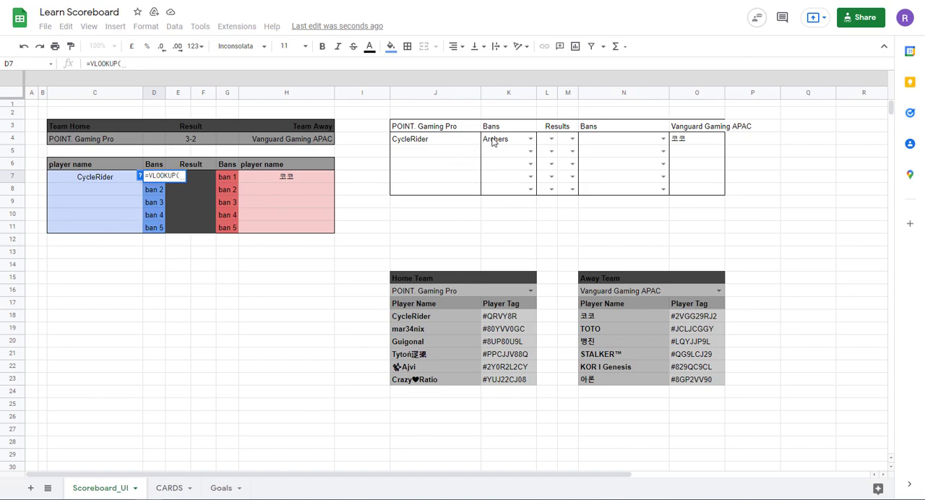
left_click(494, 138)
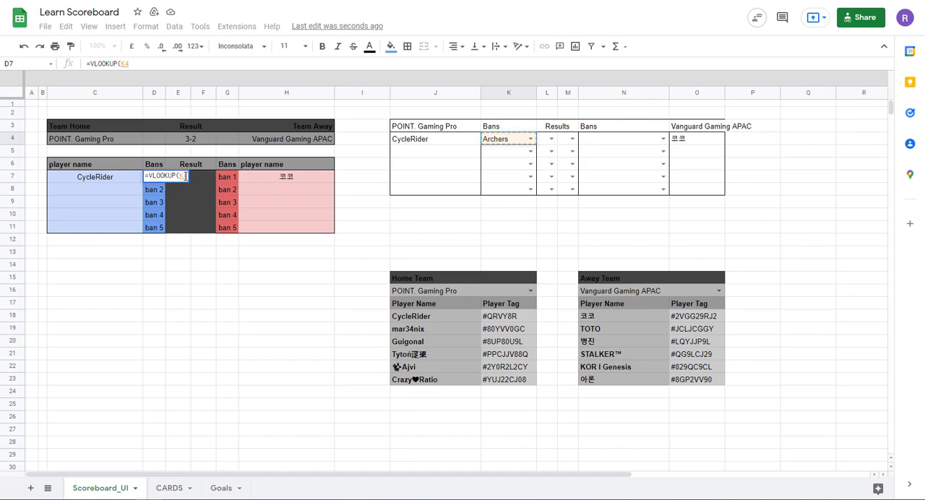
key("F4")
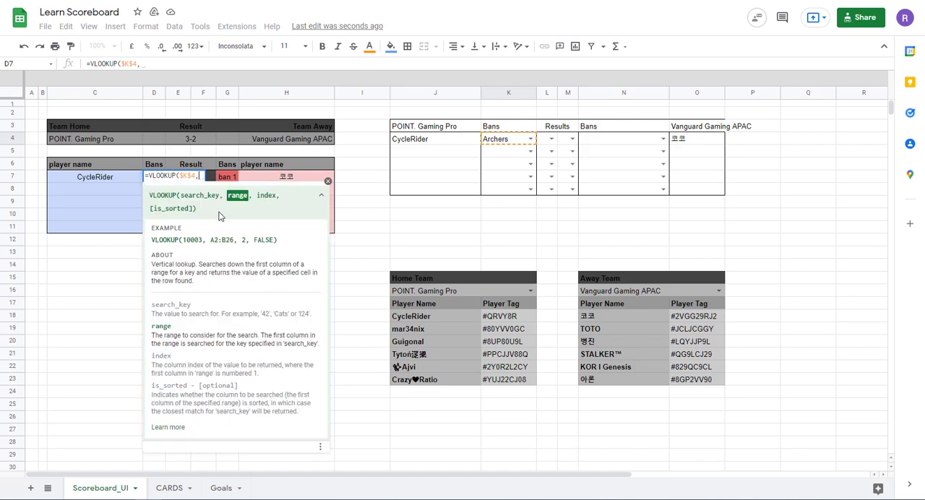
mouse_move(284, 428)
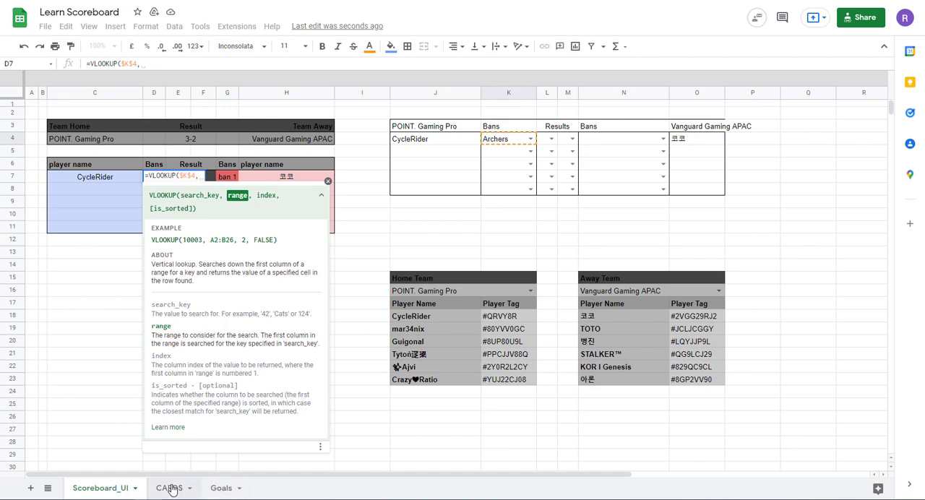
Pick the card and link columns C2:D on the CARDS sheet as the lookup range.
left_click(169, 489)
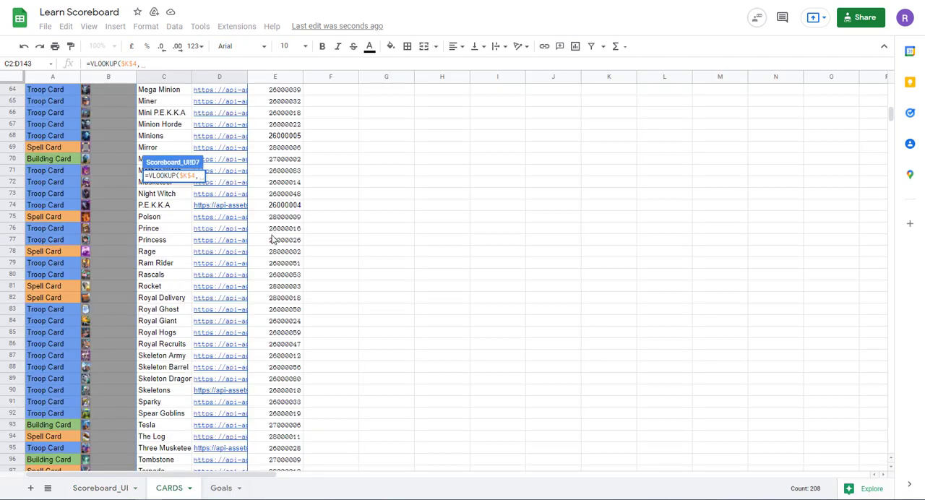
scroll("up", 3)
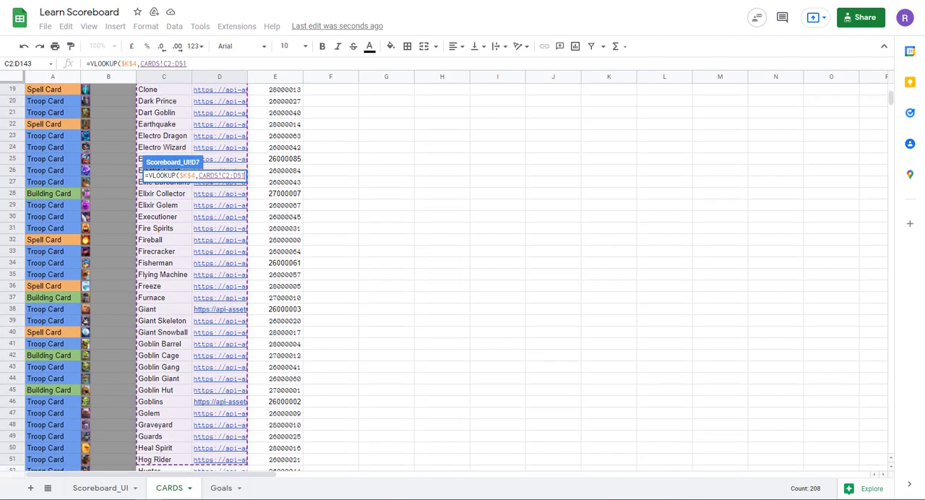
scroll("down", 3)
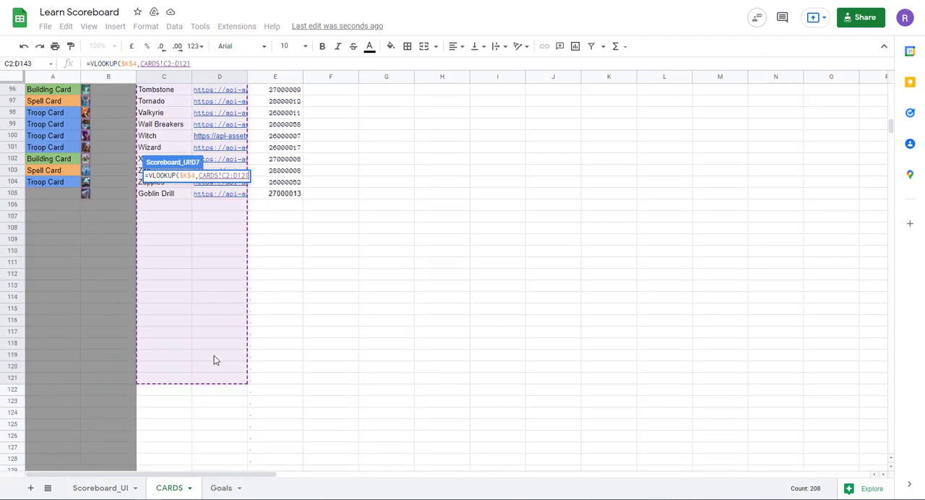
scroll("down", 3)
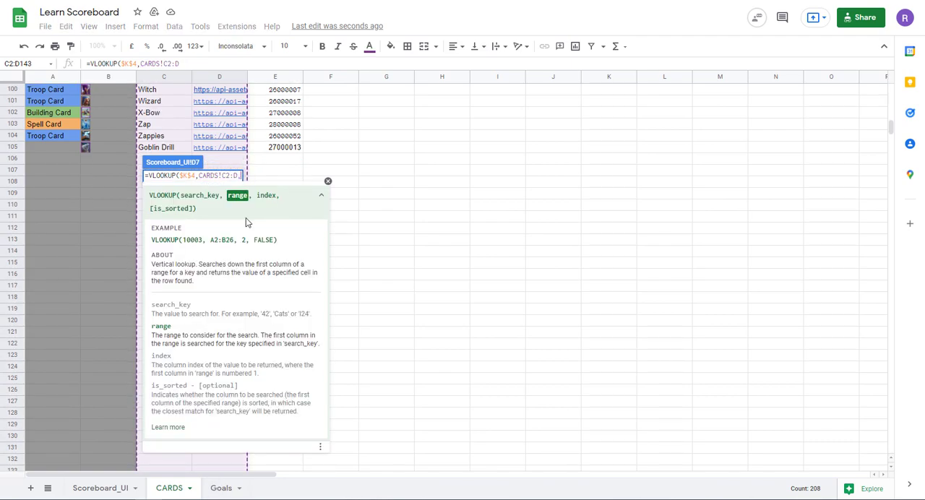
Finish =VLOOKUP($K$5,CARDS!C2:D,2,0) so D7 returns Archers' card link, then reselect D7.
type(",")
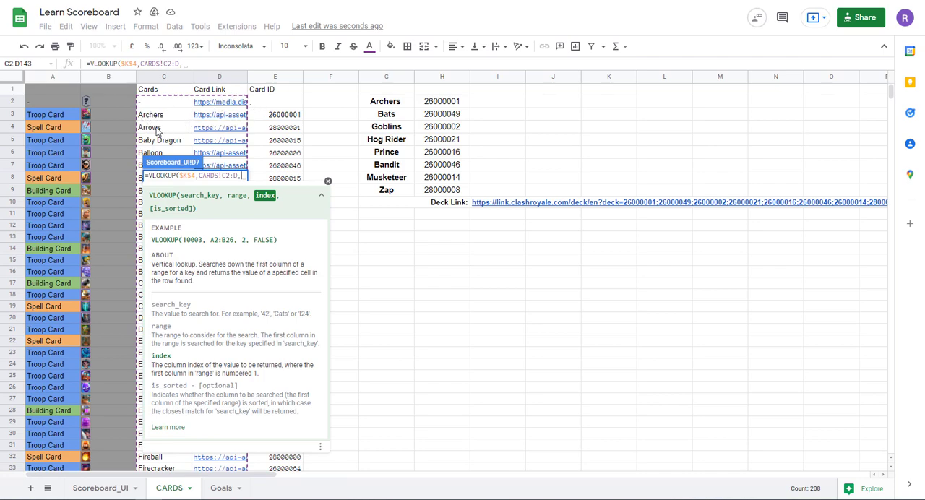
mouse_move(224, 191)
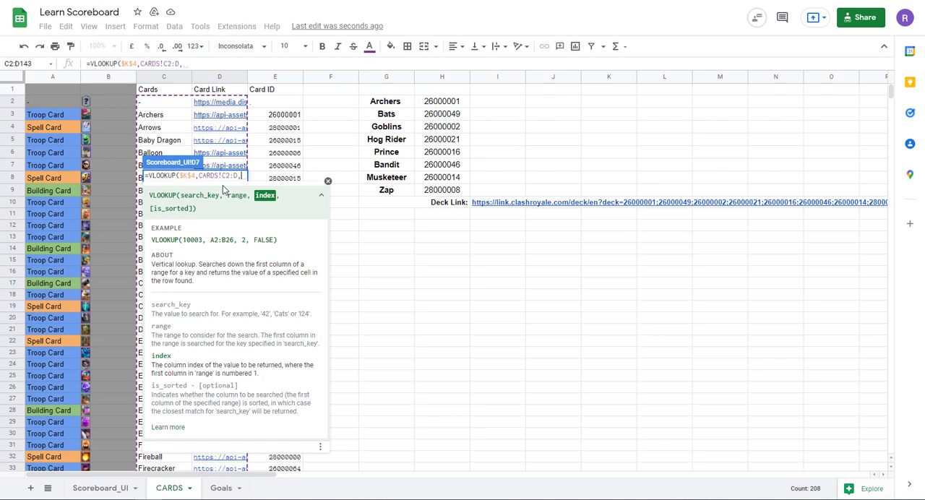
type("2,")
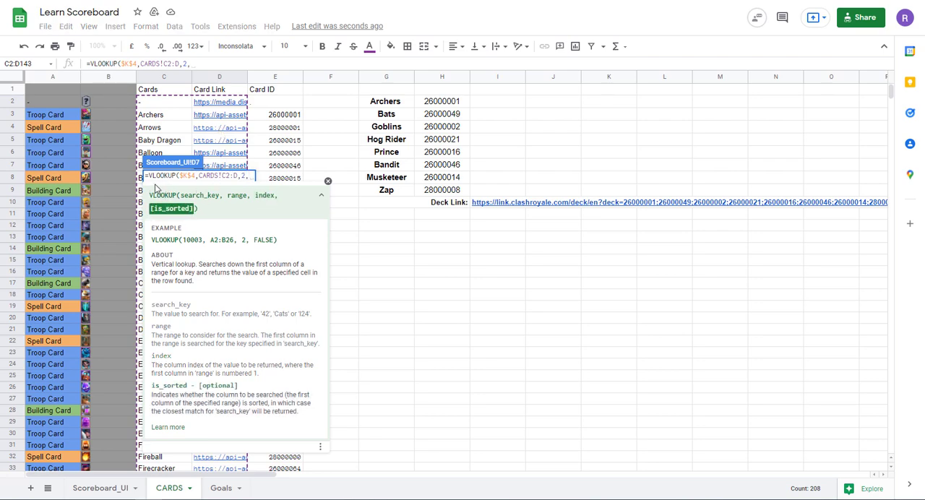
mouse_move(152, 127)
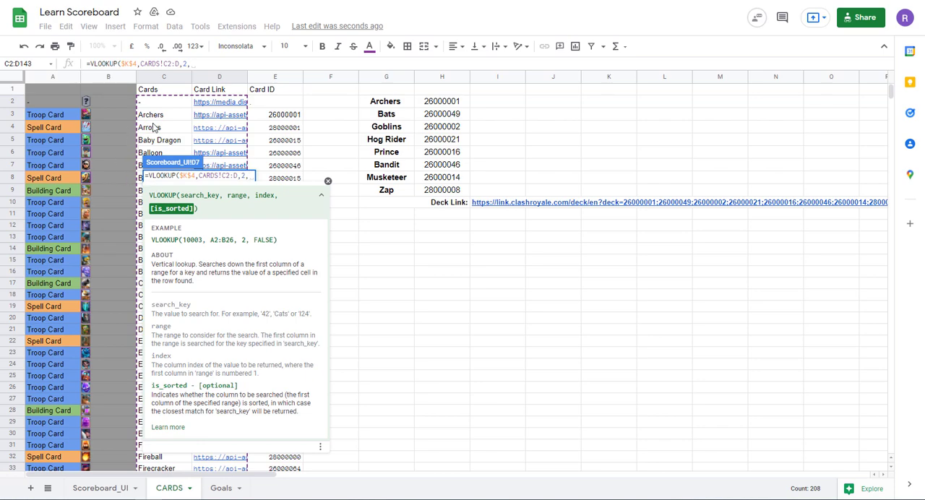
type("0")
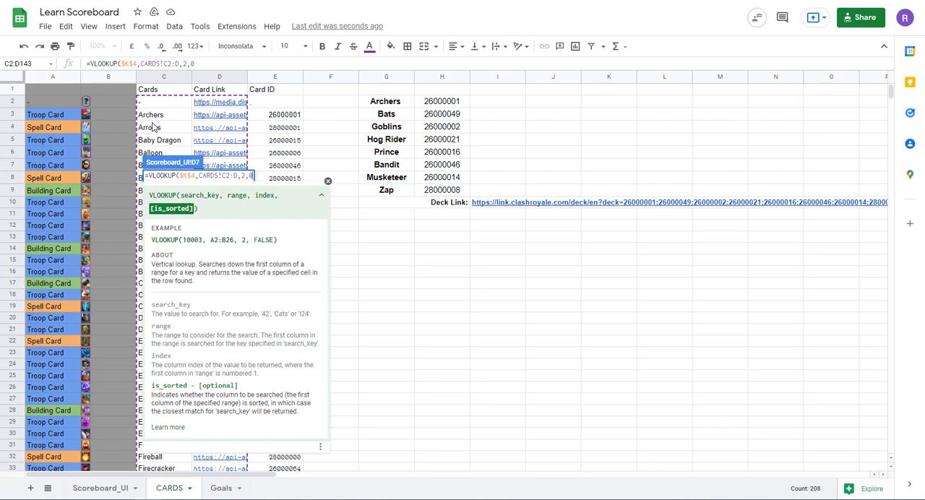
mouse_move(200, 220)
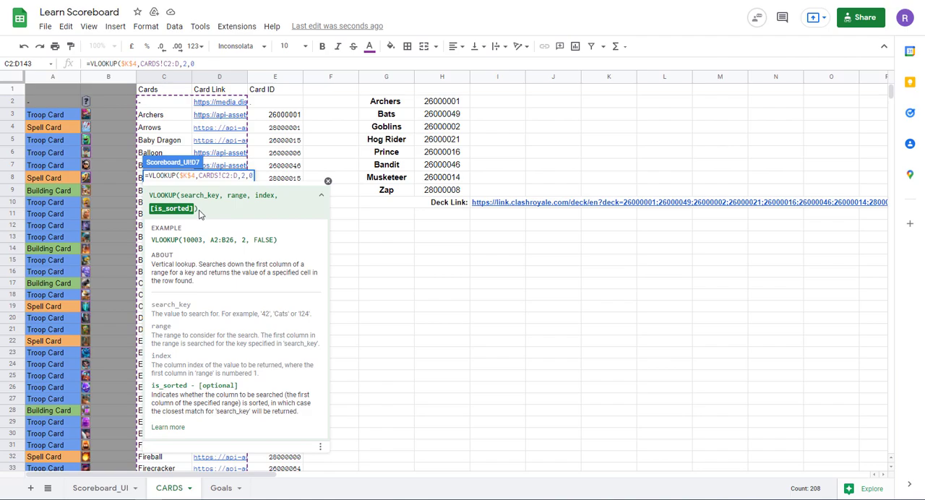
left_click(100, 488)
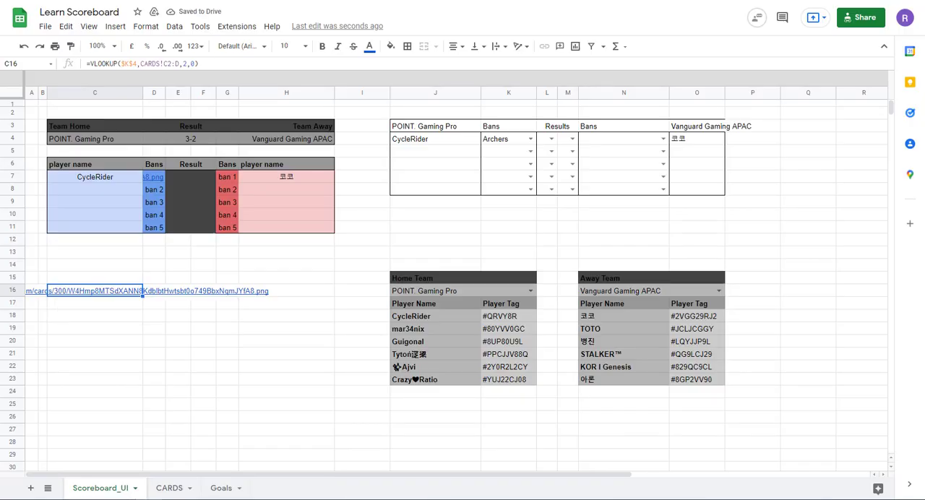
mouse_move(118, 248)
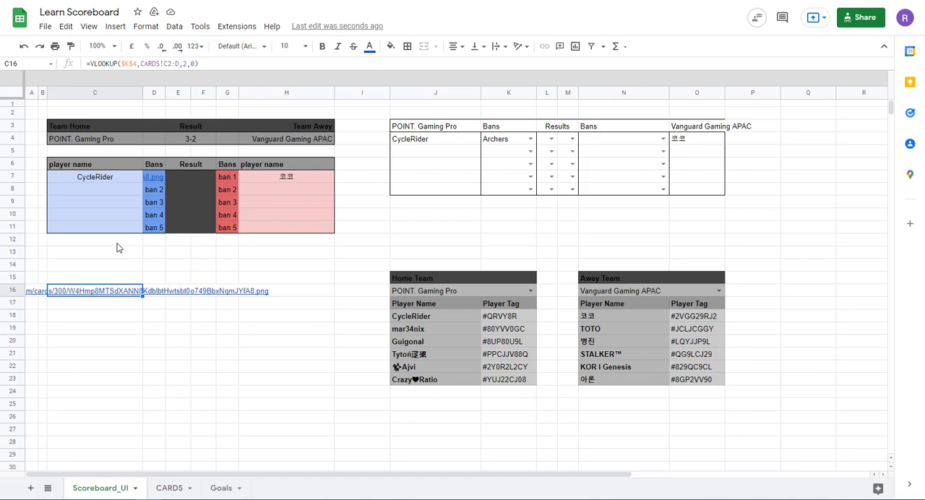
left_click(154, 176)
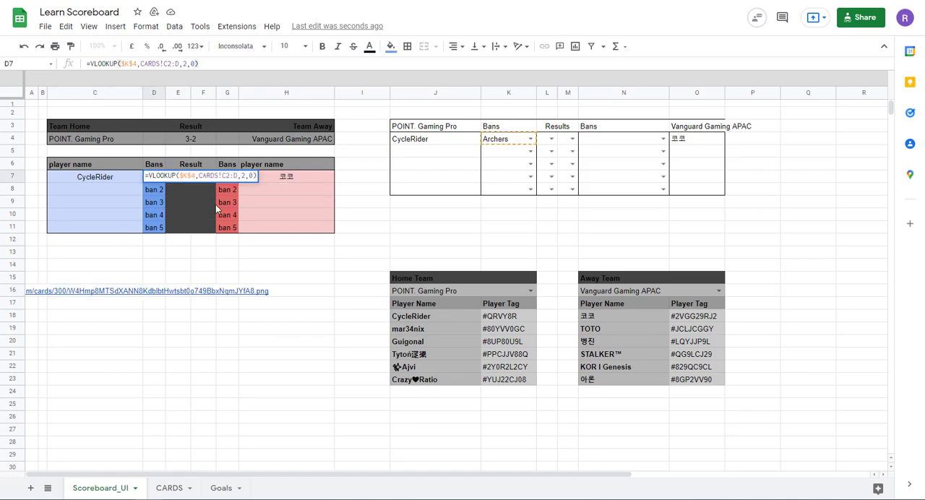
Wrap D7 as =IMAGE(VLOOKUP(K5,CARDS!$C$2:$D,2,0)) showing the Archers card picture.
type("Image")
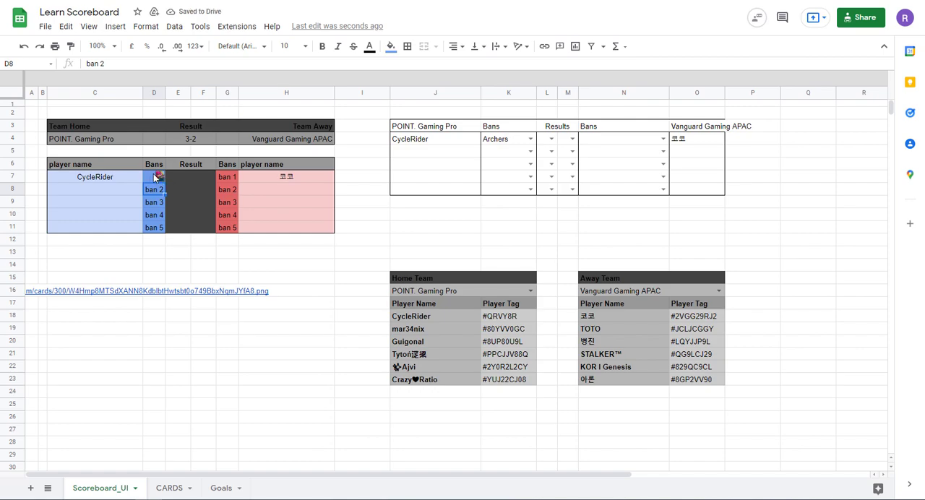
left_click(153, 177)
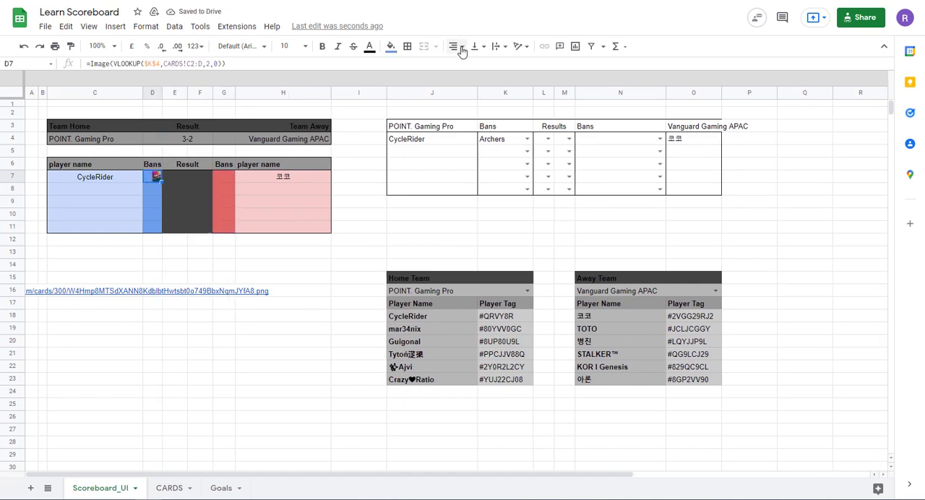
left_click(283, 278)
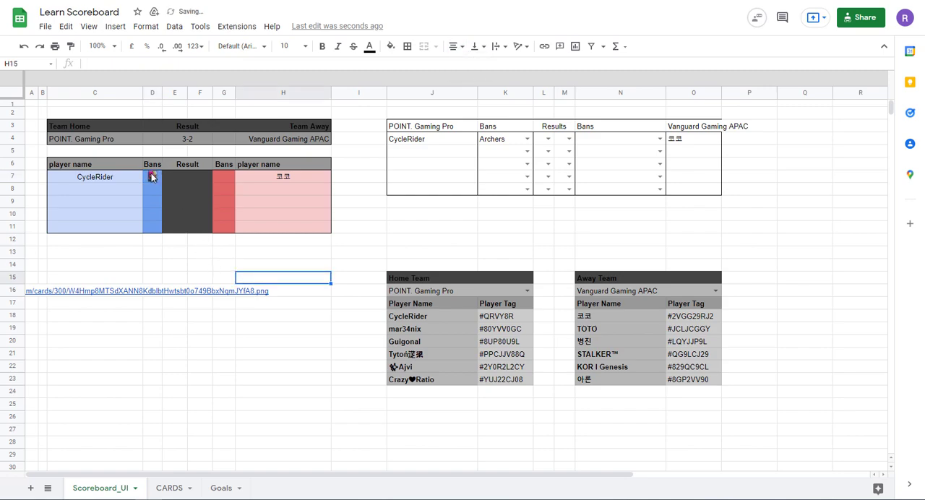
left_click(152, 176)
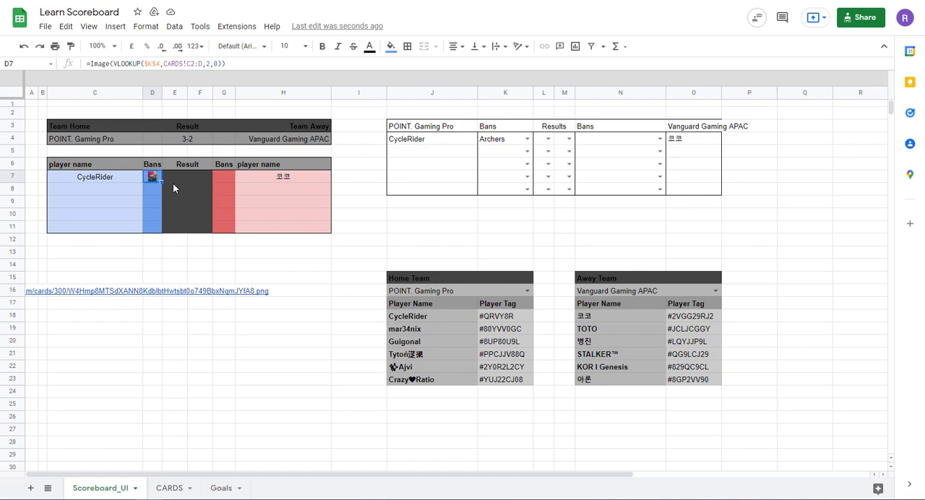
mouse_move(220, 220)
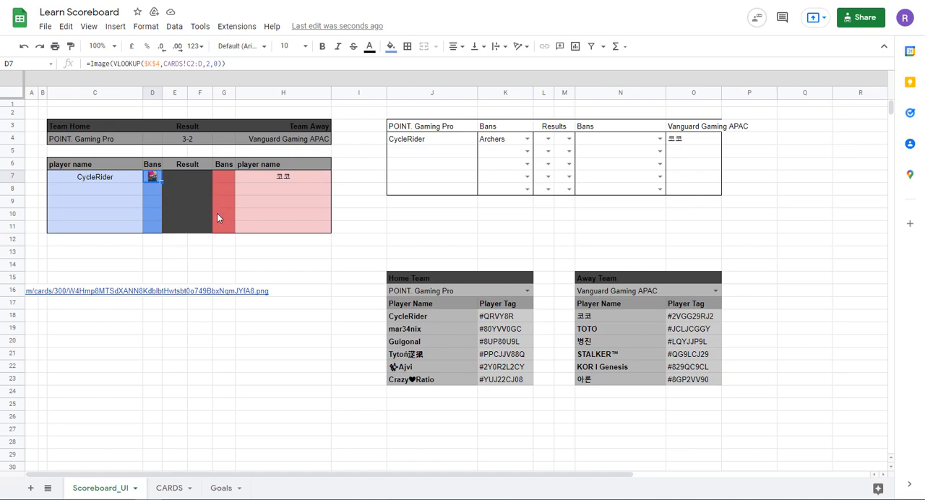
mouse_move(156, 182)
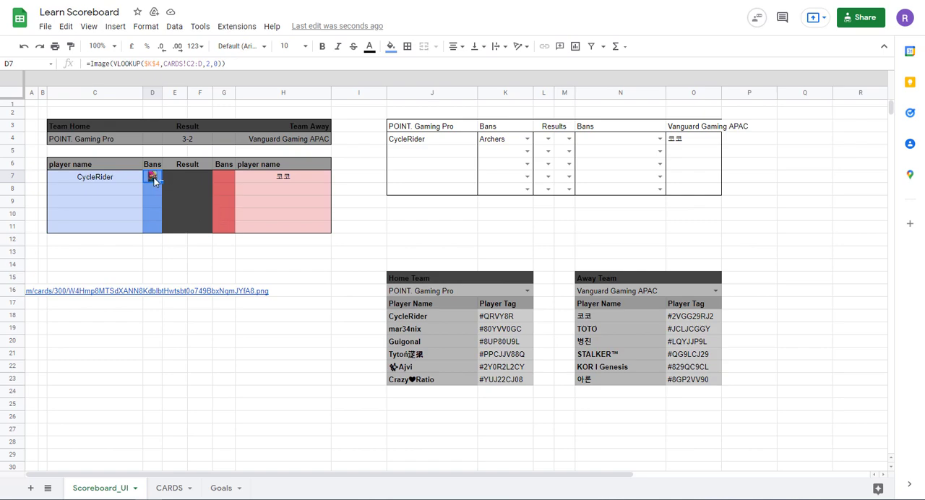
double_click(152, 176)
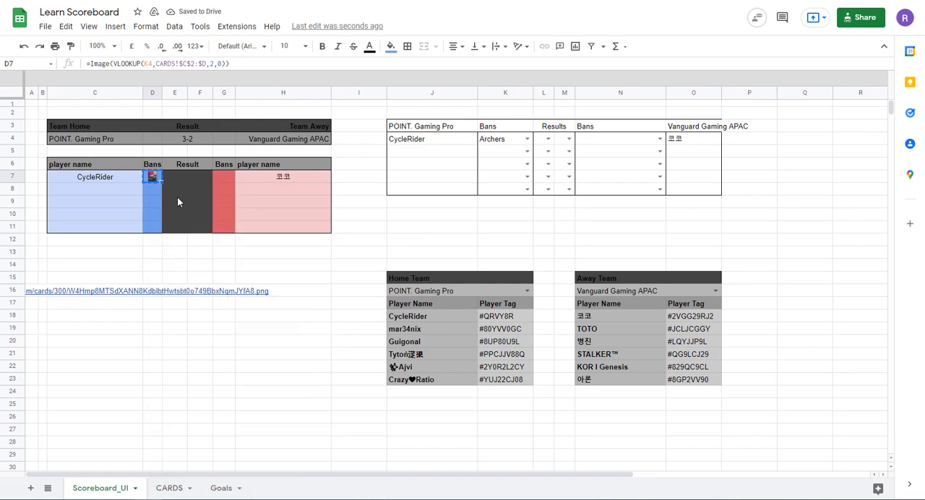
Paste the picture formula down the home Bans cells, which error where no ban is chosen.
right_click(152, 202)
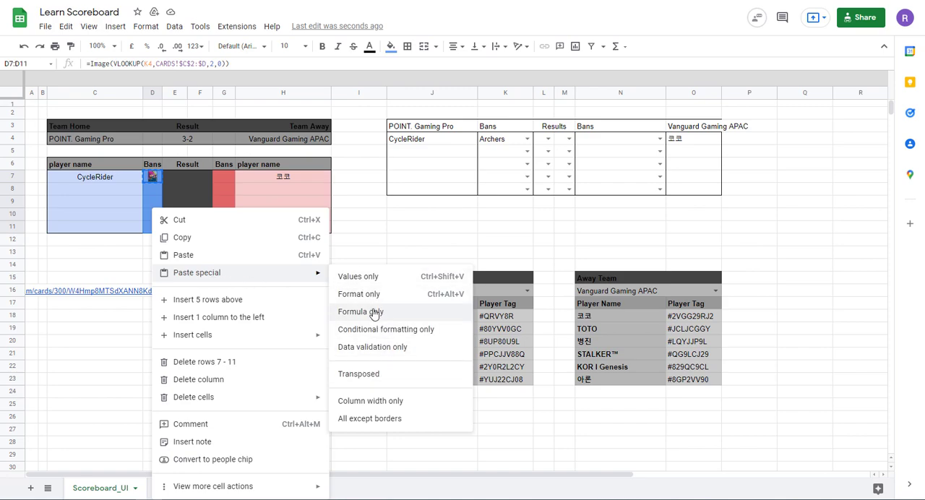
left_click(360, 311)
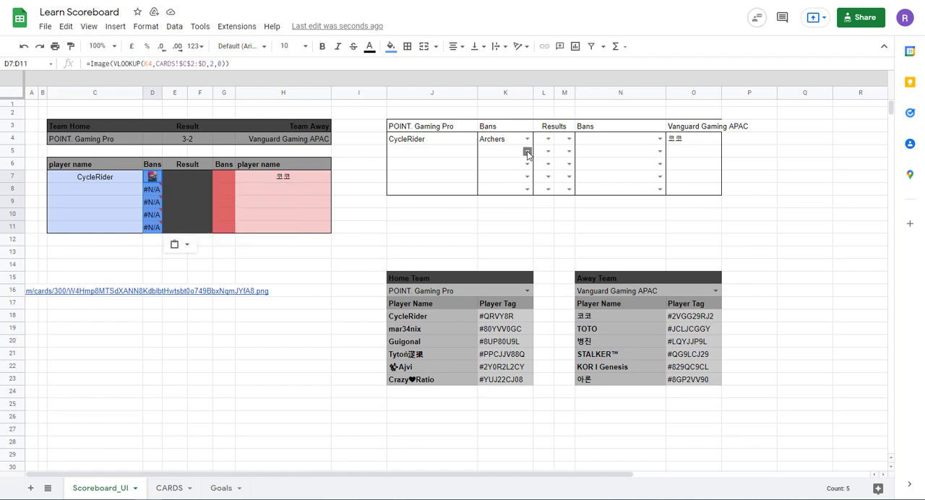
left_click(505, 150)
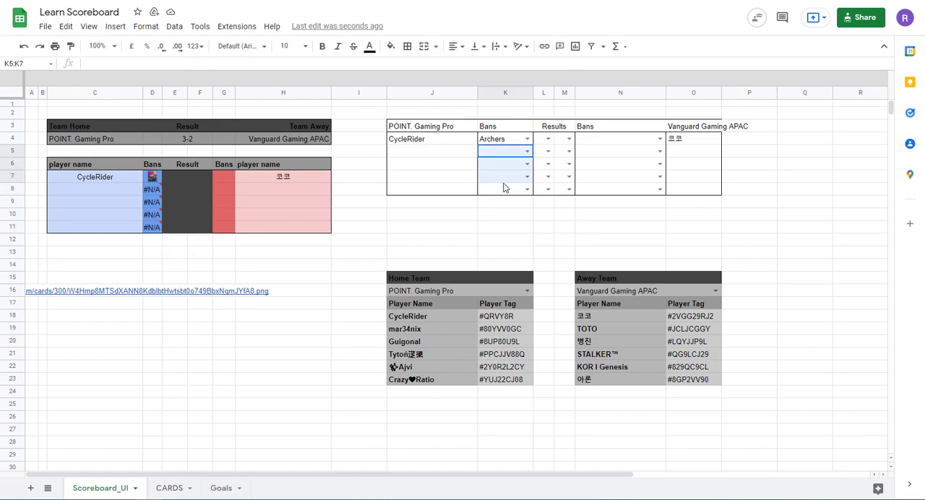
left_click(504, 188)
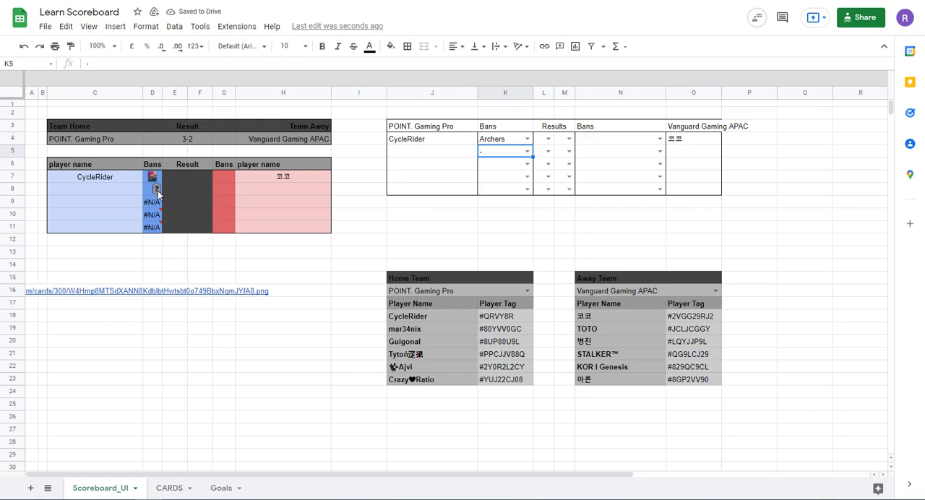
left_click(169, 489)
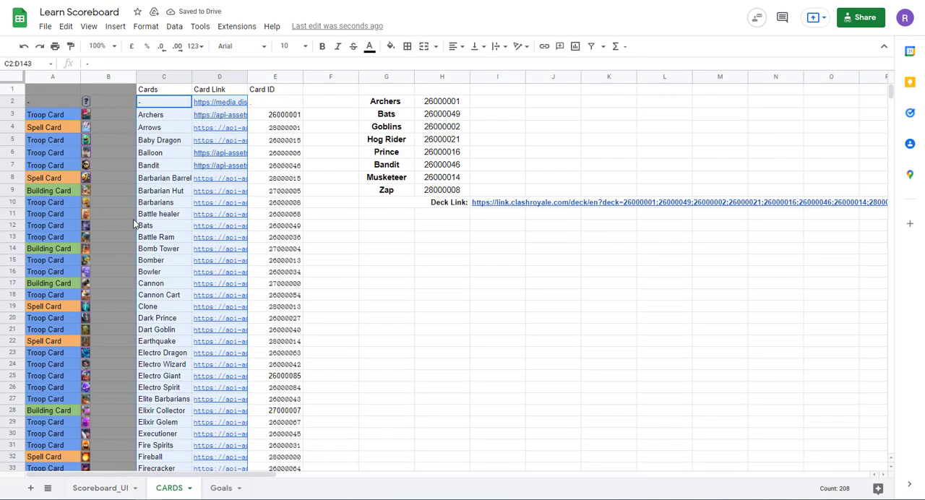
left_click(101, 488)
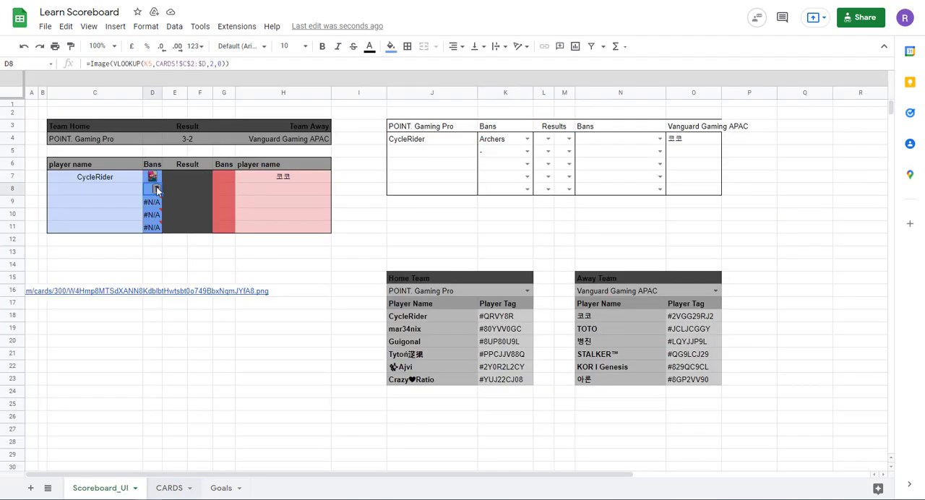
Wrap D7 in IFERROR and copy it down D7:D11 so unchosen bans stay blank.
double_click(152, 177)
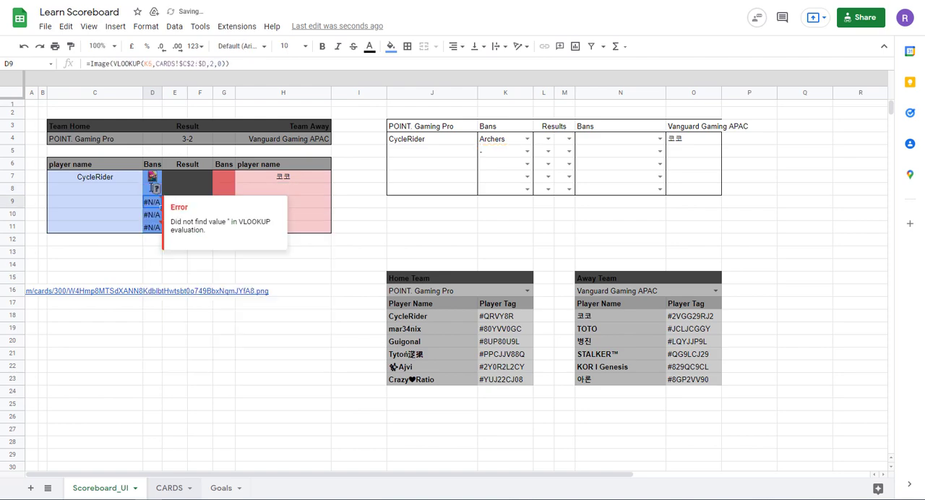
left_click(503, 151)
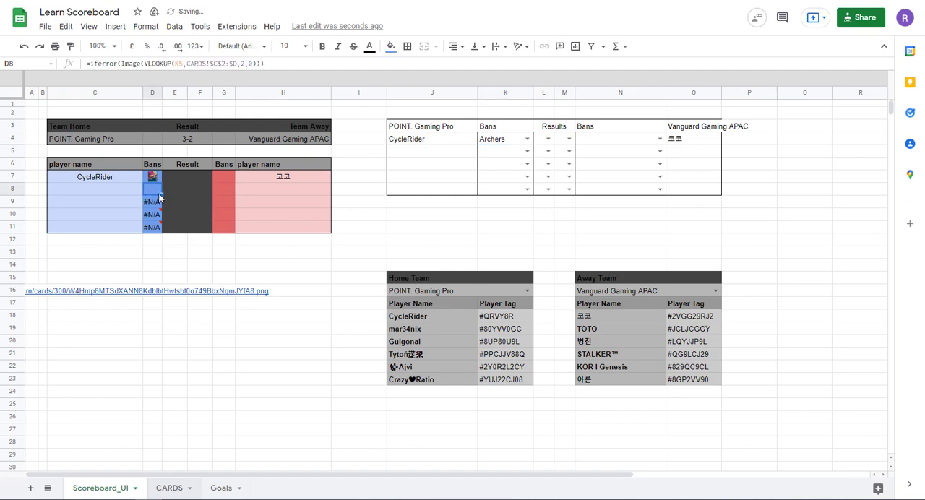
right_click(152, 194)
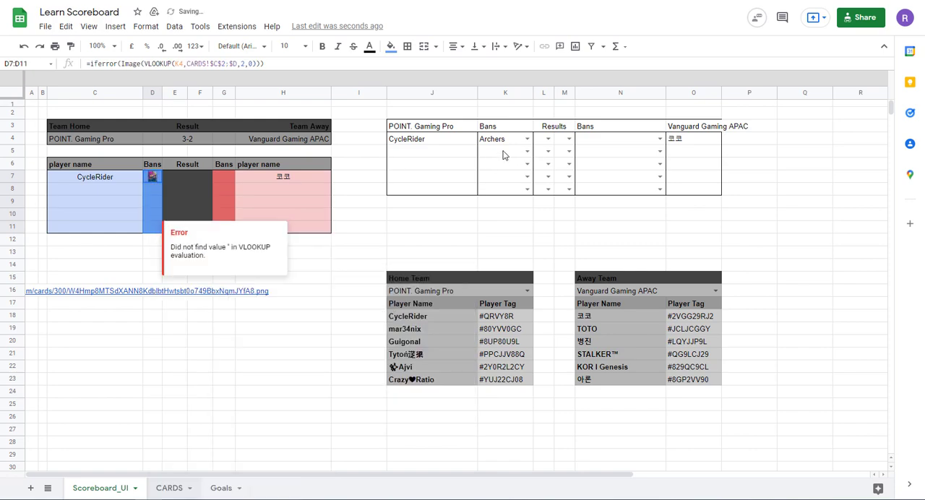
left_click(431, 240)
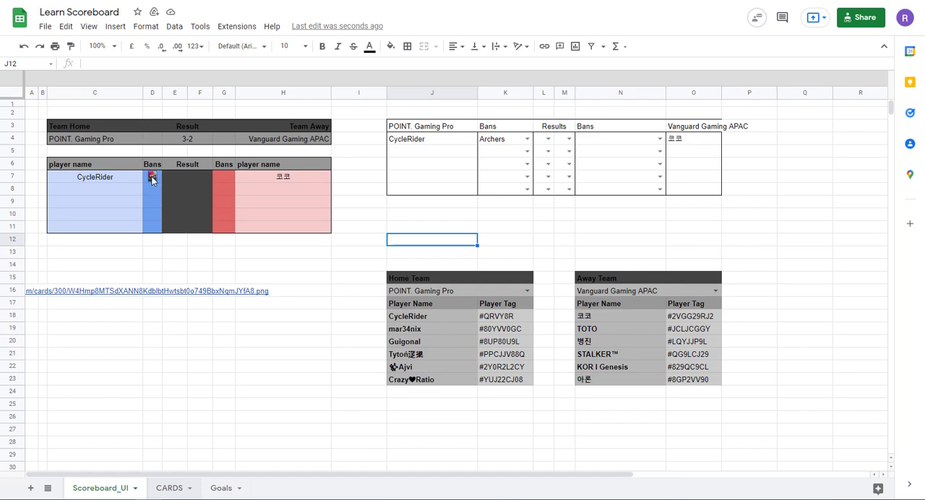
Enter =iferror(image(VLOOKUP(N4,CARDS!$C$2:$D,2,0))) in G7 showing the Bomb Tower card.
left_click(152, 176)
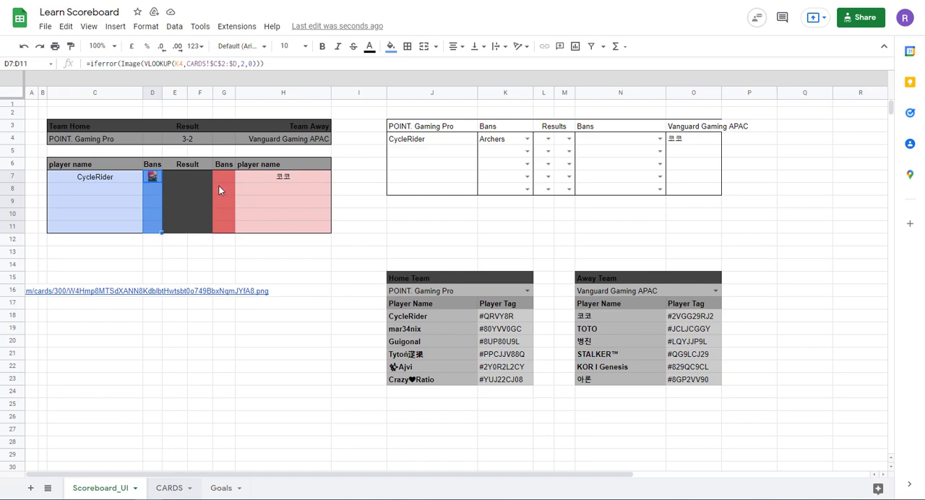
mouse_move(194, 187)
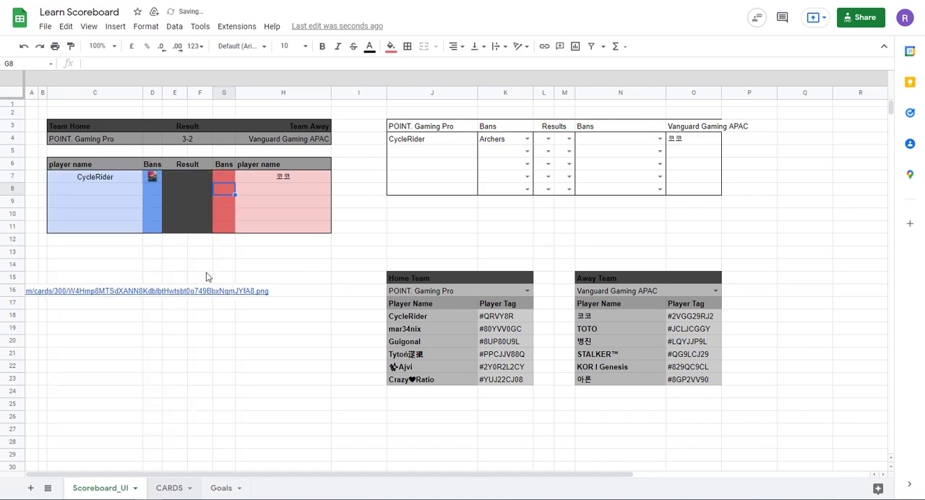
mouse_move(227, 185)
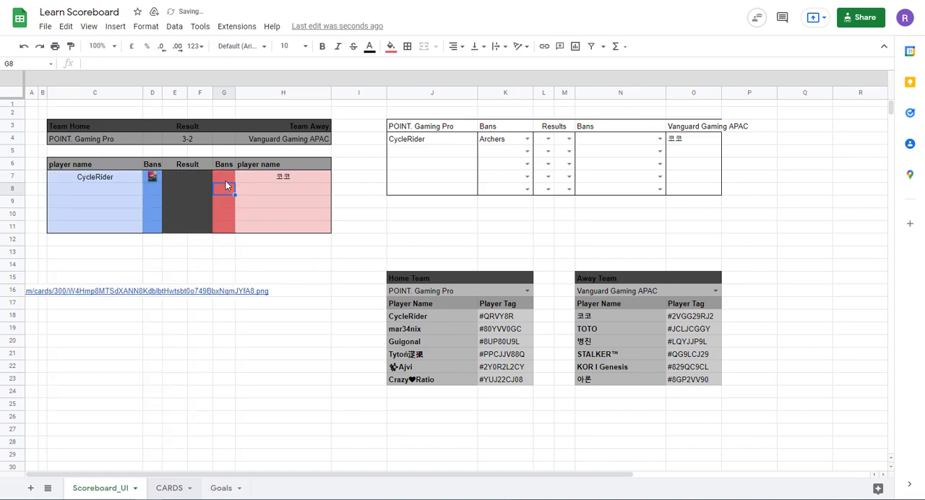
left_click(620, 139)
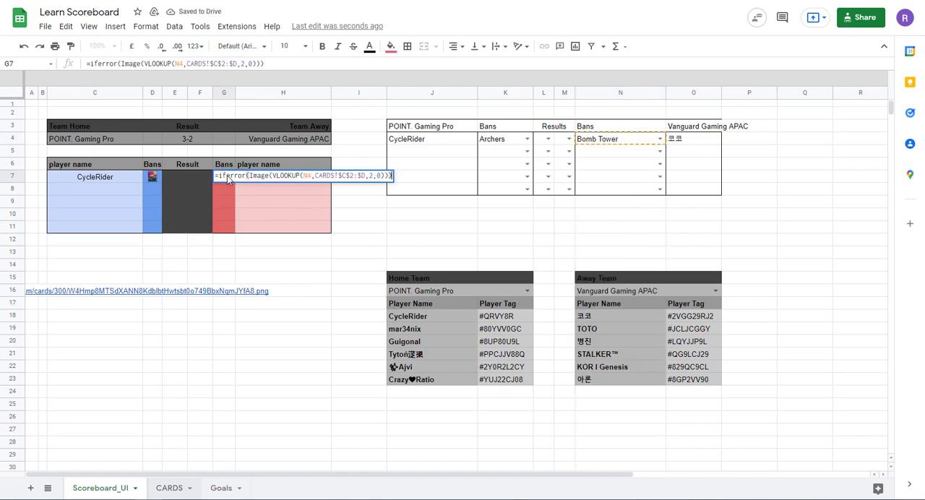
key("Enter")
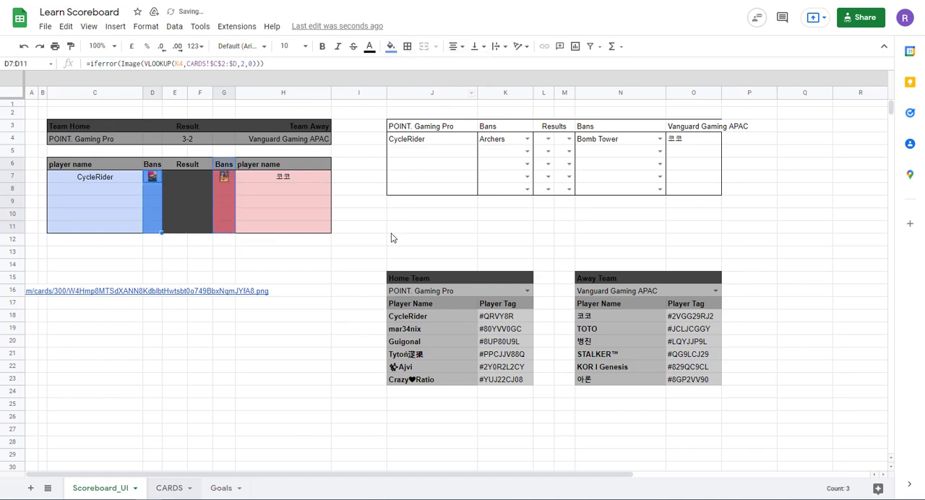
left_click(431, 226)
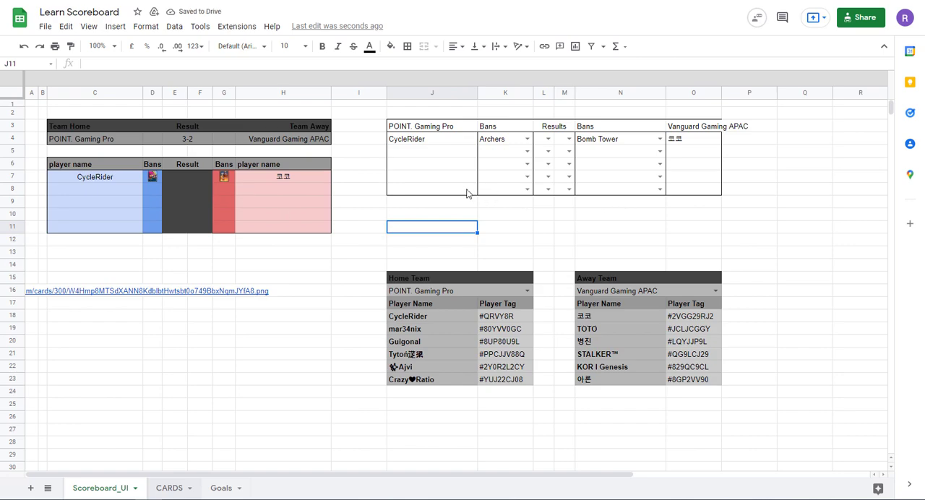
mouse_move(159, 178)
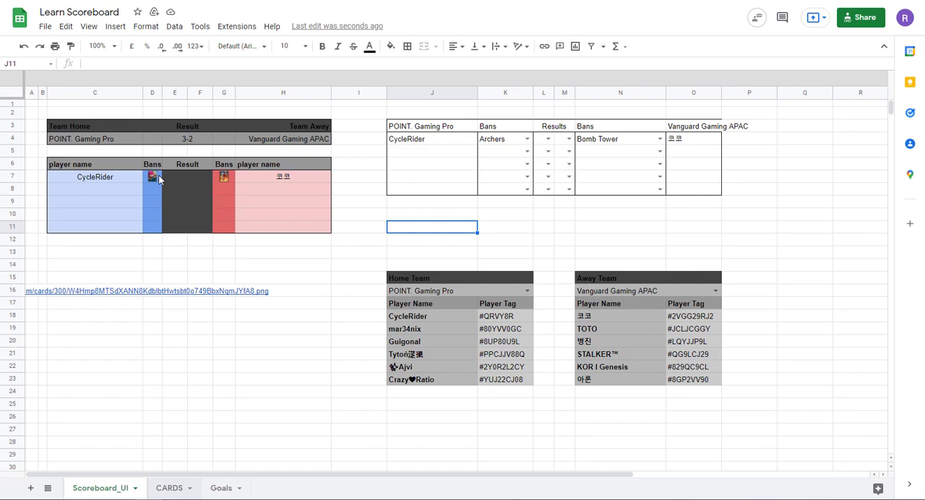
Pick Balloon as a ban and set CycleRider's results to 1 and 2 in L4 and M4.
left_click(359, 201)
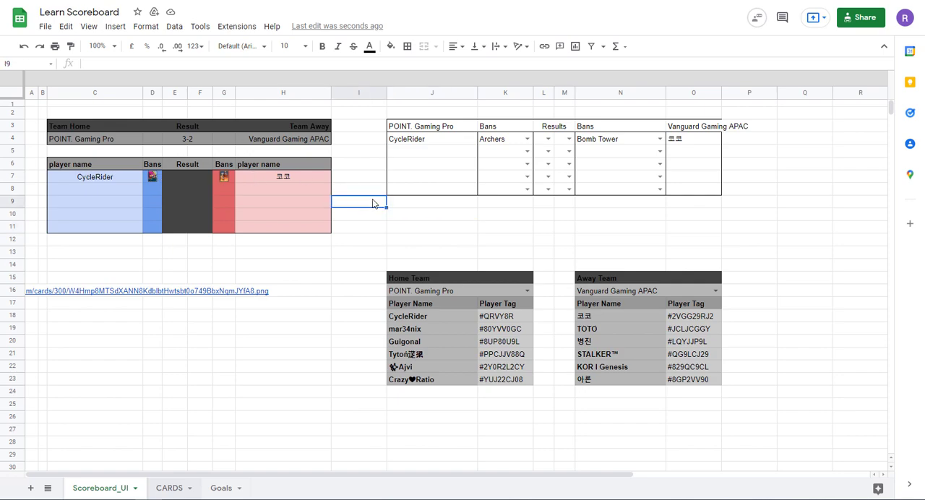
mouse_move(171, 189)
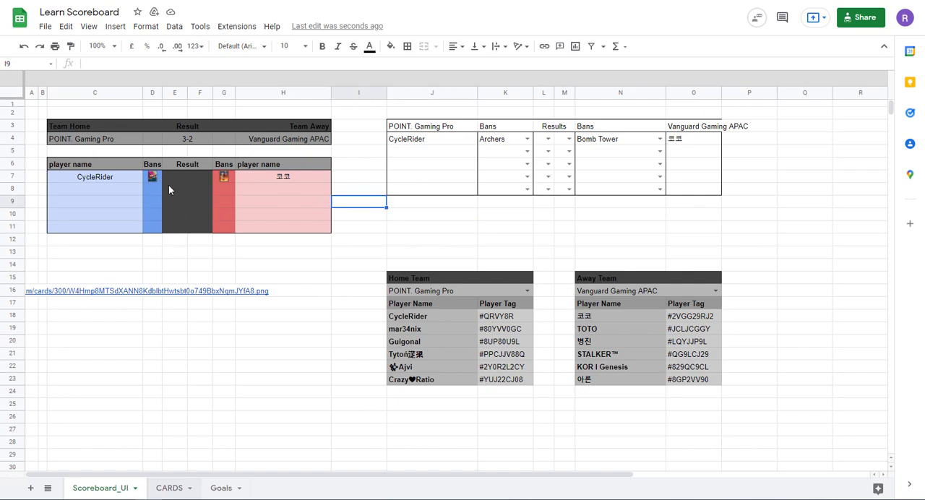
type("Balloon")
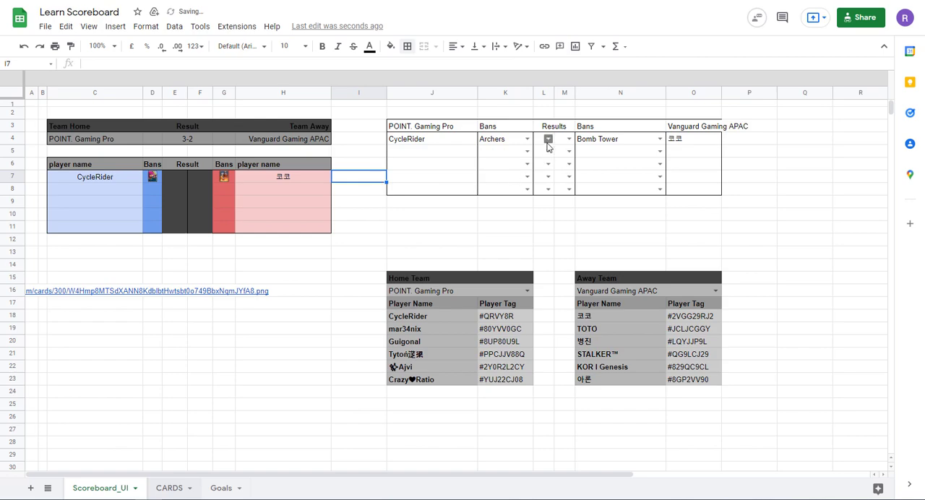
left_click(549, 139)
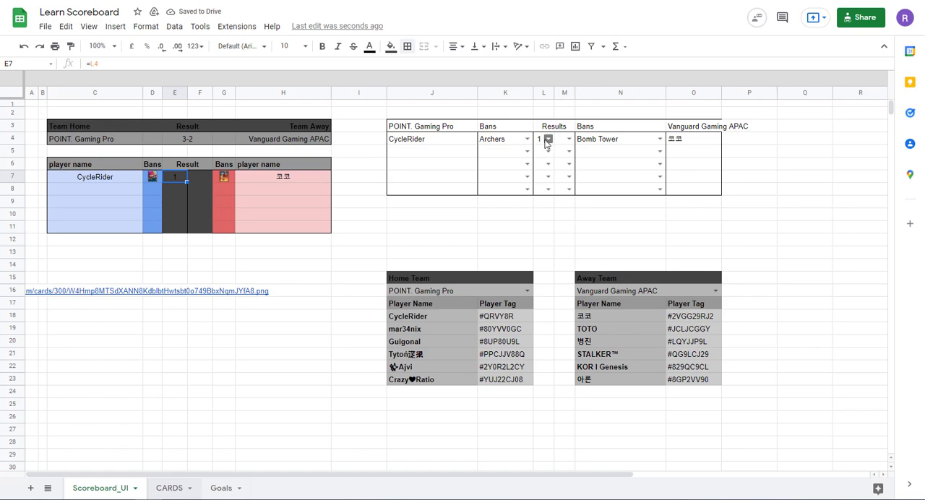
left_click(543, 139)
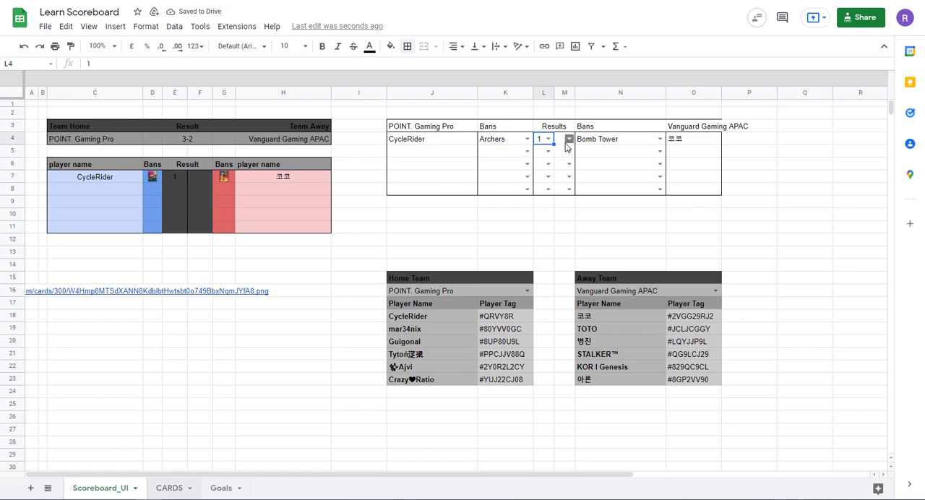
left_click(569, 139)
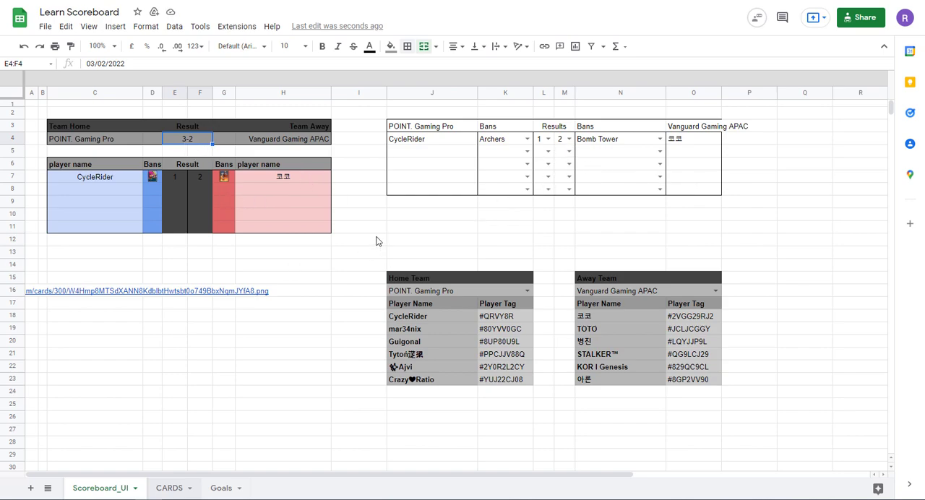
left_click(122, 177)
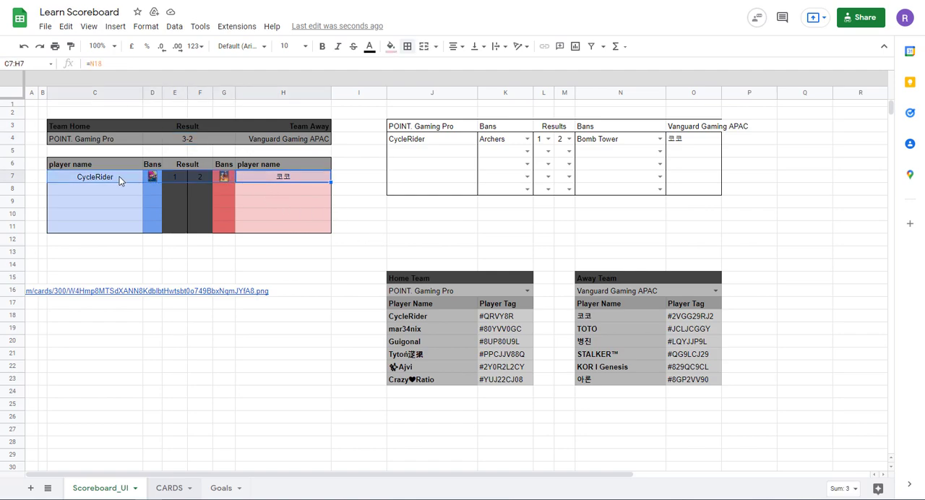
Check the mirrored results in E7:F7 and select E5 for a counting formula.
left_click(199, 176)
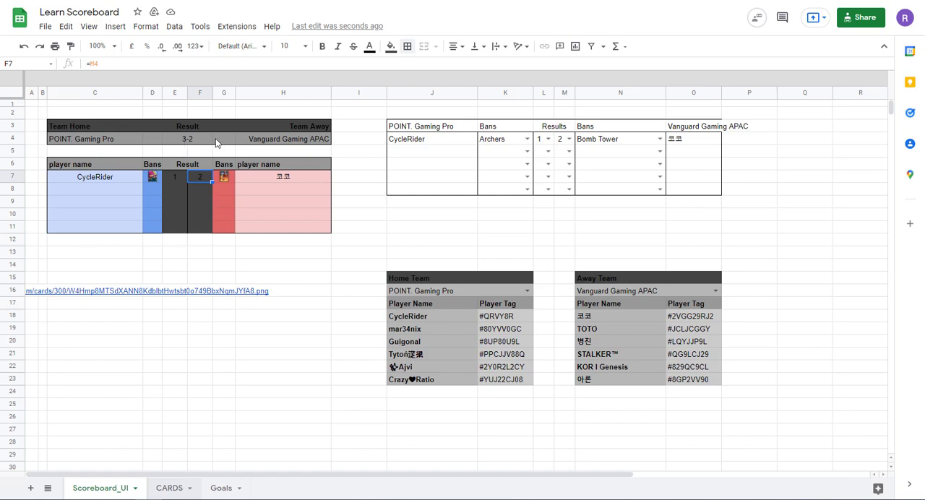
mouse_move(188, 142)
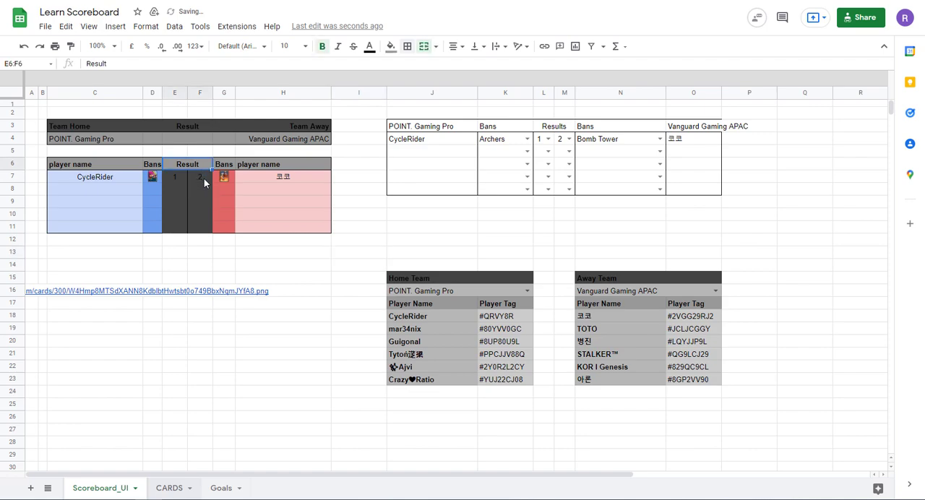
left_click(200, 176)
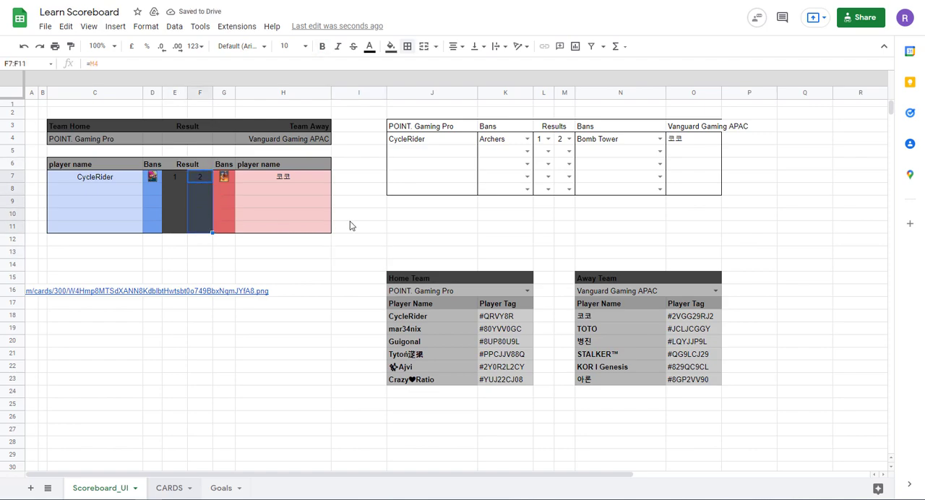
mouse_move(451, 254)
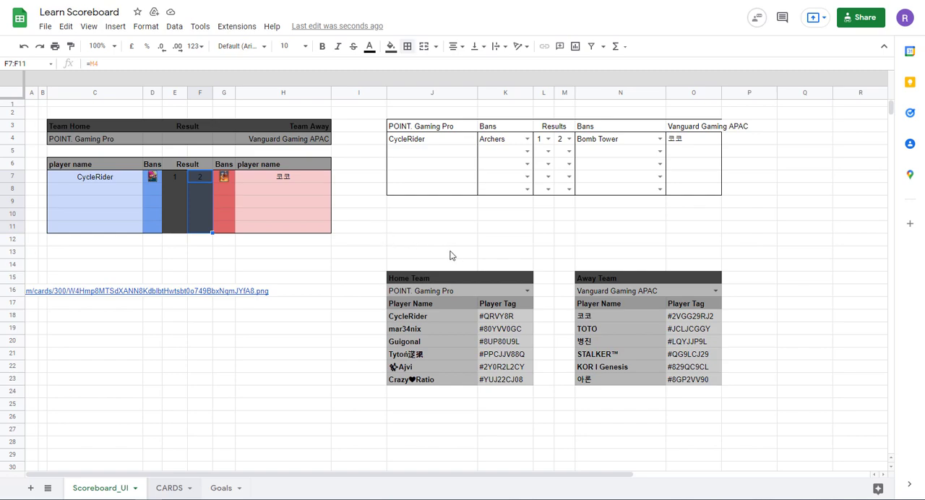
left_click(188, 139)
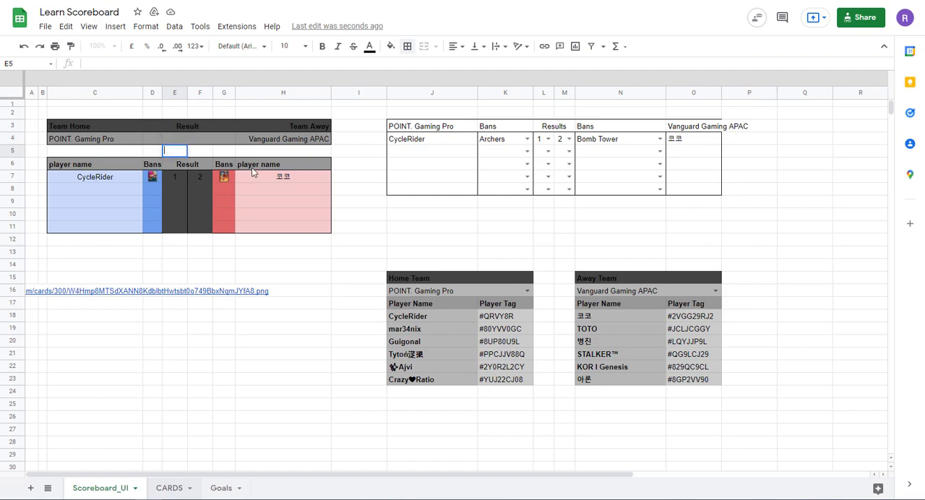
Enter =COUNTIF($E$7:$E$11,2) in E5 to tally home results equal to 2.
type("=")
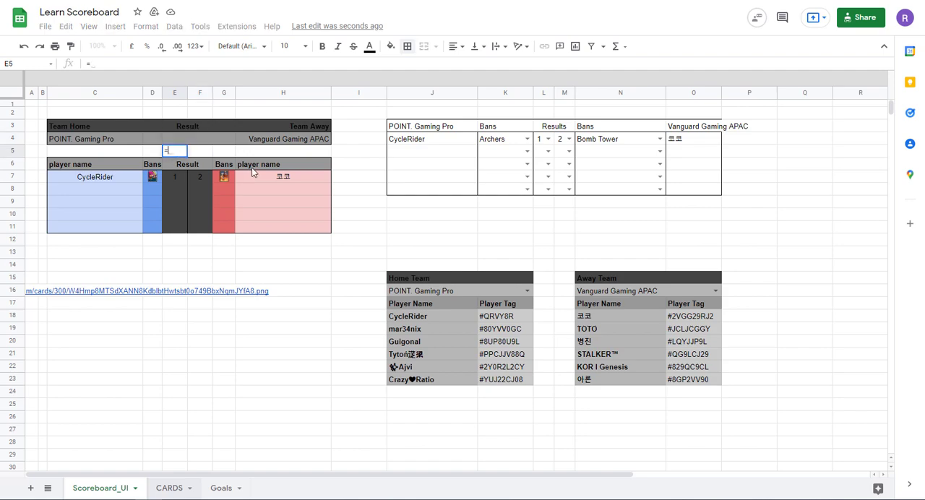
type("cou")
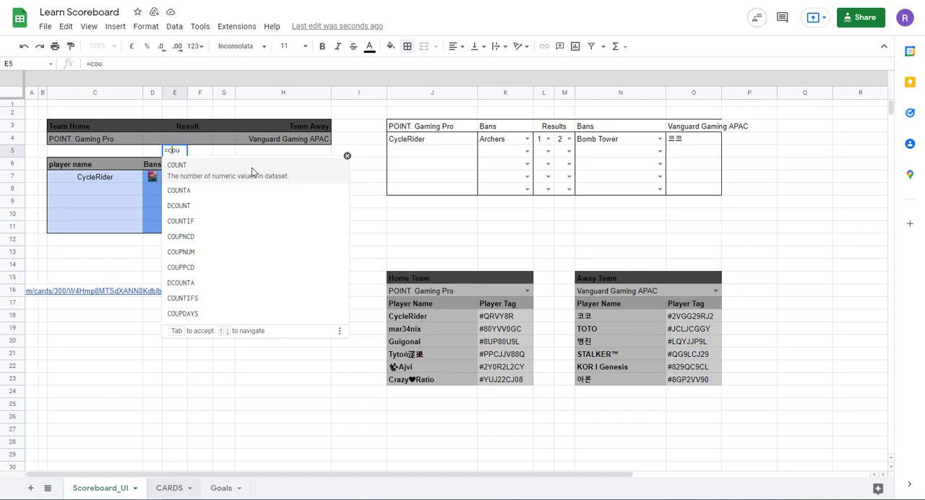
type("COUNTIF(")
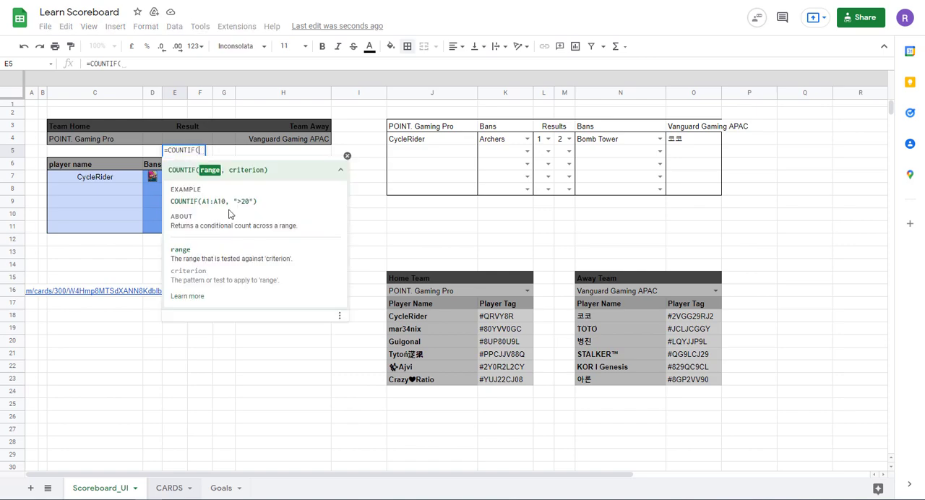
scroll("down", 3)
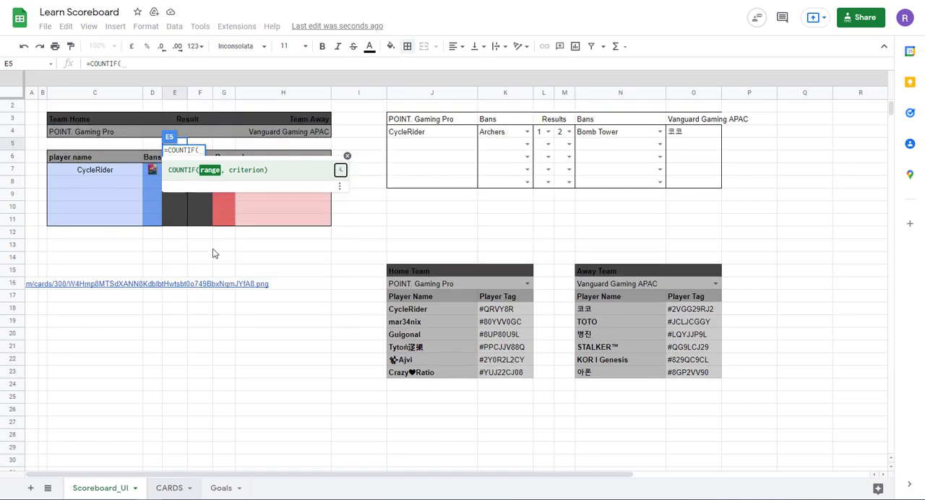
scroll("down", 3)
type("$E$7:$E$11")
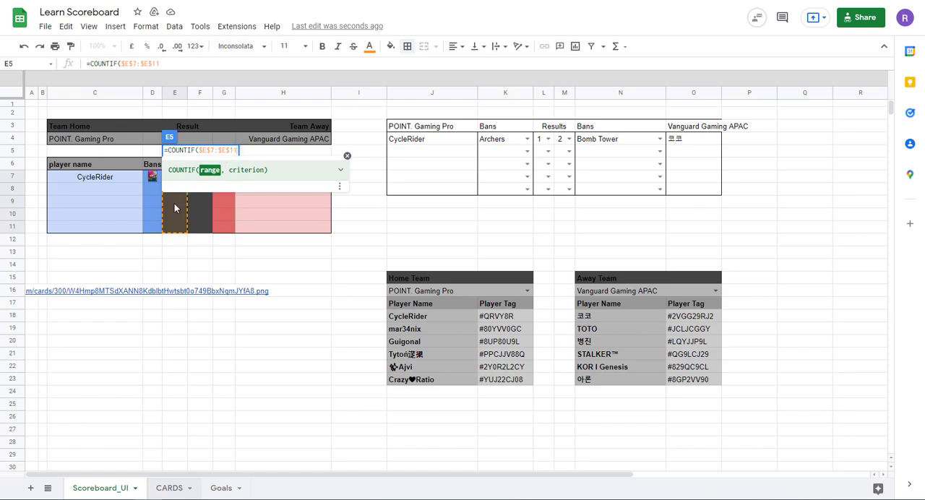
mouse_move(179, 199)
type(",")
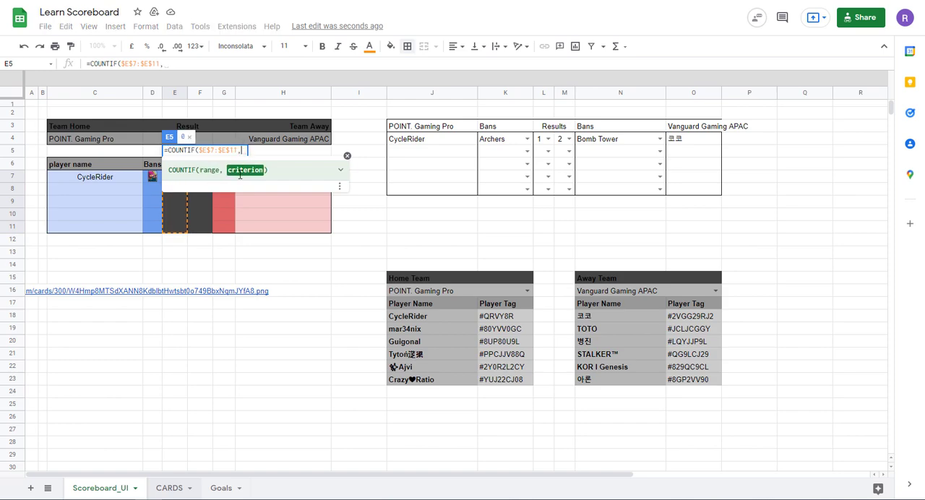
mouse_move(257, 179)
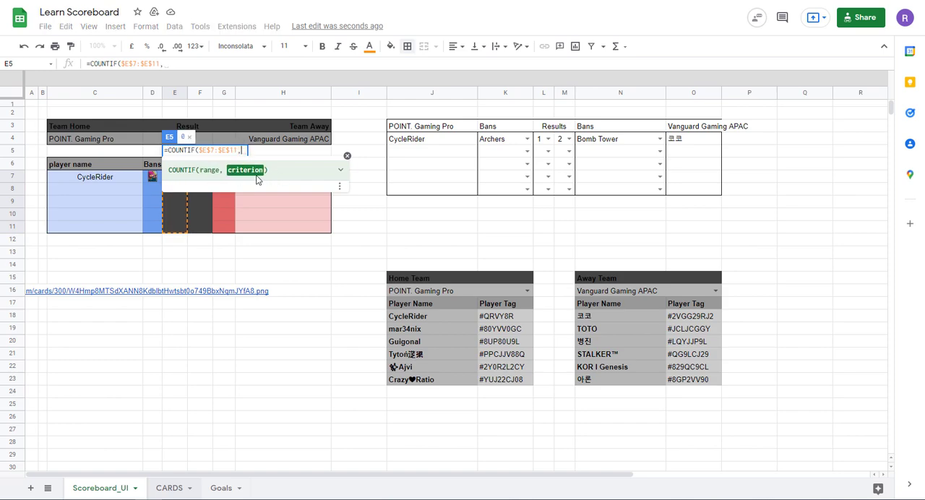
type("2")
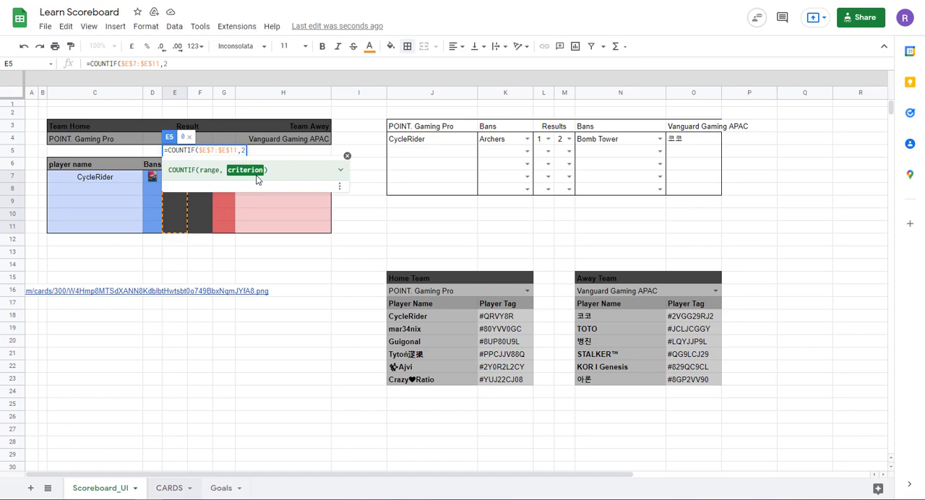
key("Enter")
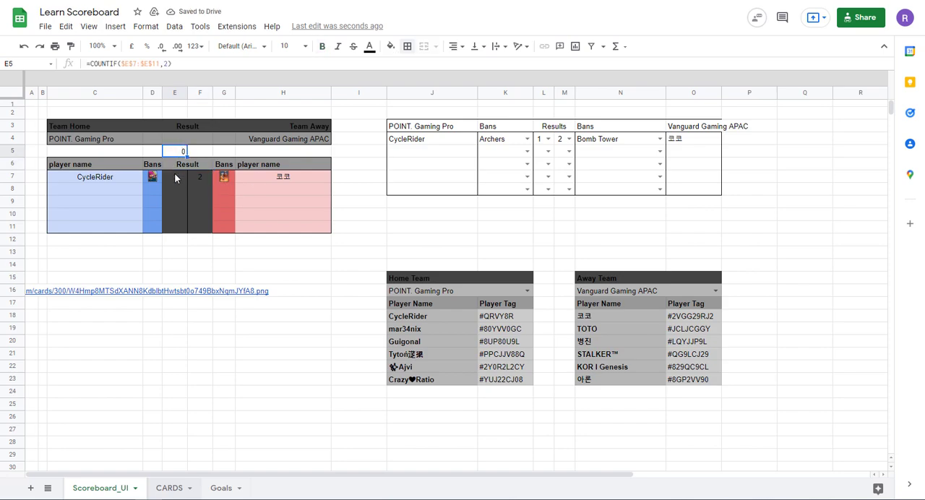
Set another round's home result to 2 so the E5 tally reads 2.
left_click(173, 177)
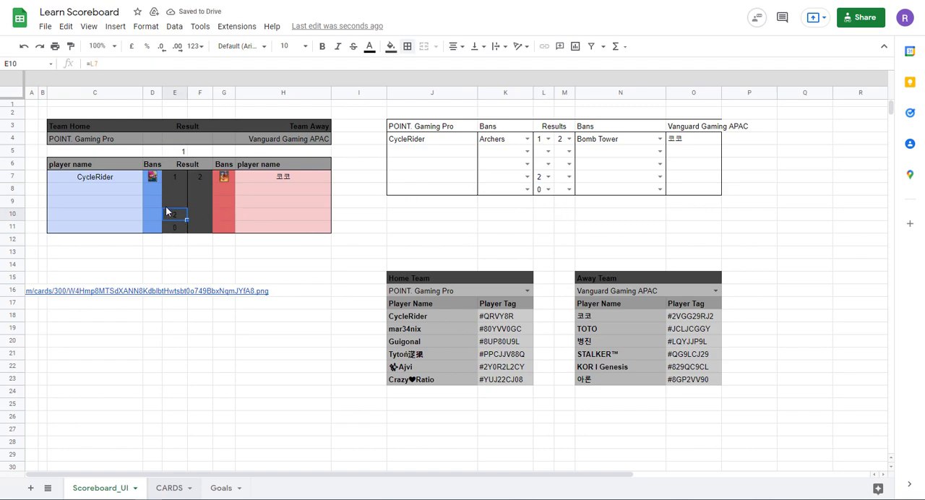
left_click(548, 163)
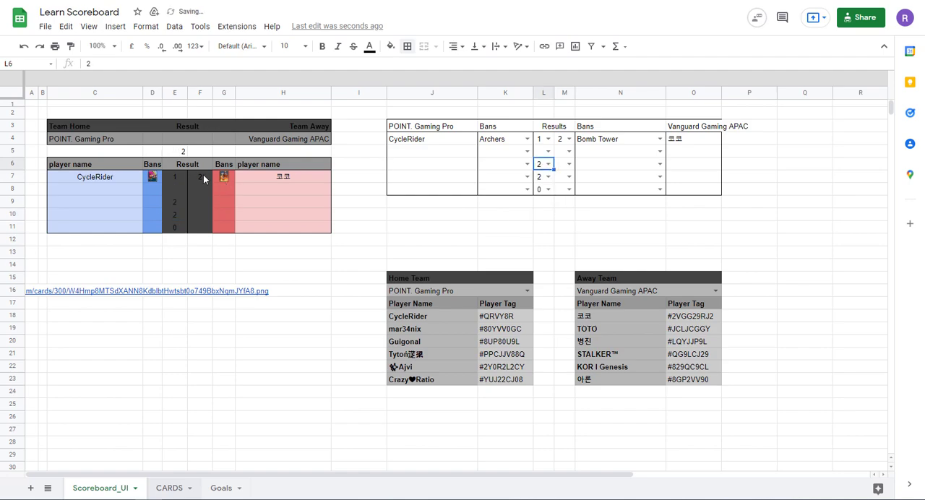
left_click(174, 151)
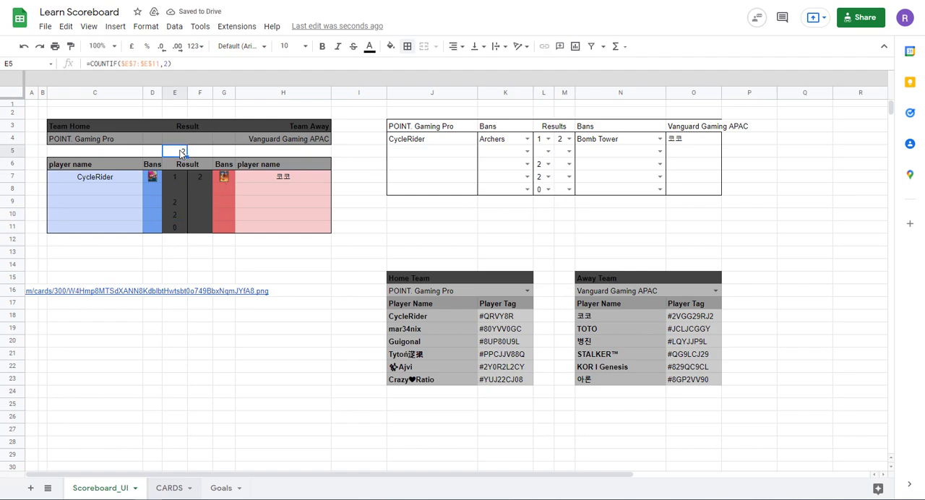
left_click(200, 251)
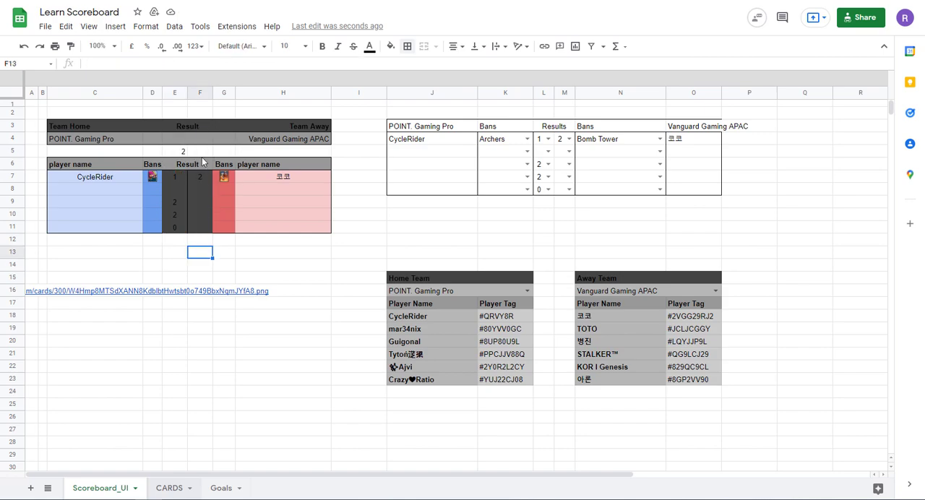
Start =CONCATENATE( in the merged Result cell E4 from the E5 win count.
double_click(182, 150)
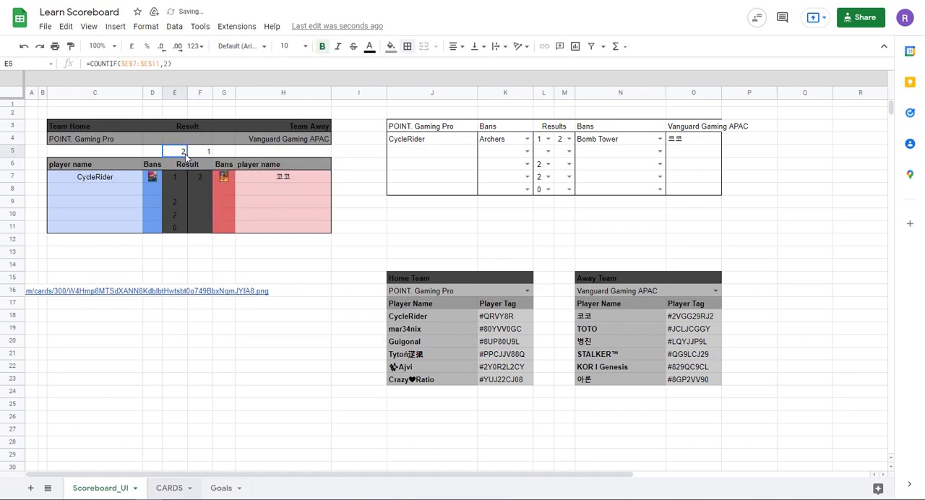
left_click(188, 138)
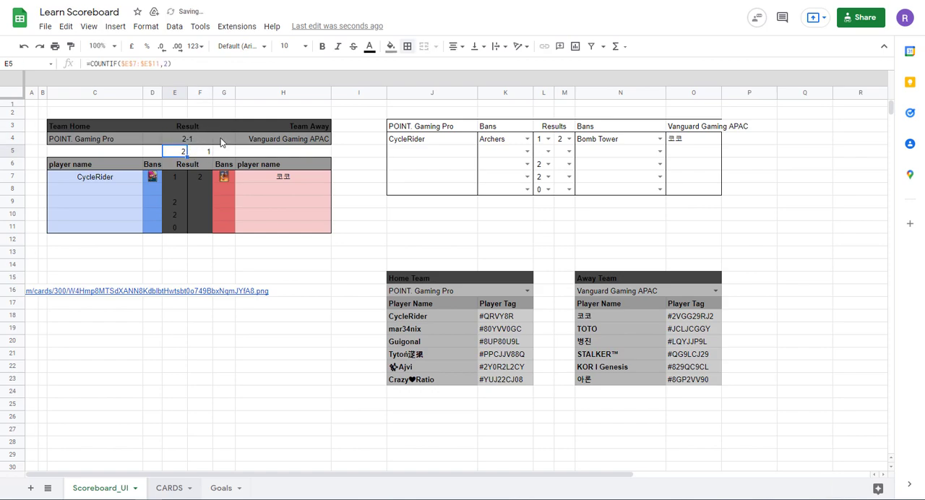
left_click(187, 138)
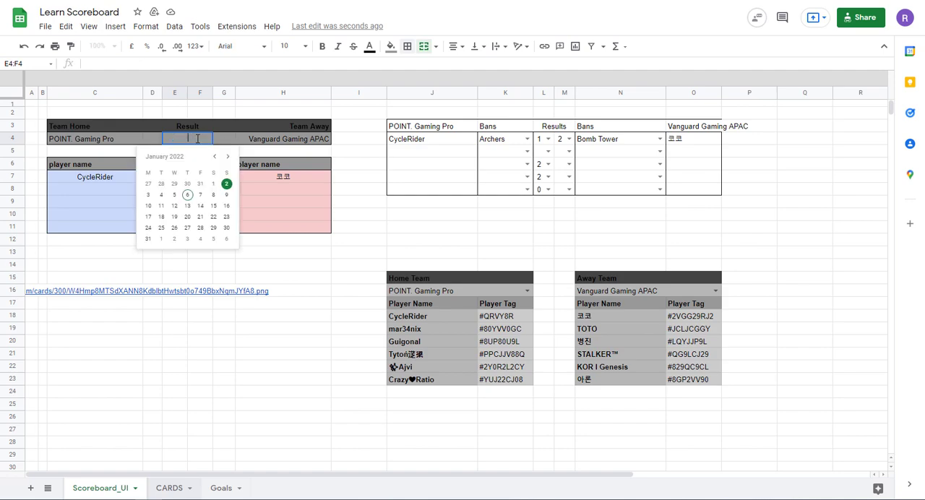
type("=conc")
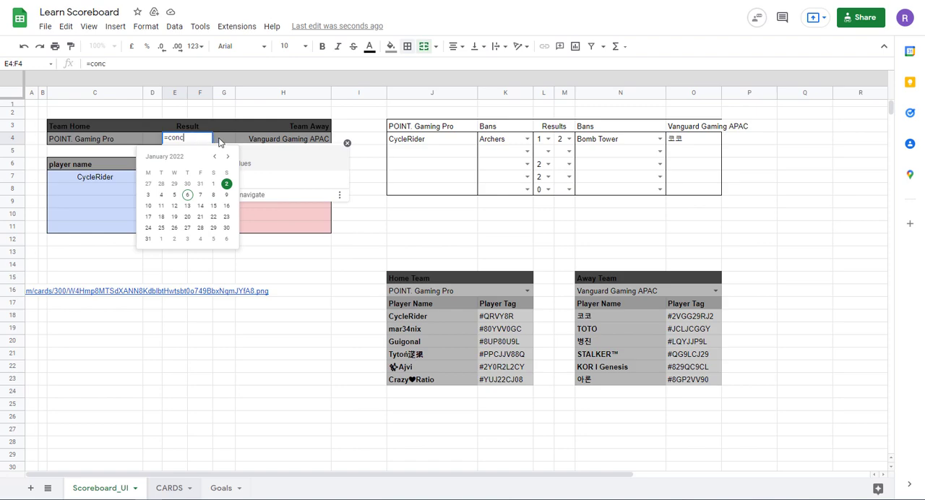
key("enter")
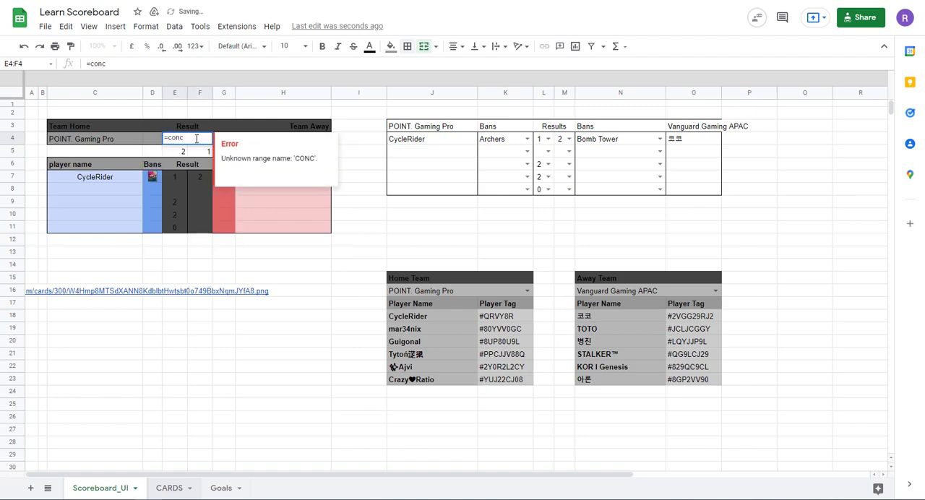
type("CONCATENATE(")
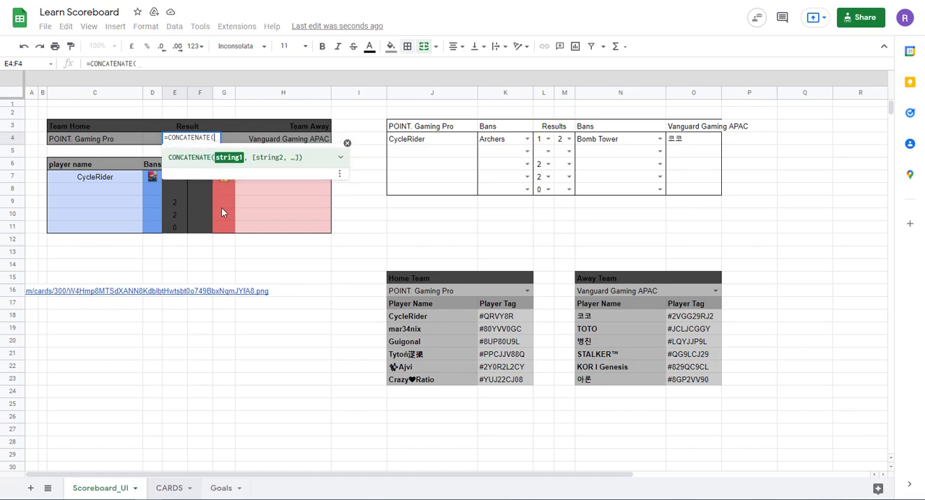
mouse_move(223, 194)
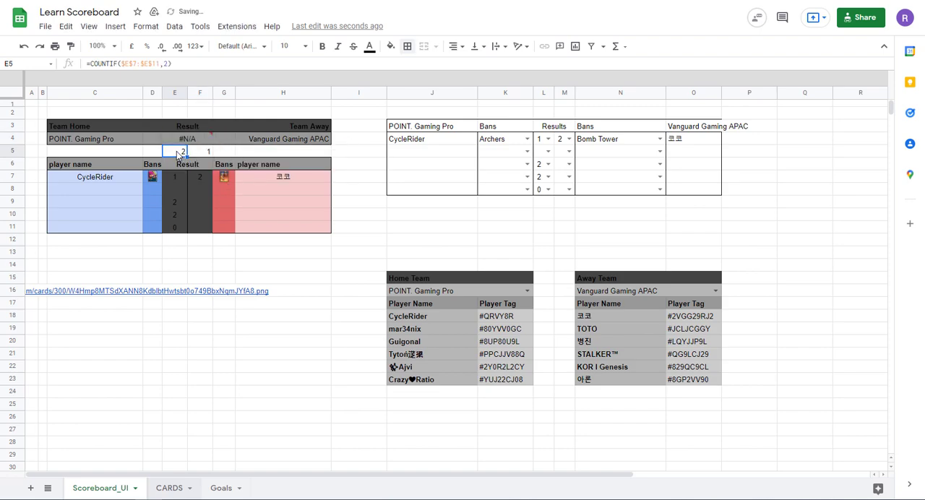
Join the home and away win counts with a "-" so the Result reads 2-1.
double_click(173, 150)
type("=CONCATENATE(COUNTIF($E$7:$E$11,2")
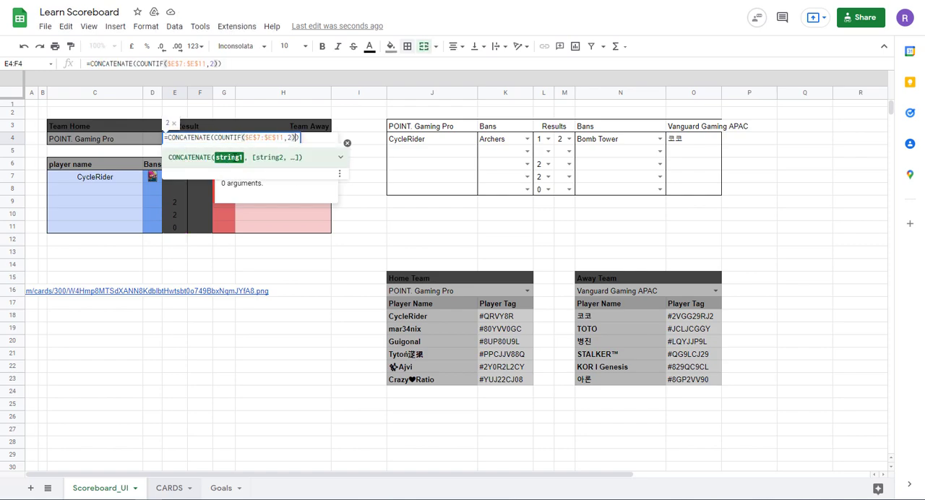
type("\"")
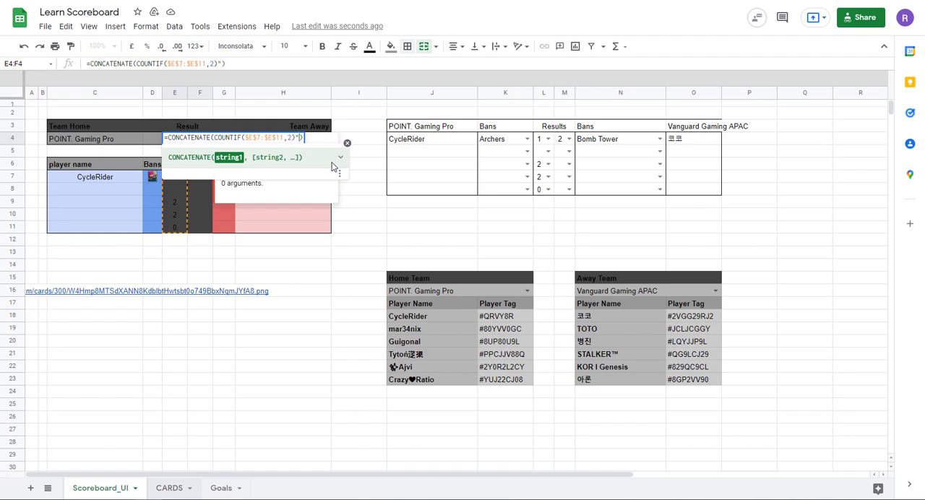
type("-")
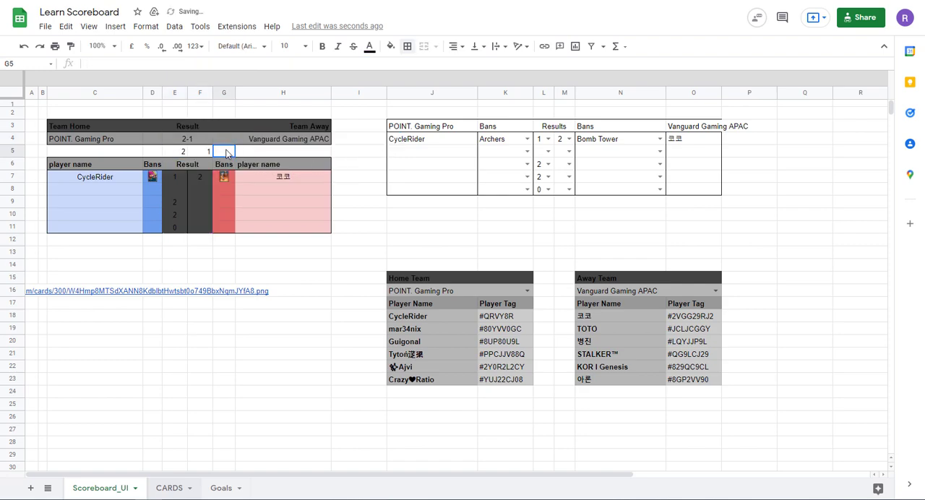
Choose 0 in each home and away Results dropdown, then enter a test 2 in a score cell.
left_click(283, 263)
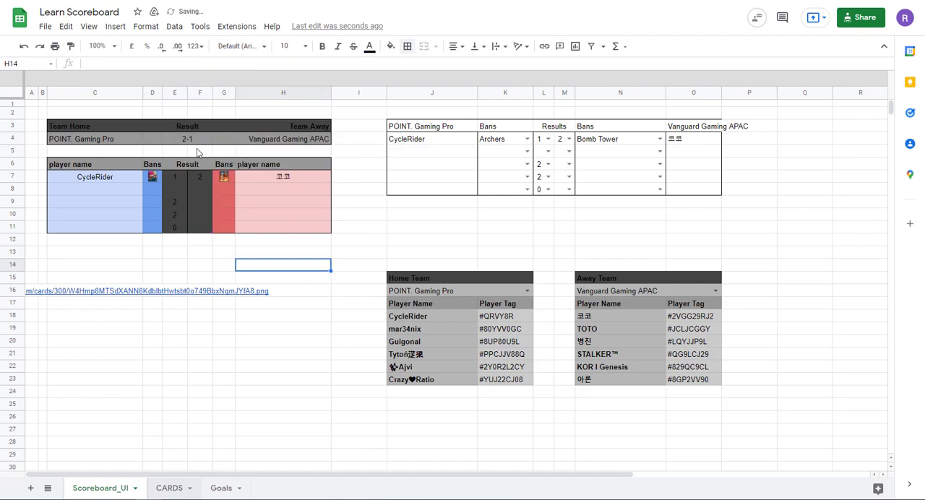
left_click(359, 225)
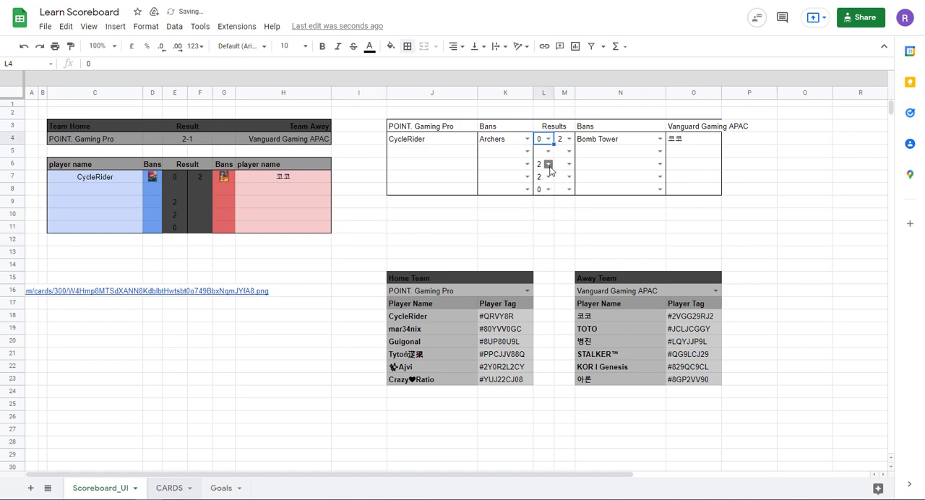
left_click(570, 176)
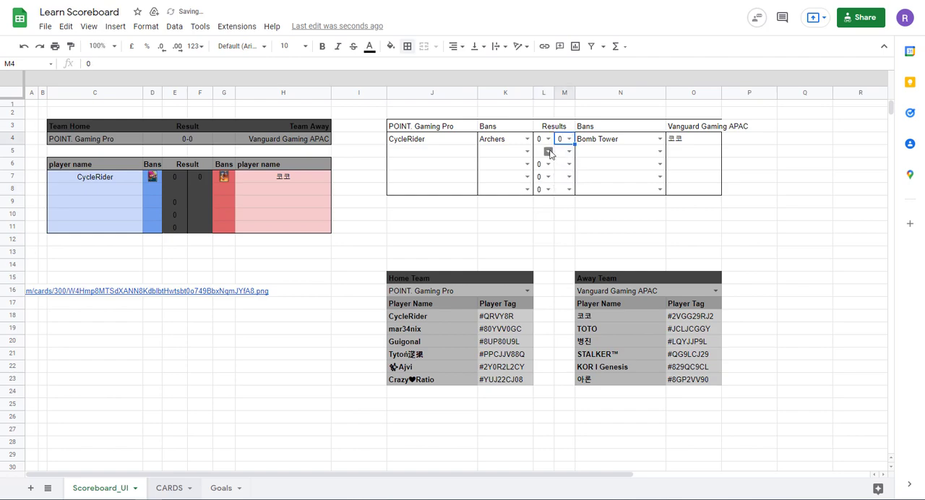
left_click(570, 164)
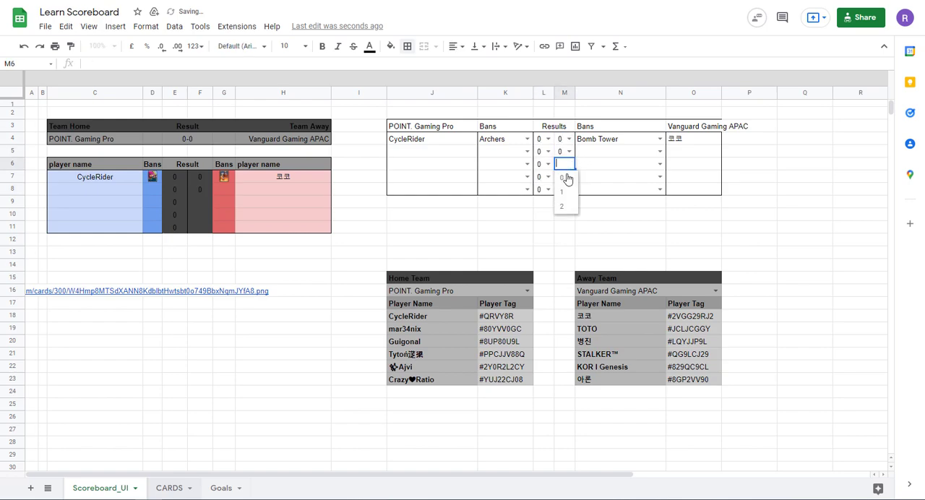
left_click(561, 178)
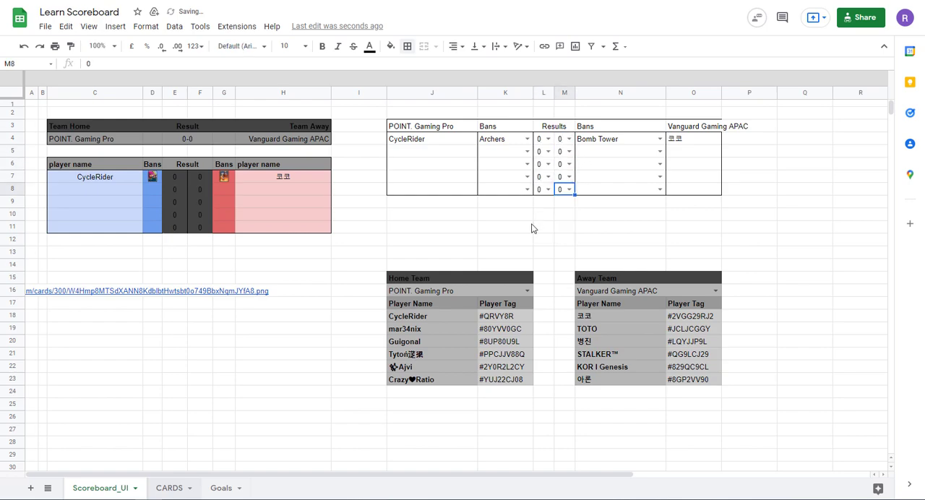
left_click(506, 225)
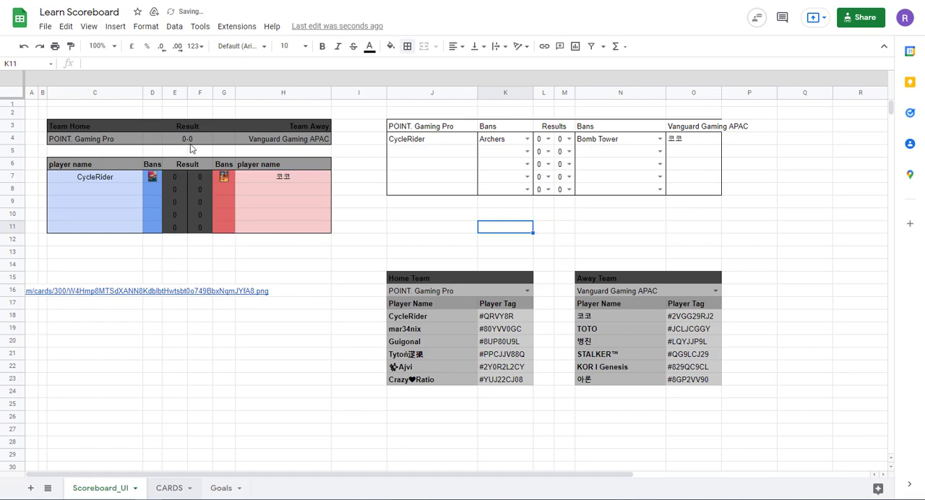
type("2")
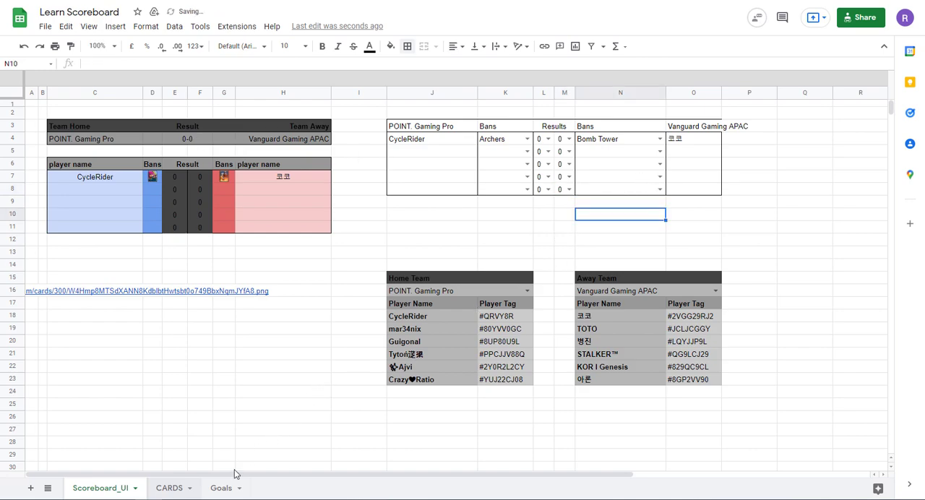
Tick all four Part 3 goals on the Goals sheet, including Connect bans to main scoreboard.
left_click(220, 489)
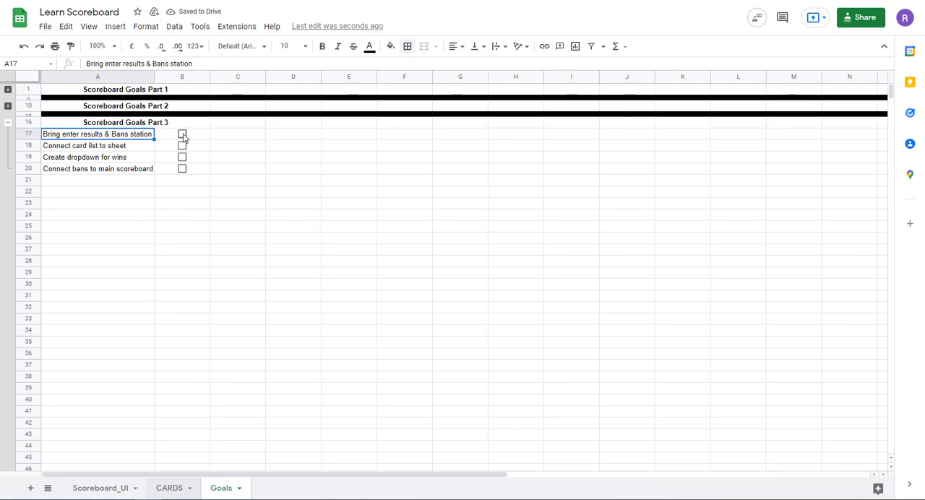
left_click(182, 133)
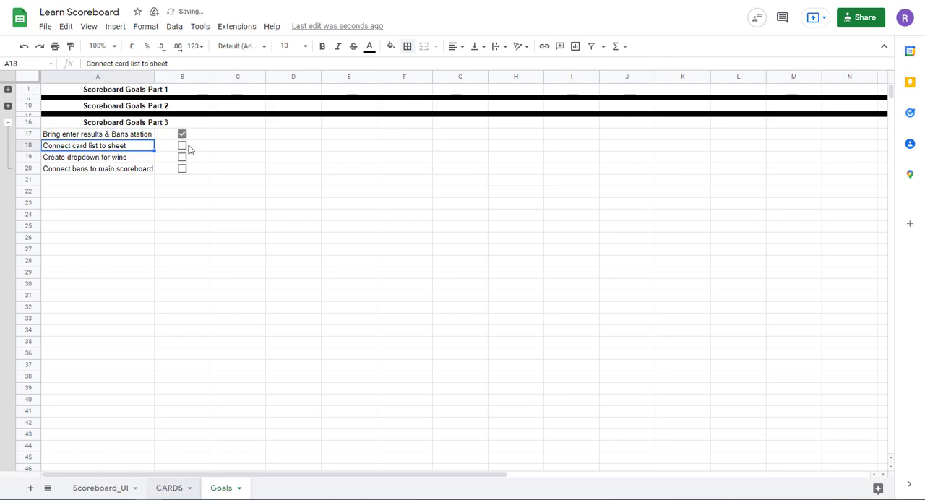
left_click(182, 144)
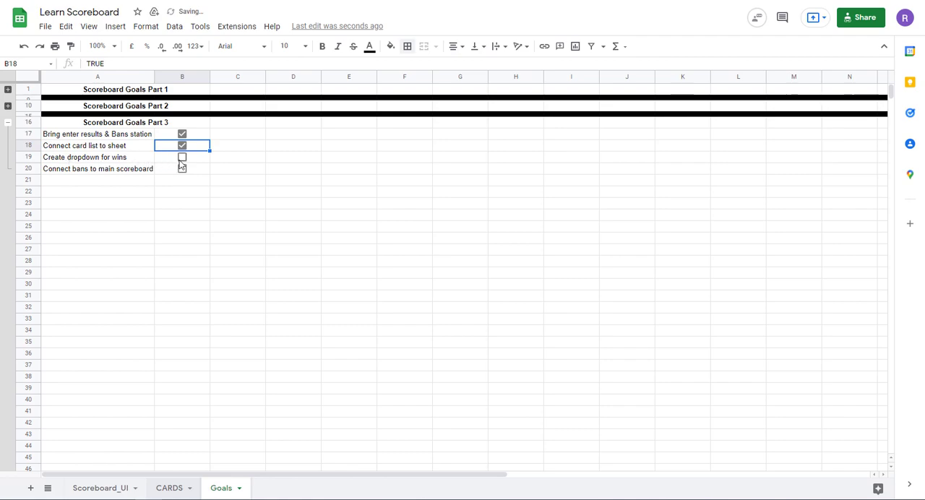
left_click(182, 158)
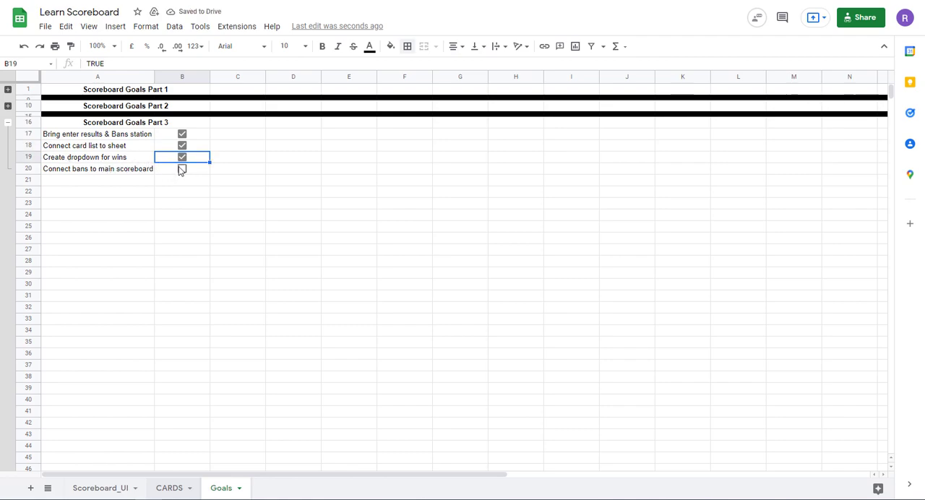
left_click(182, 168)
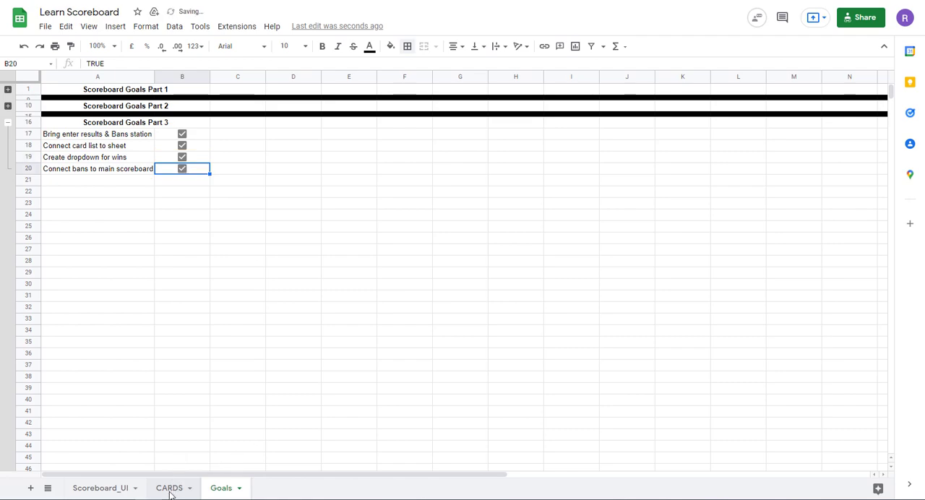
left_click(100, 489)
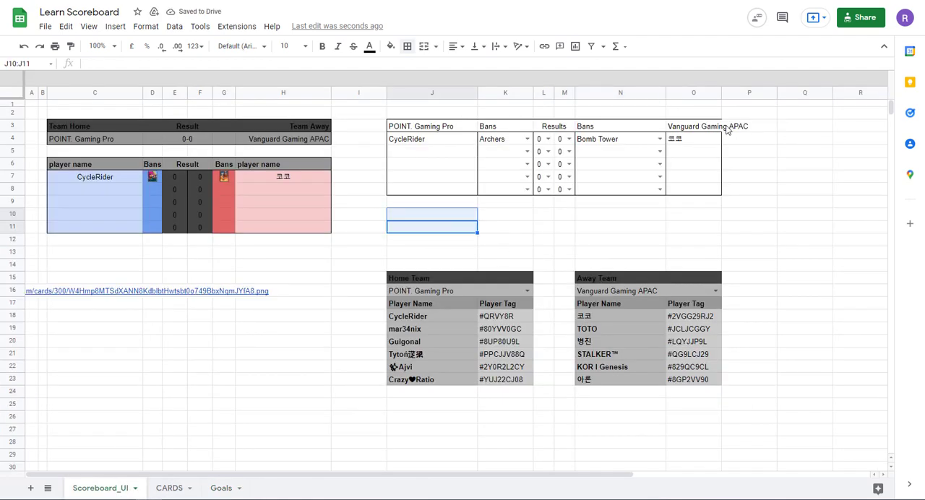
left_click(620, 303)
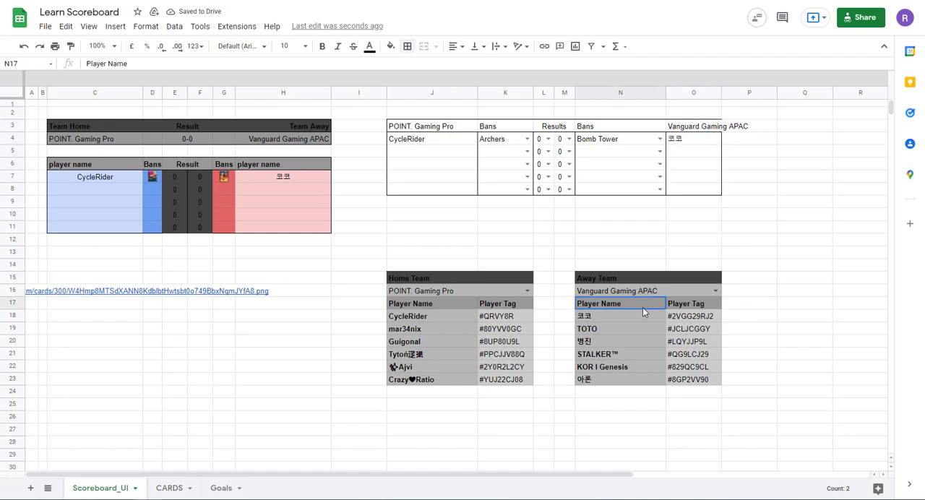
left_click(620, 240)
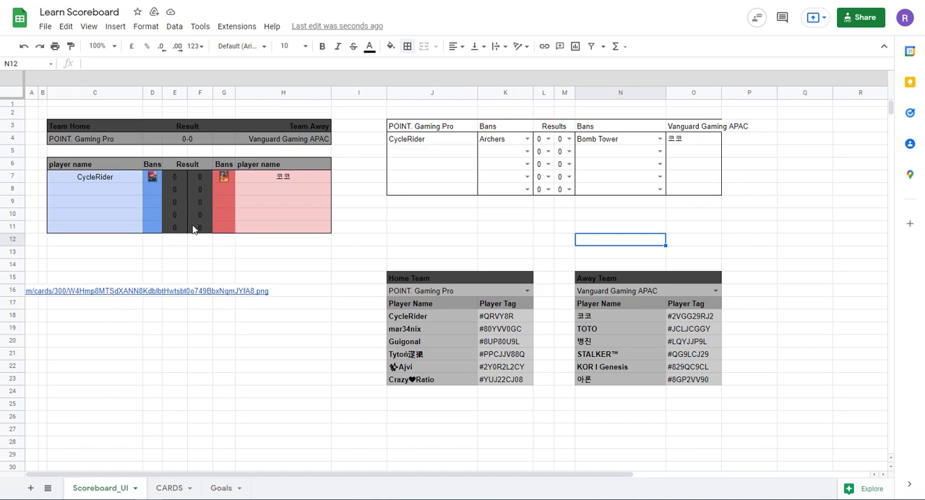
mouse_move(272, 190)
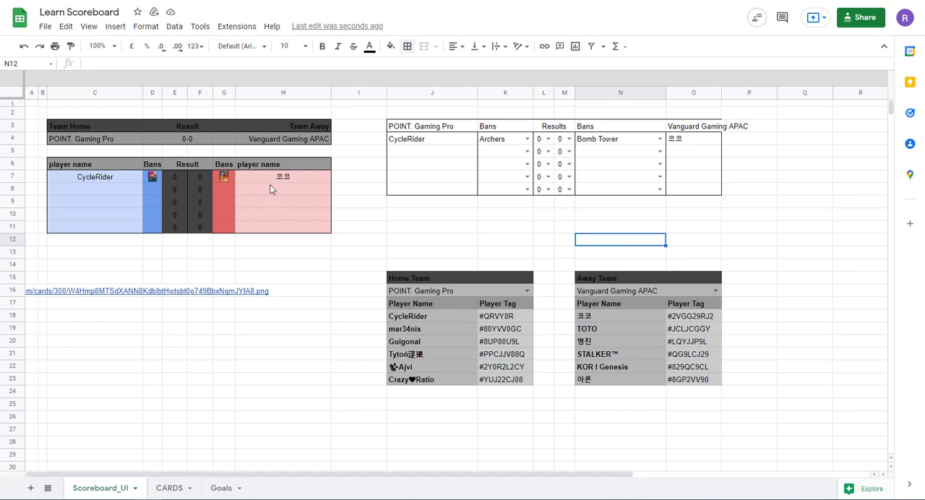
left_click(224, 188)
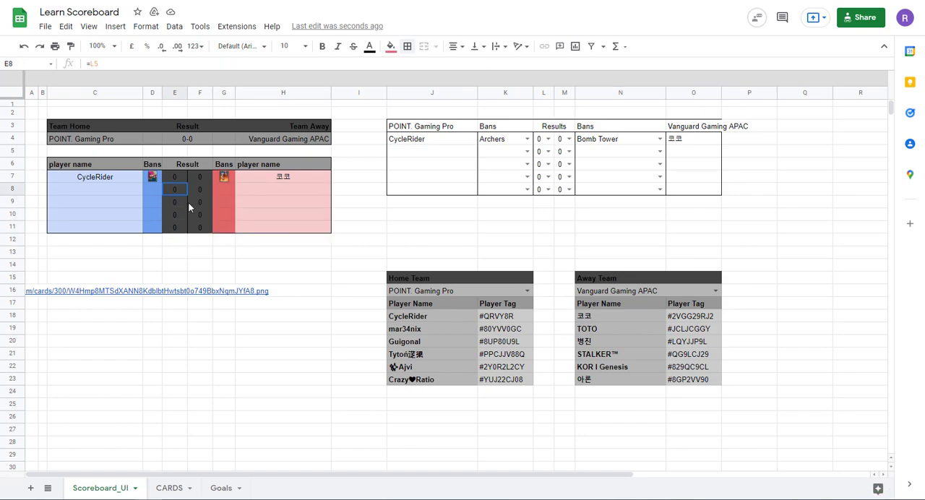
left_click_drag(174, 188, 200, 229)
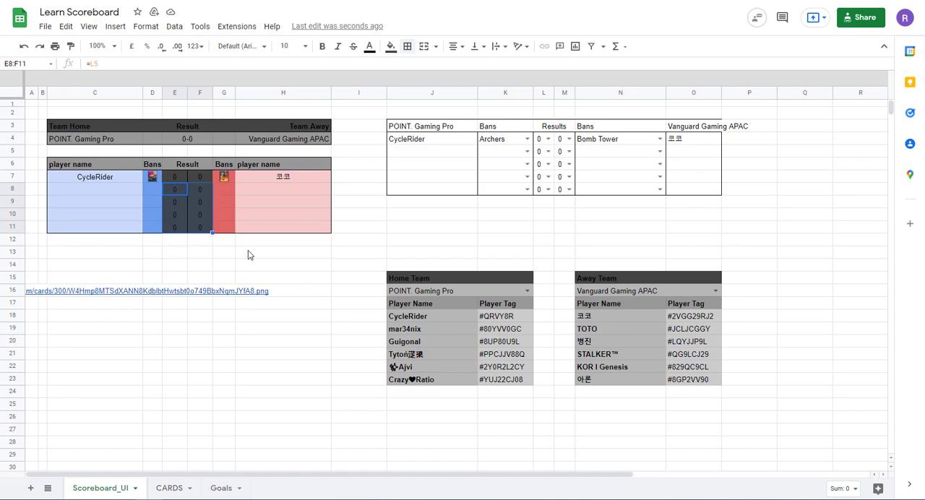
mouse_move(174, 245)
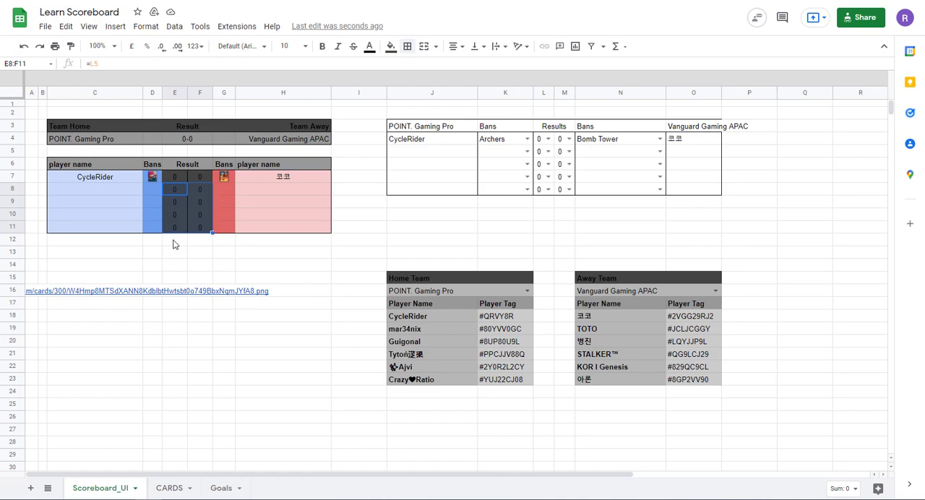
mouse_move(173, 196)
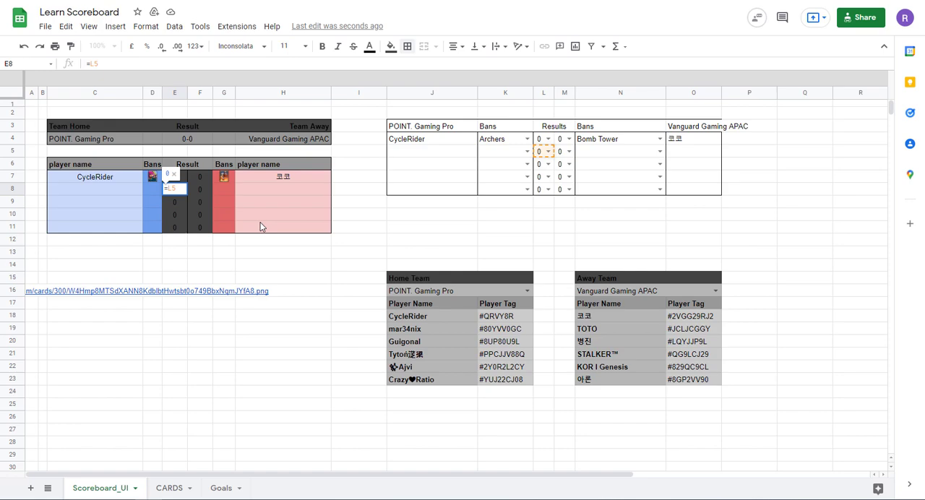
Enter =IF(score="","",score) in E8 referencing the Results table score cell.
type("=IF(")
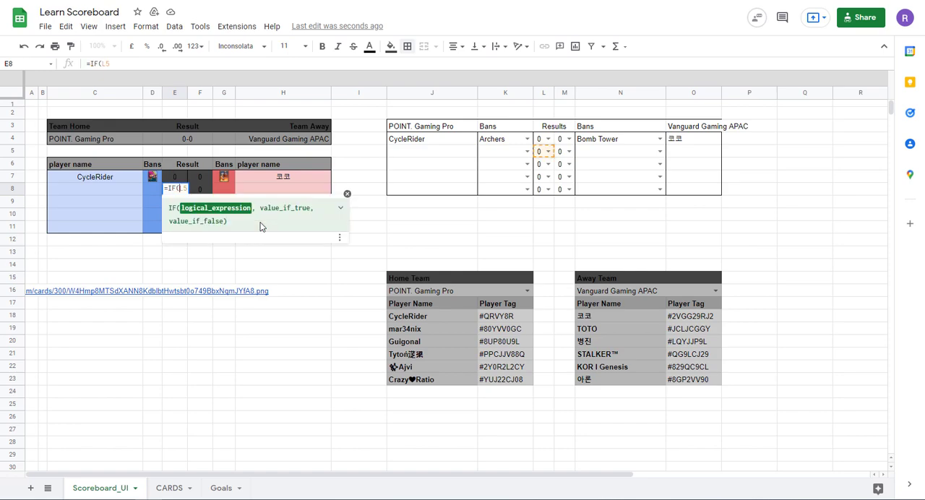
mouse_move(405, 211)
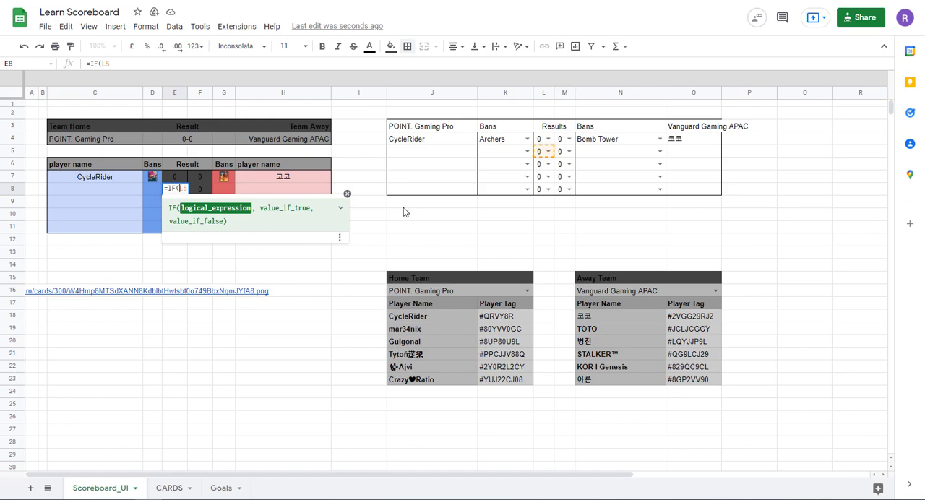
mouse_move(118, 194)
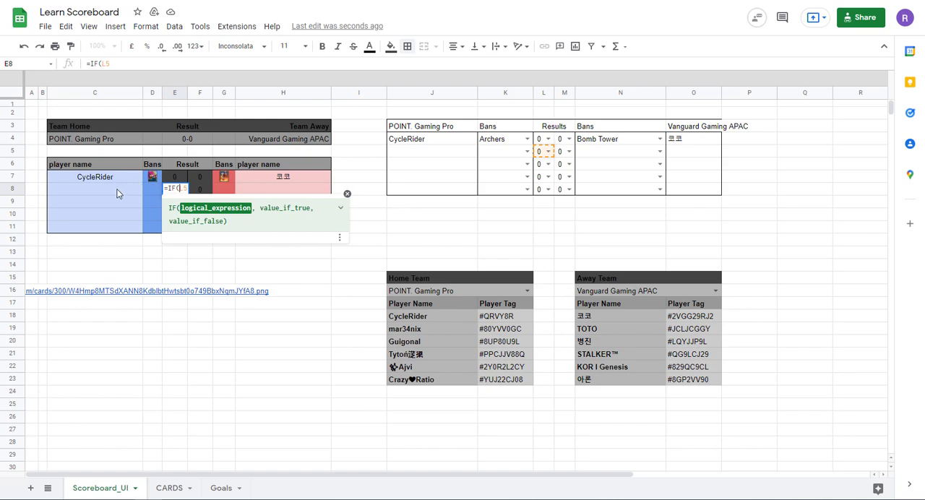
mouse_move(181, 199)
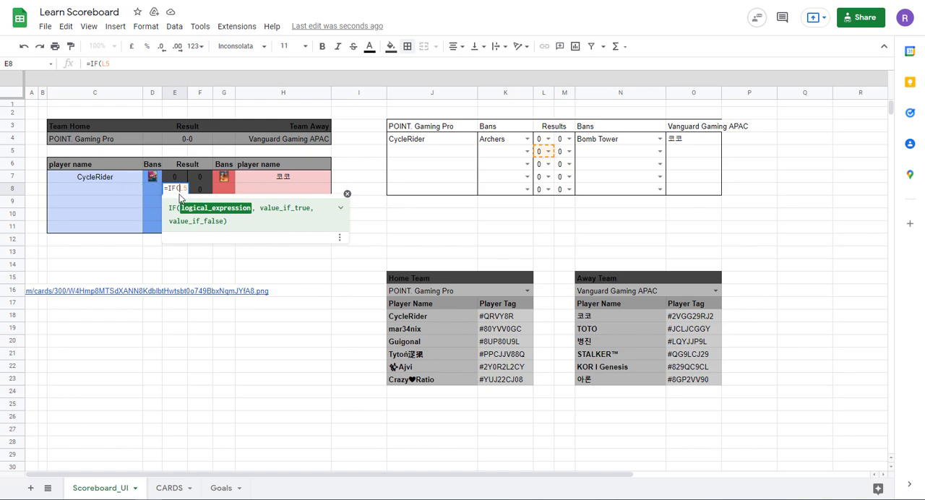
key("Enter")
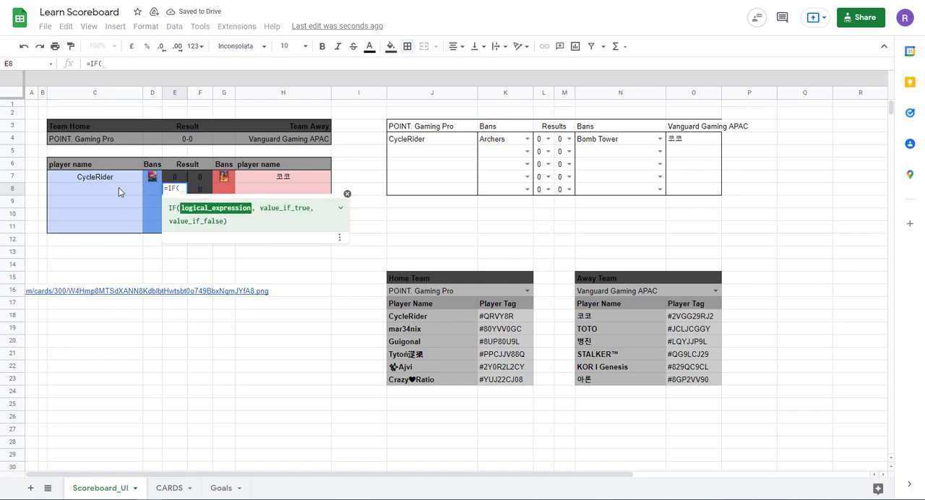
left_click(96, 201)
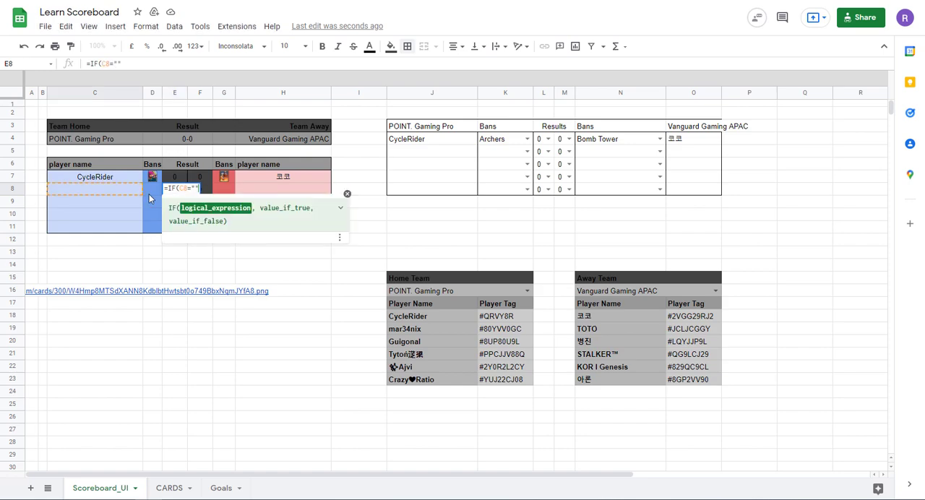
type(",")
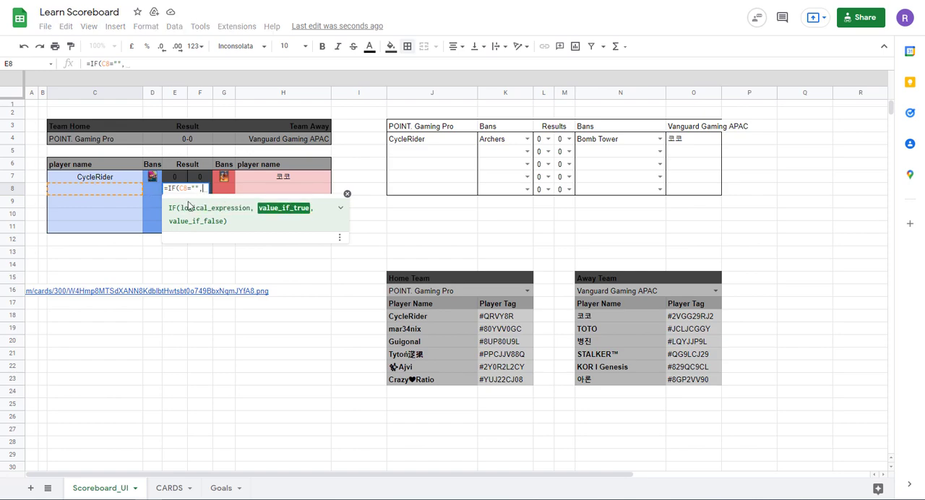
type("\"\"")
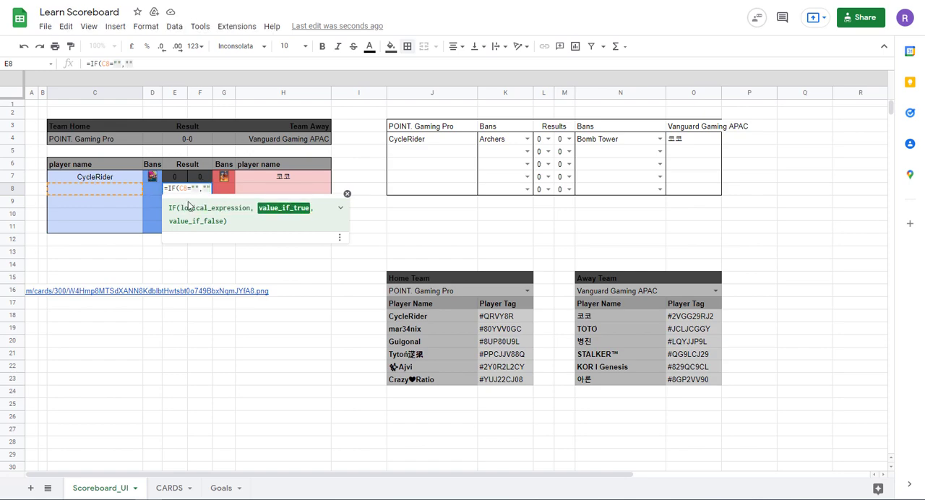
type(",")
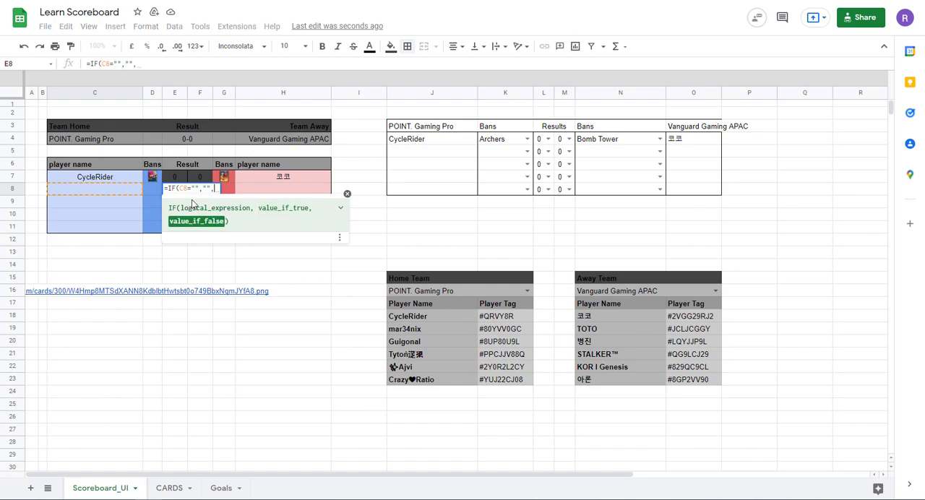
mouse_move(230, 193)
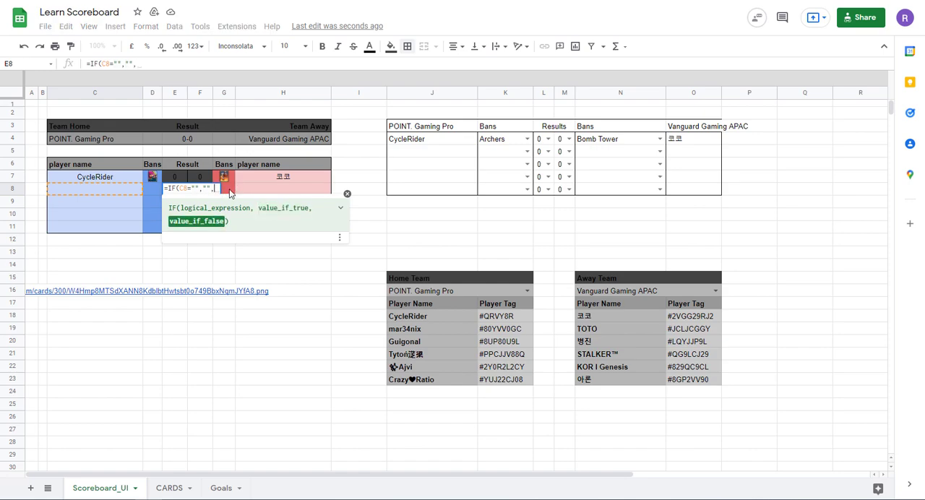
mouse_move(448, 181)
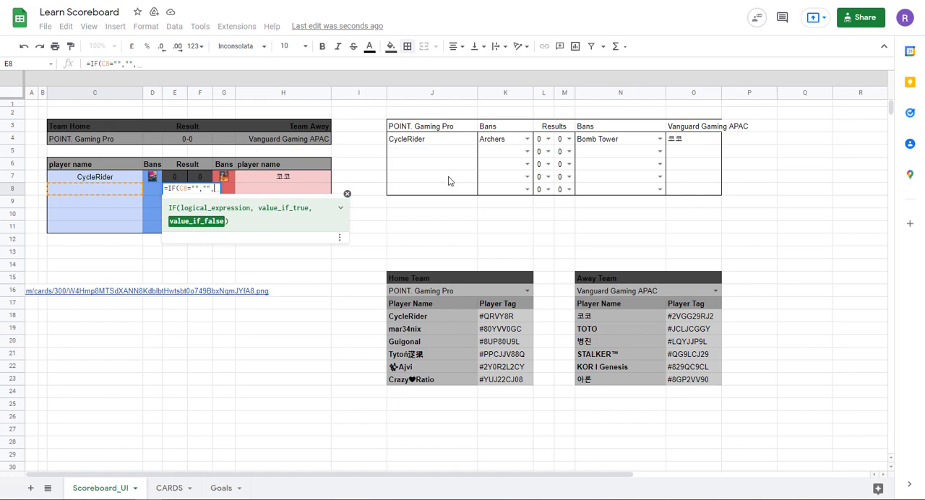
mouse_move(537, 156)
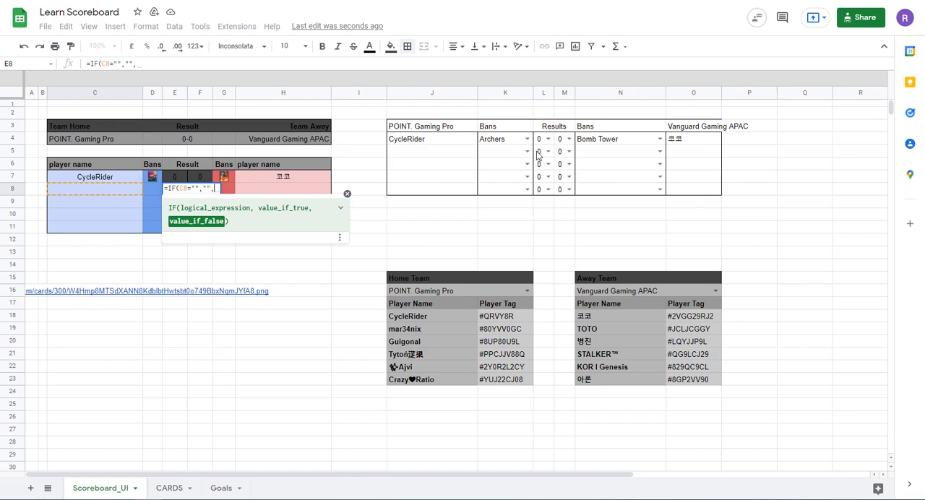
left_click(544, 150)
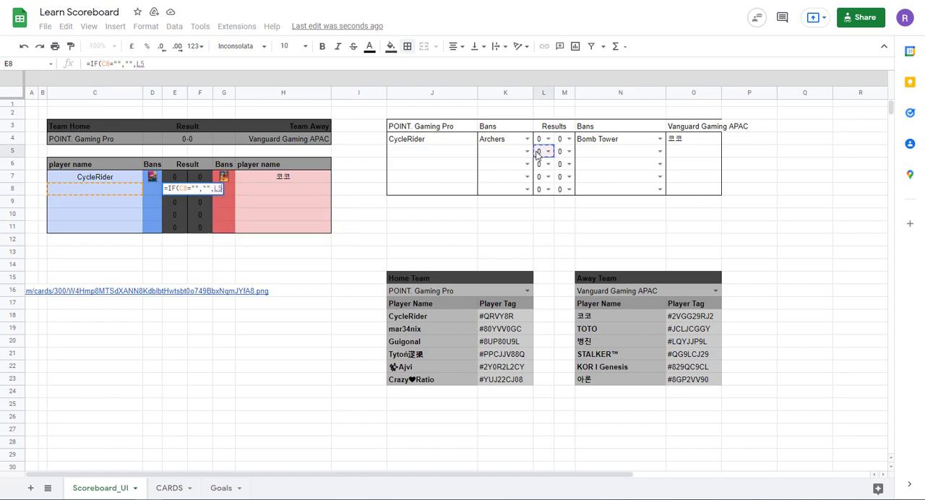
type(")")
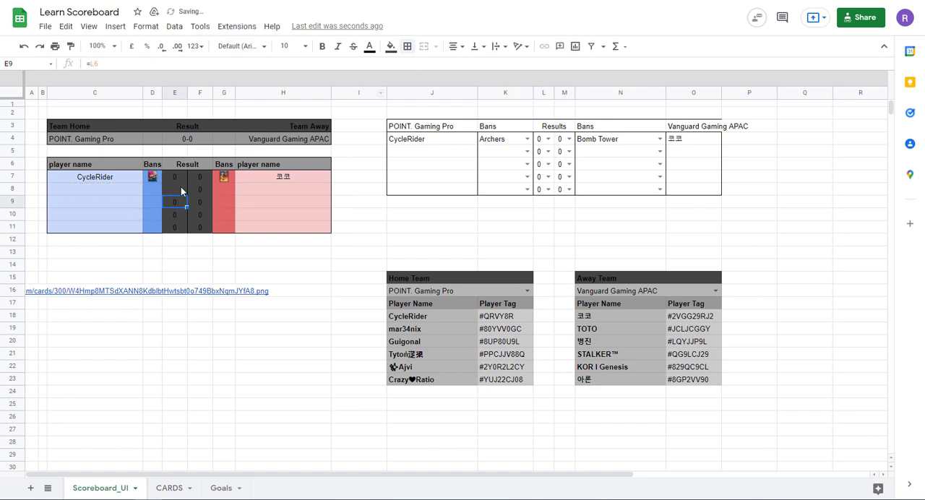
Type test name 'hi' in the second home player cell and check E8's result.
left_click(93, 188)
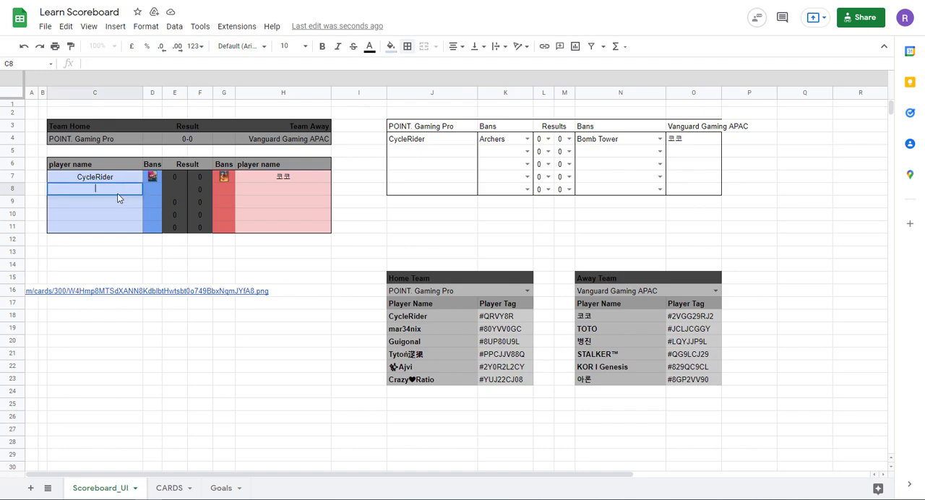
type("hi")
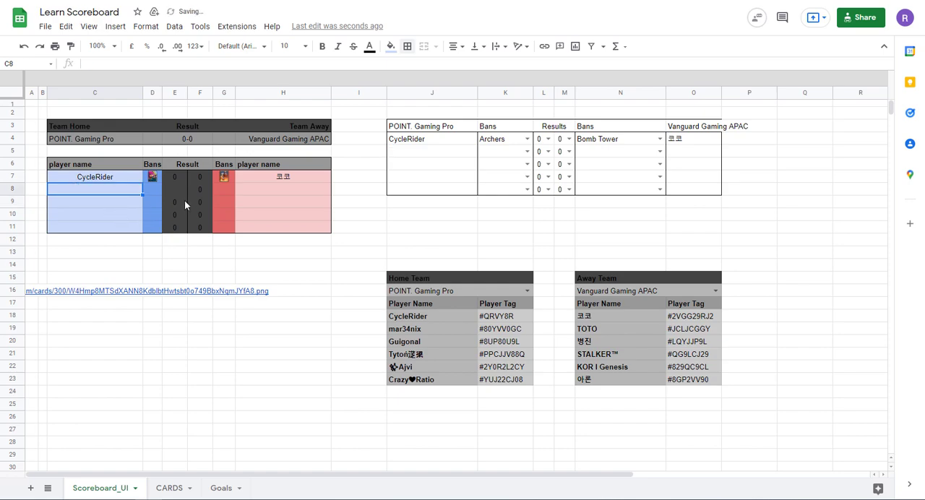
left_click(174, 189)
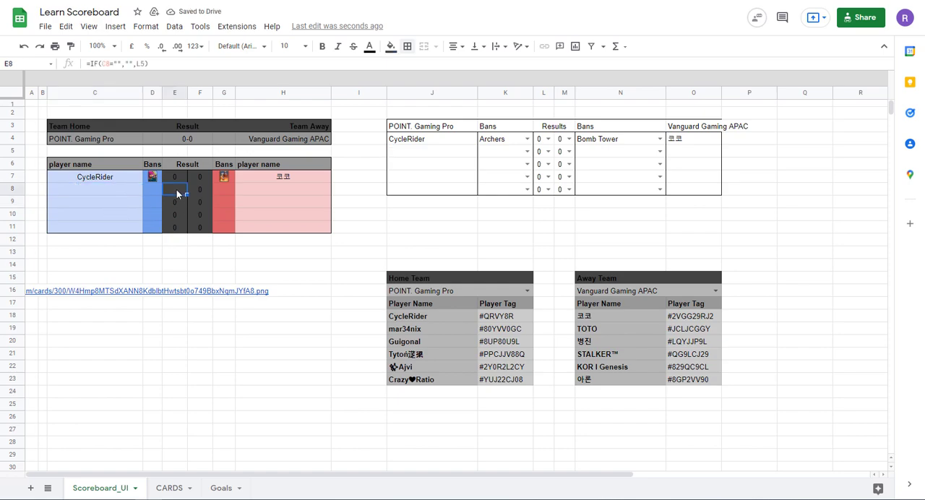
Edit the result formula and enter a test score of 2 in the Results table.
double_click(174, 188)
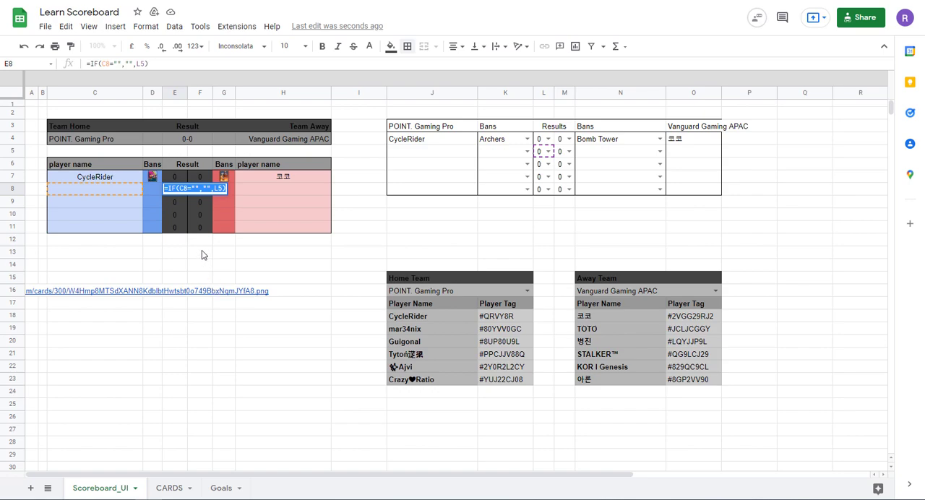
mouse_move(200, 232)
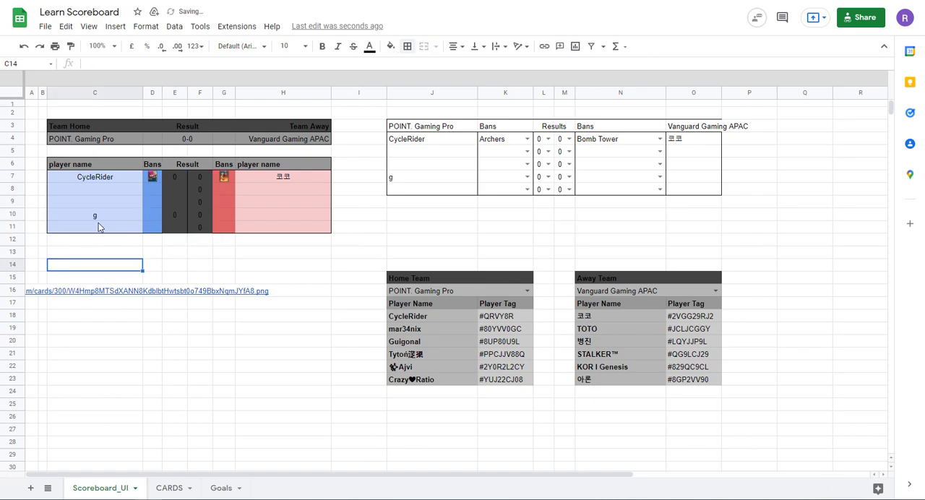
left_click(173, 214)
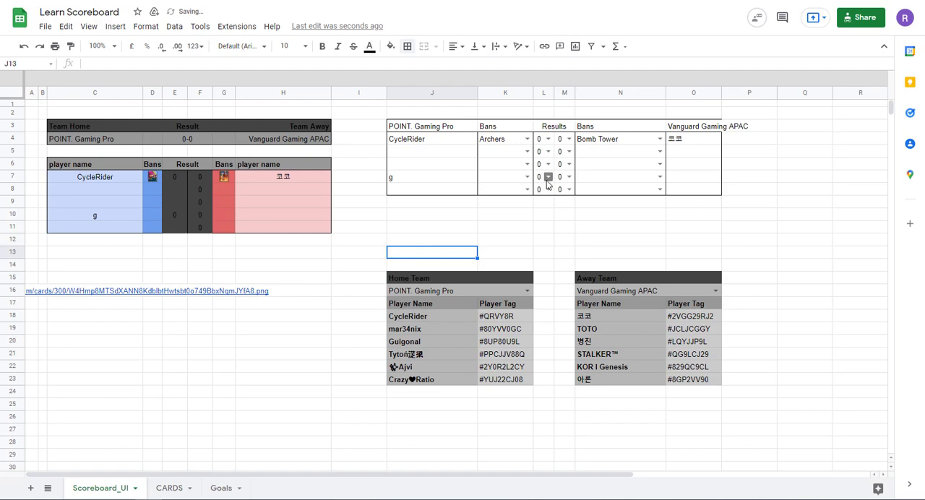
type("2")
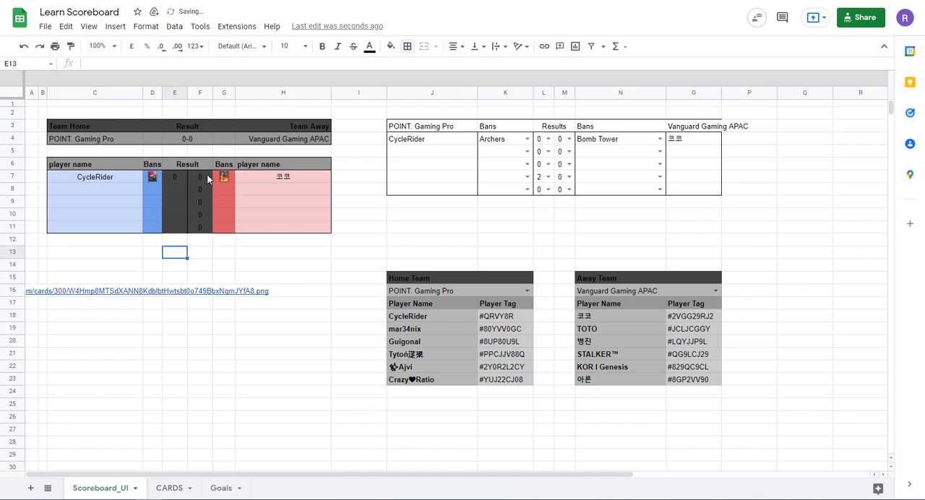
Set F7 to =IF(F4="","",F4) and paste the formula only into F7:F11.
left_click(173, 176)
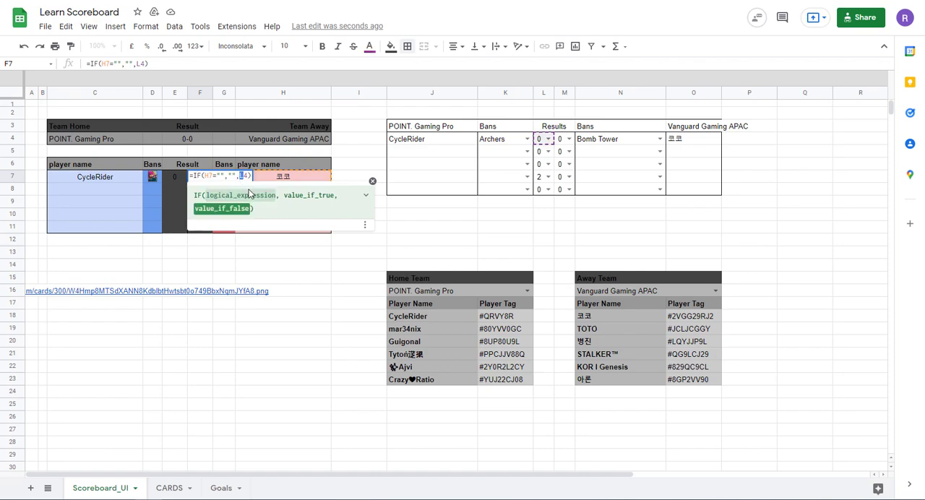
left_click(561, 139)
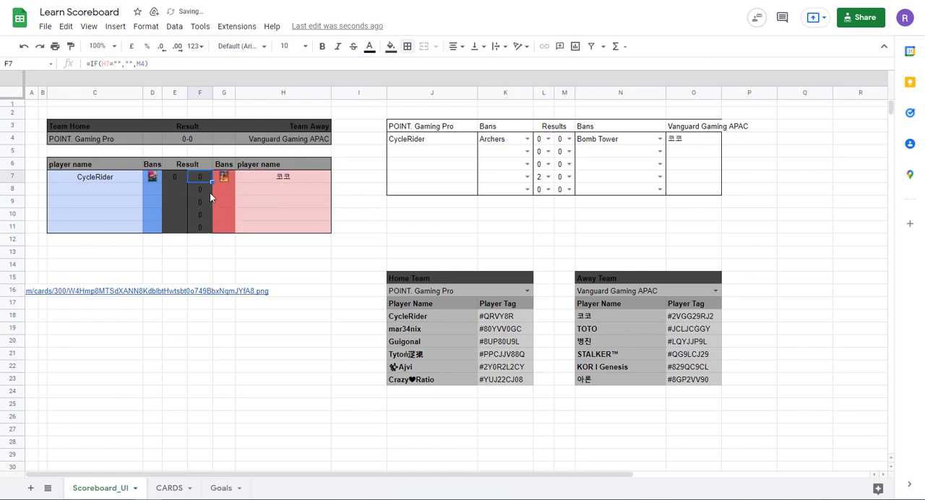
right_click(200, 191)
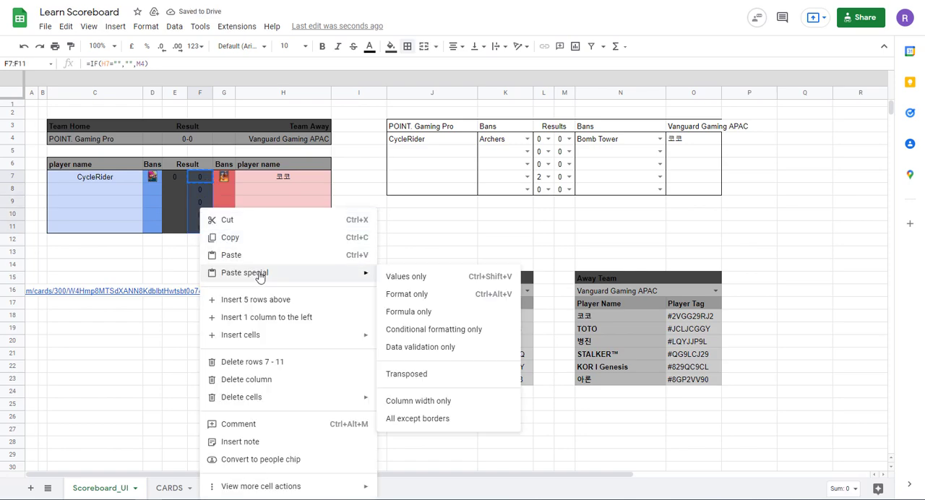
mouse_move(408, 310)
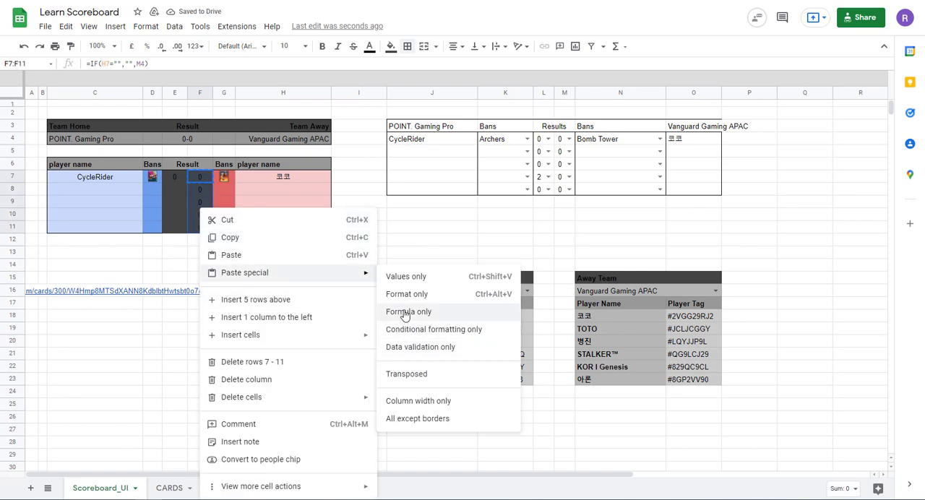
left_click(407, 310)
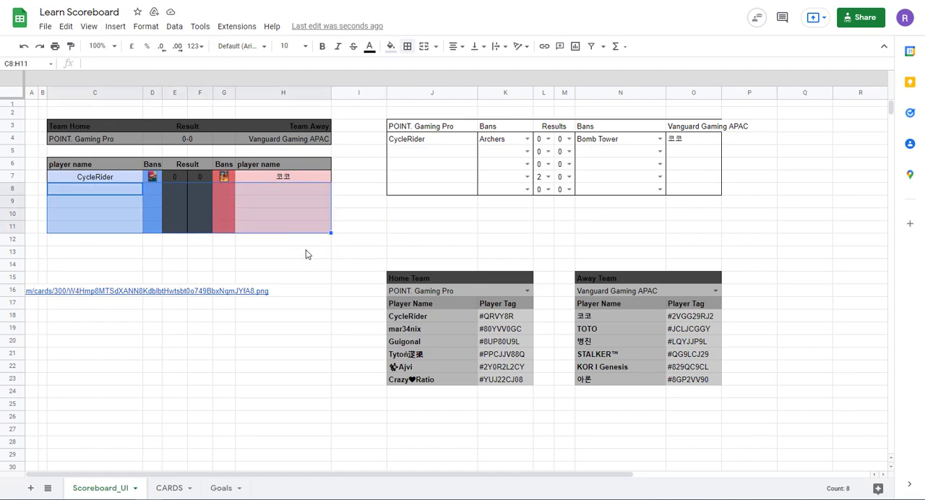
mouse_move(315, 253)
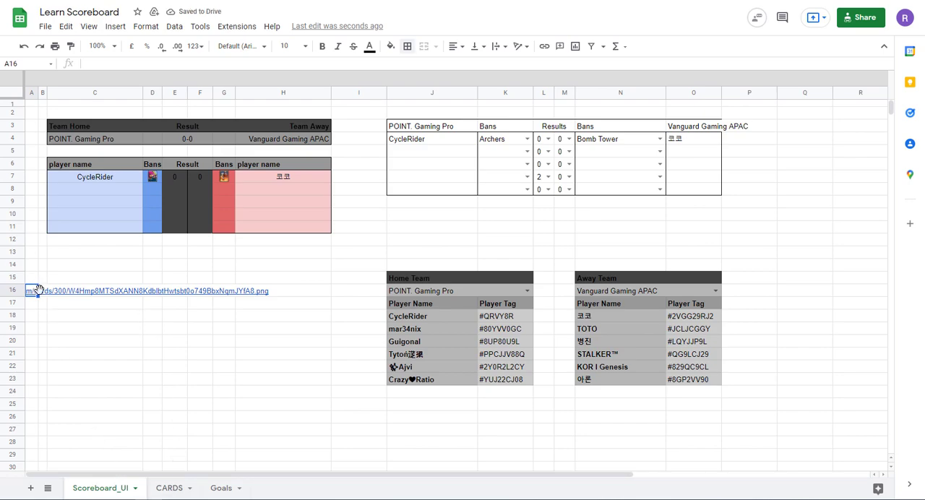
Add custom-size mode 4 with height and width values to D7's ban card IMAGE formula.
left_click(42, 291)
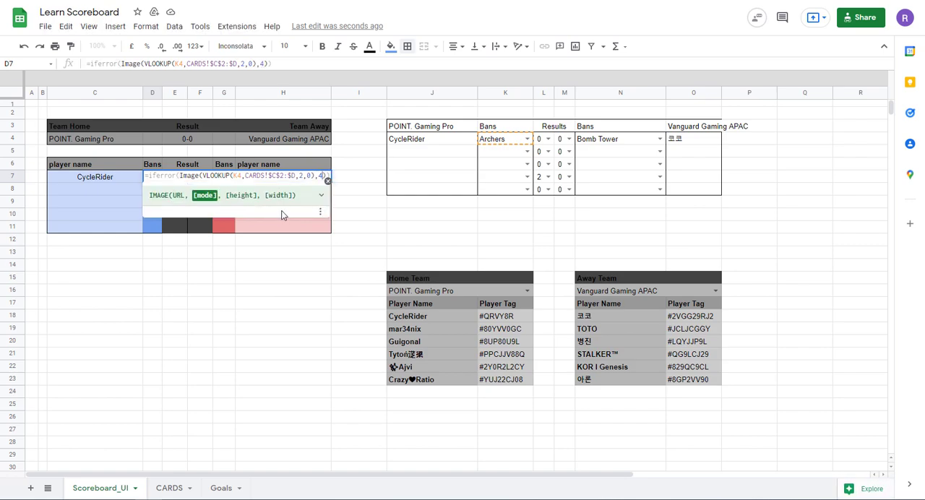
type(",_")
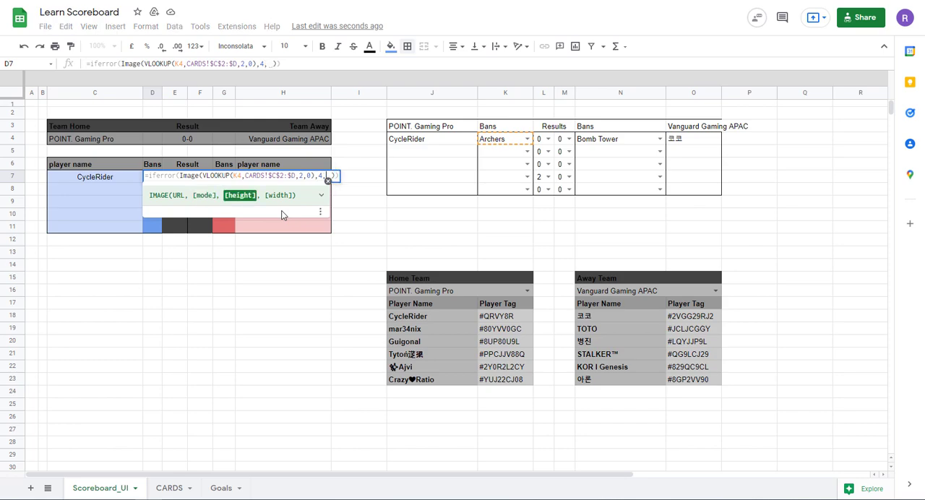
type("100,")
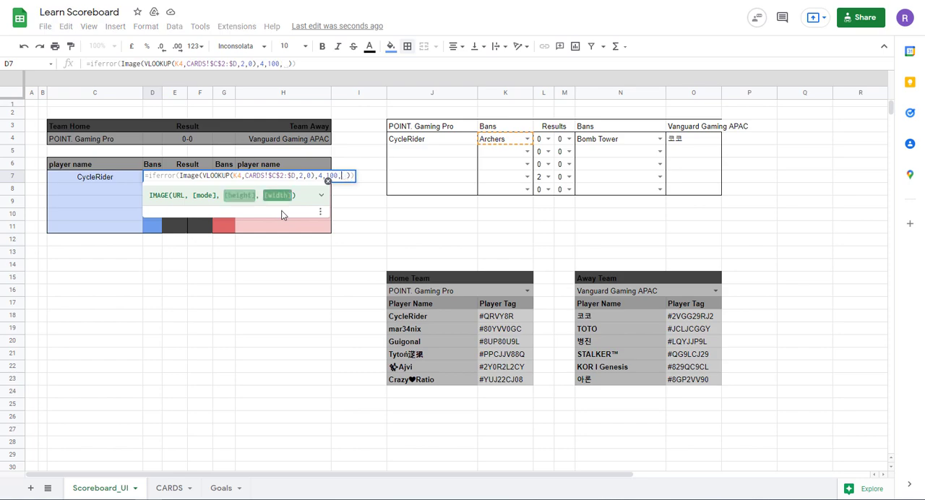
type("70")
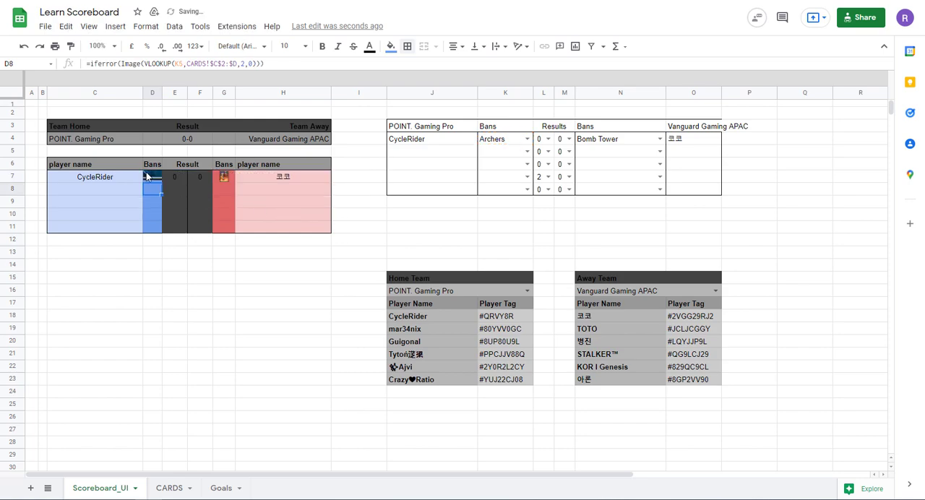
left_click(454, 46)
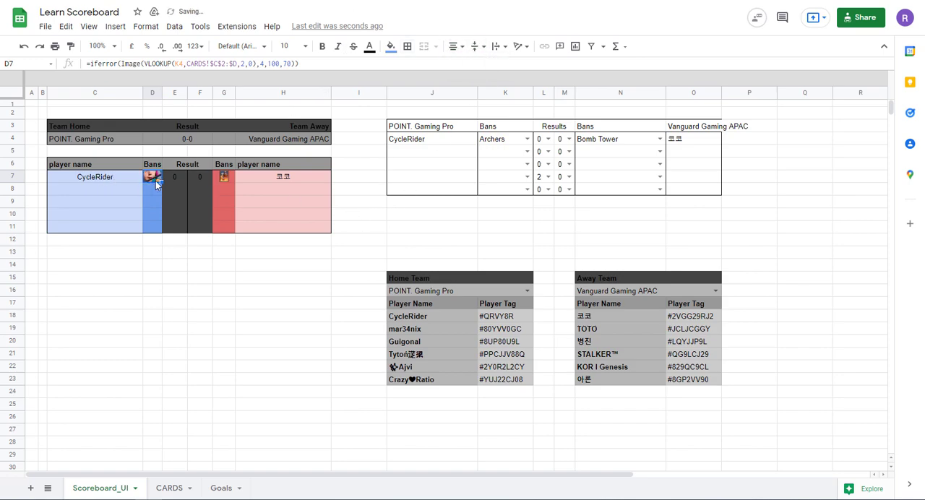
double_click(94, 176)
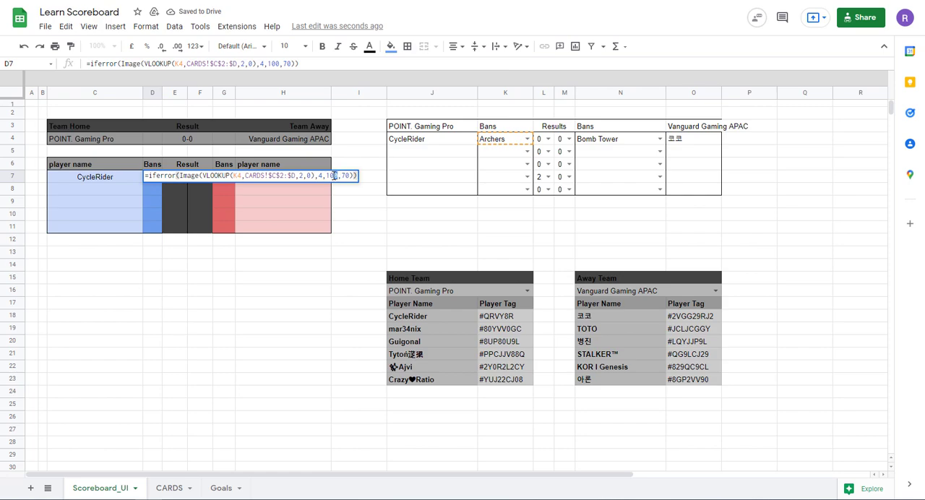
type("90")
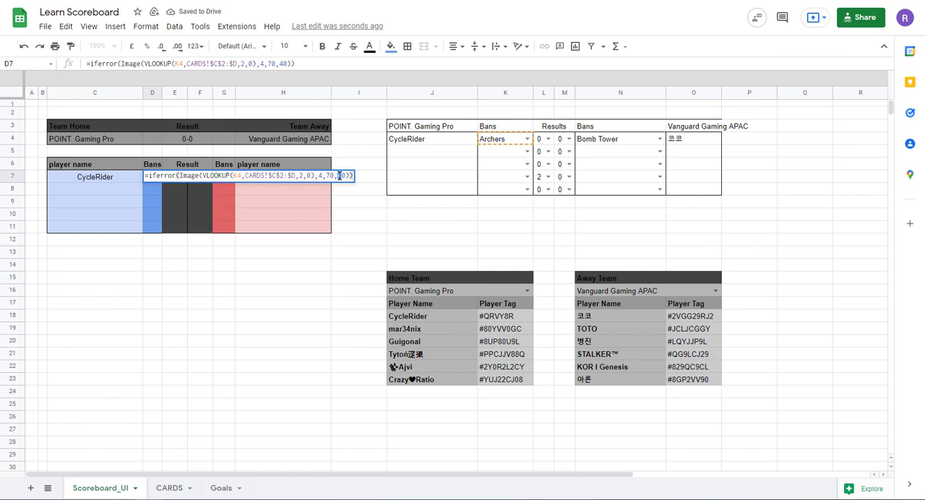
key("Enter")
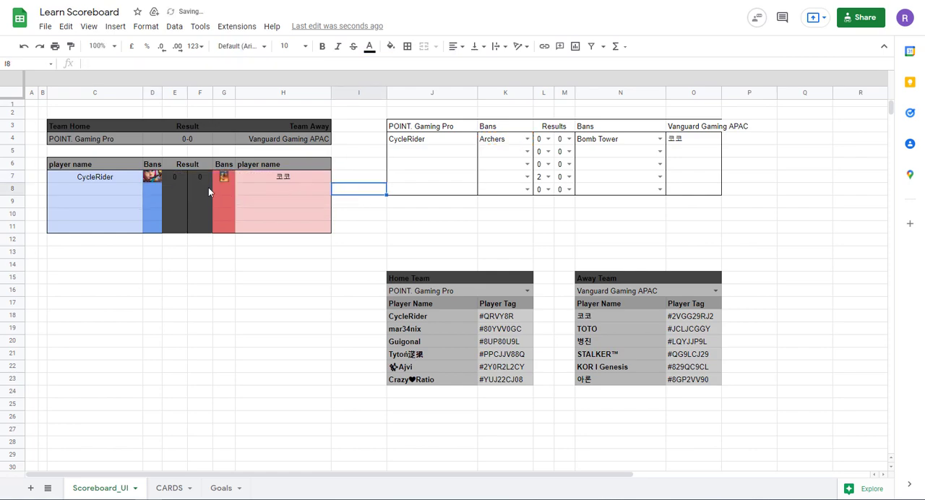
Paste D7's sized formula into D7:D11 and add ,4,70,50 to G7's IMAGE formula.
left_click(152, 176)
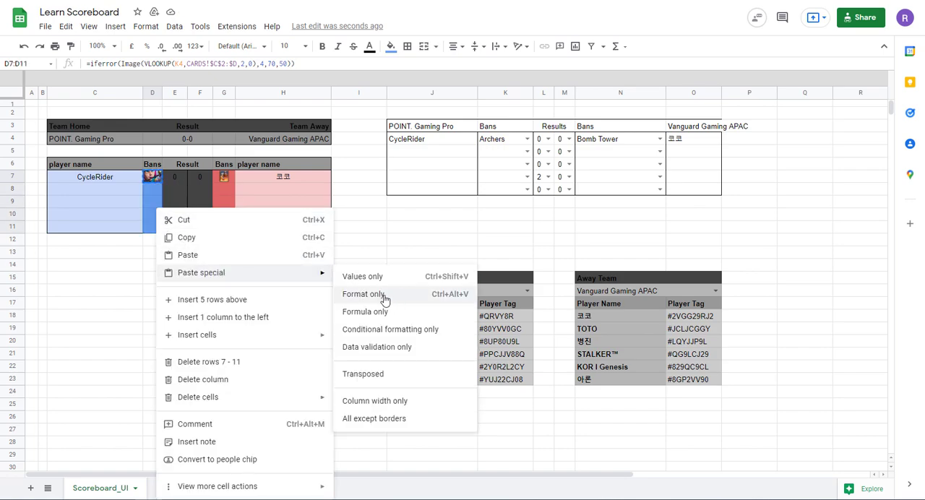
left_click(365, 295)
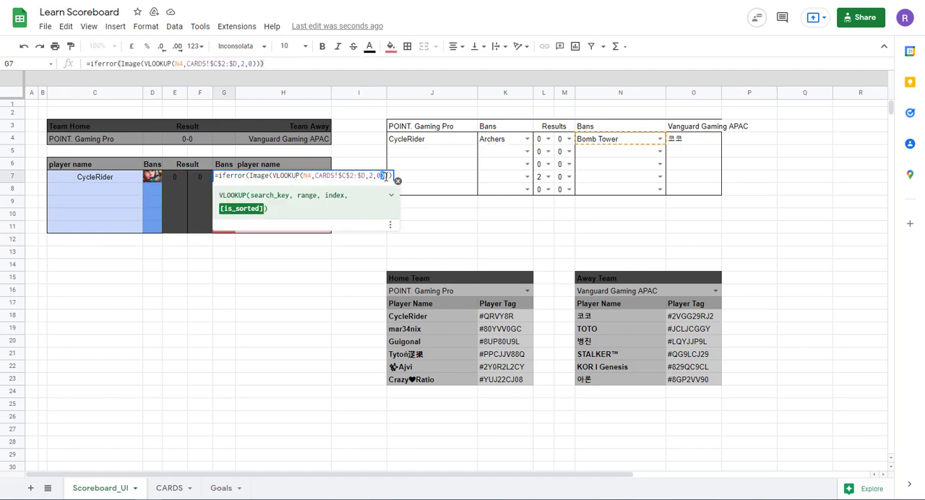
type(",4,70,50")
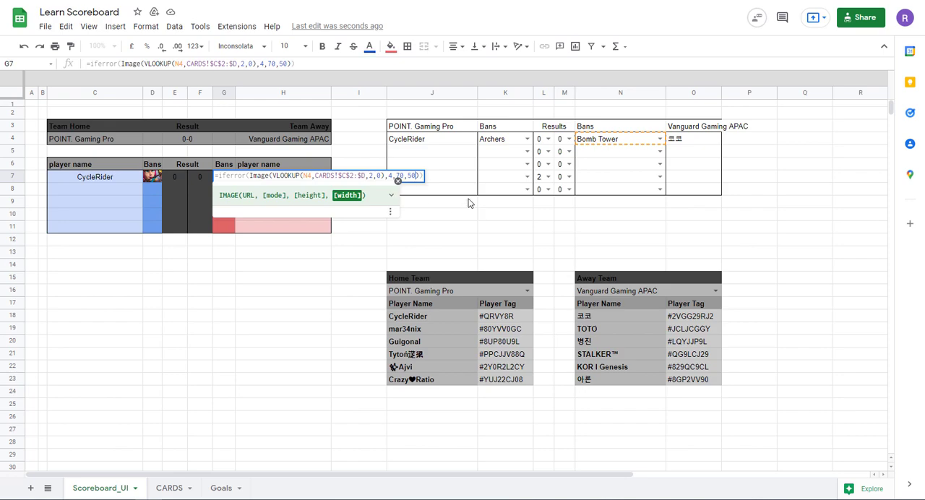
key("Enter")
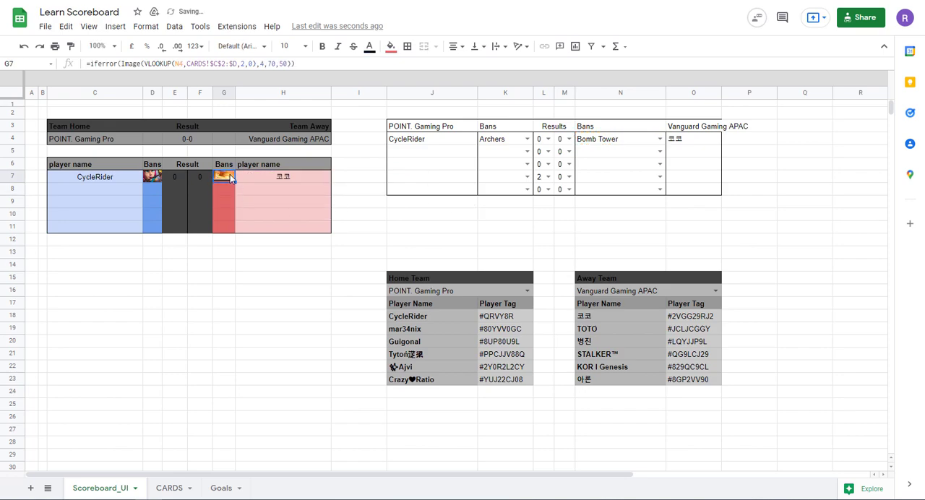
Select the away ban cells G7:G11 ready for pasting the sized formula.
left_click_drag(222, 176, 222, 232)
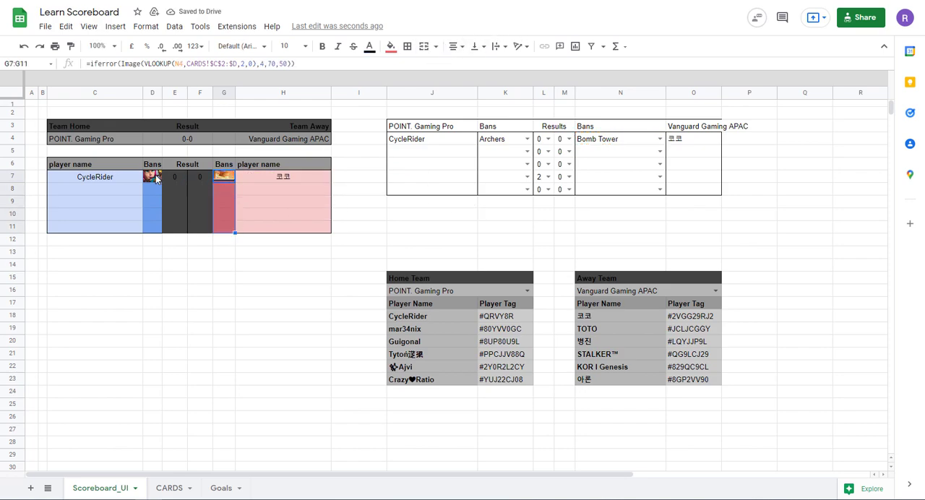
left_click(457, 46)
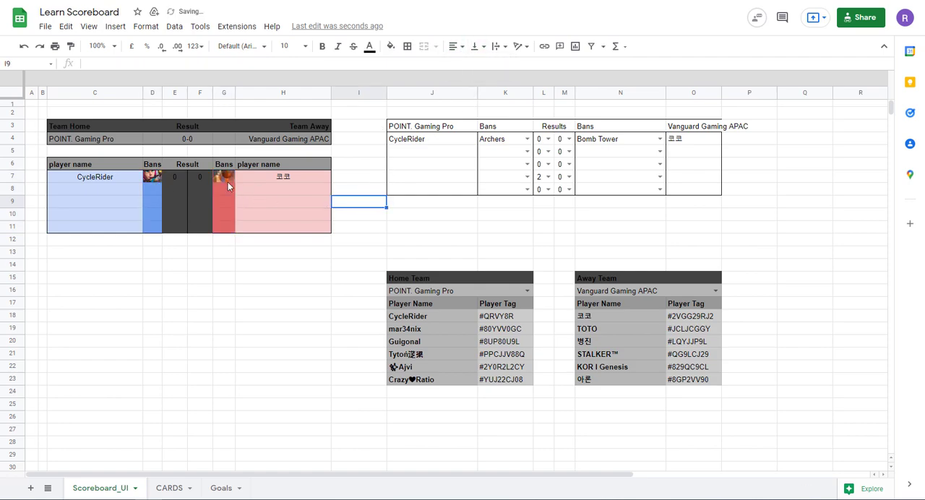
left_click(223, 176)
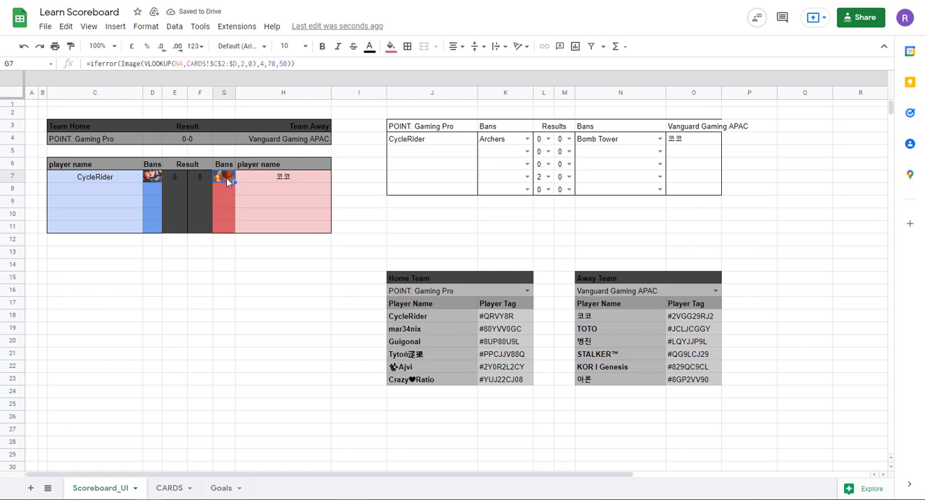
left_click_drag(222, 176, 222, 231)
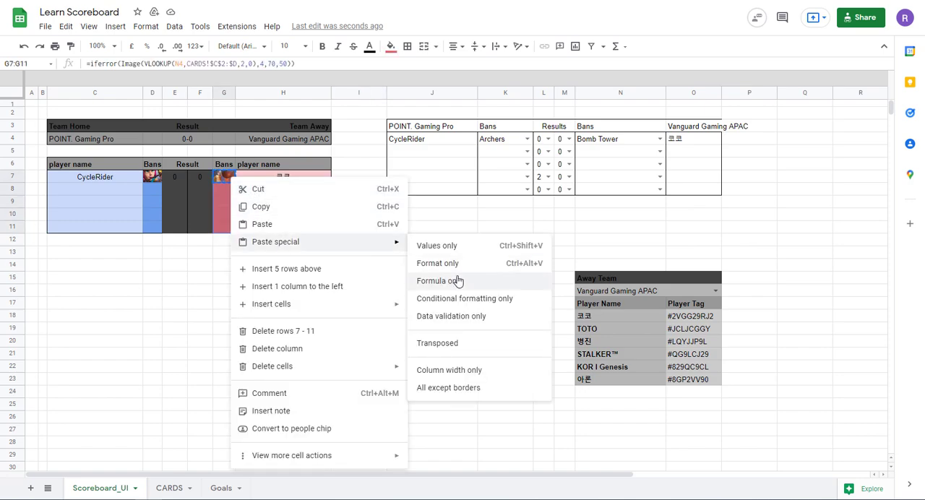
Paste the formula only into G7:G11, check the Barbarians card, and clear the test ban.
left_click(439, 281)
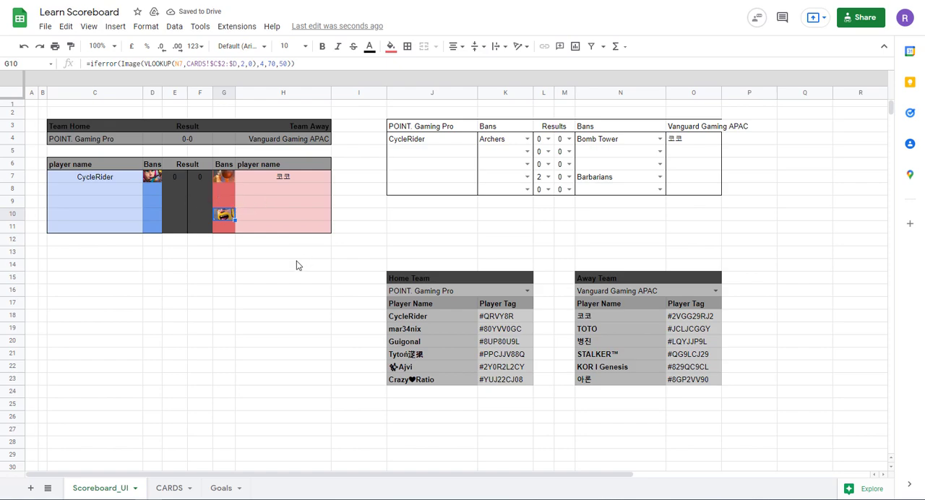
left_click(284, 277)
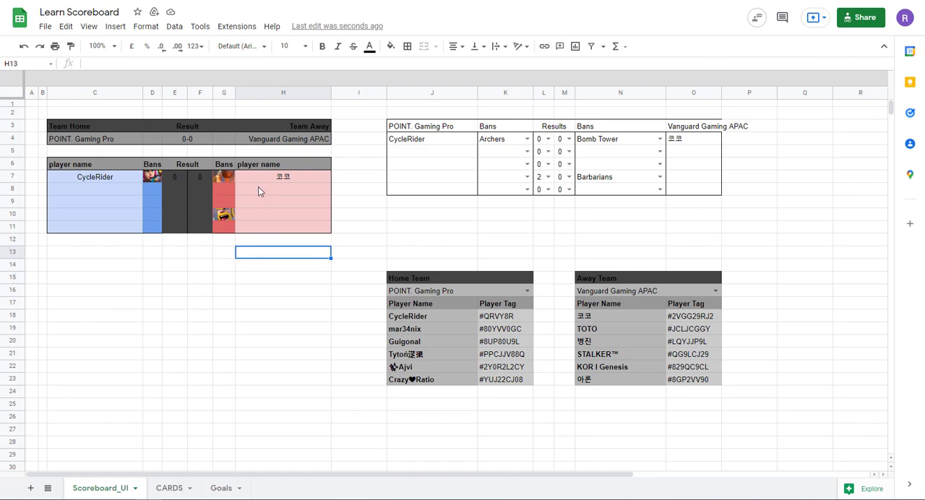
left_click(283, 289)
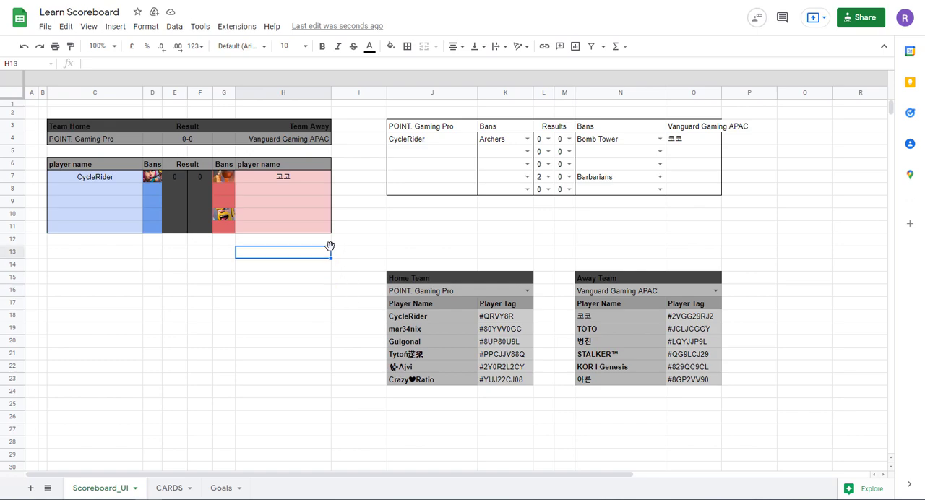
left_click(614, 176)
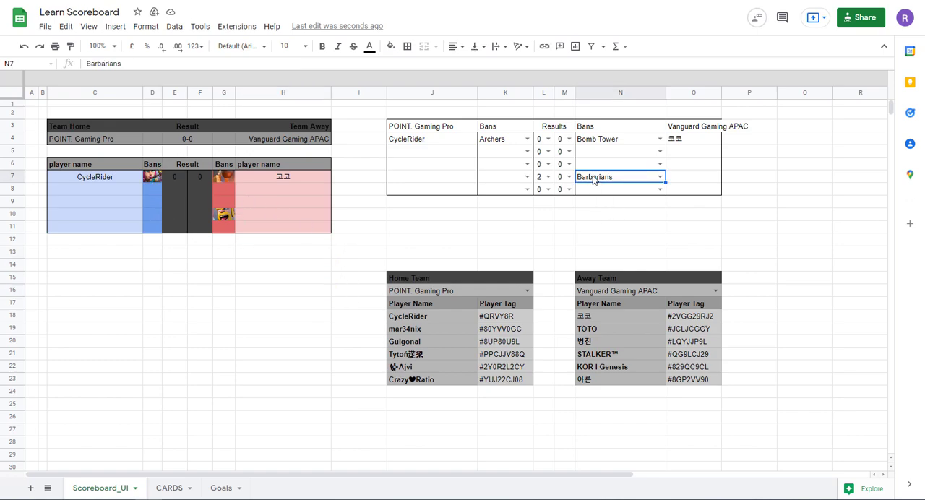
left_click(283, 290)
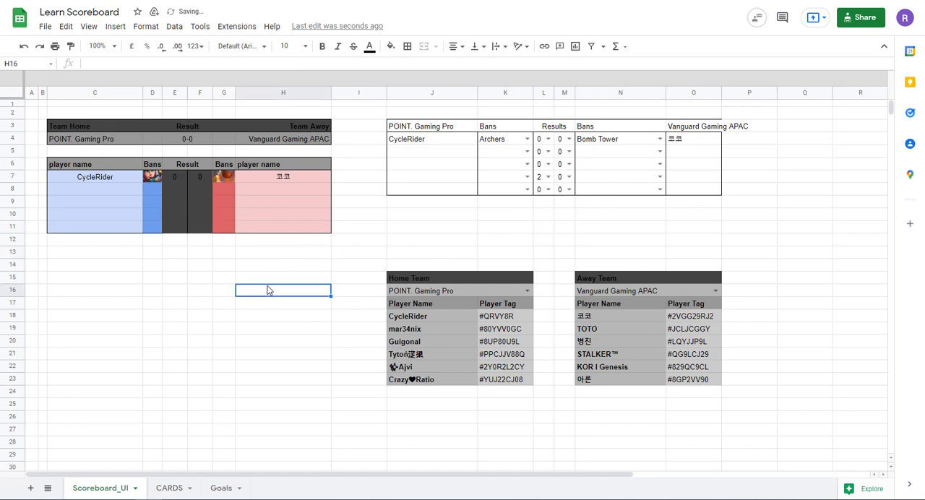